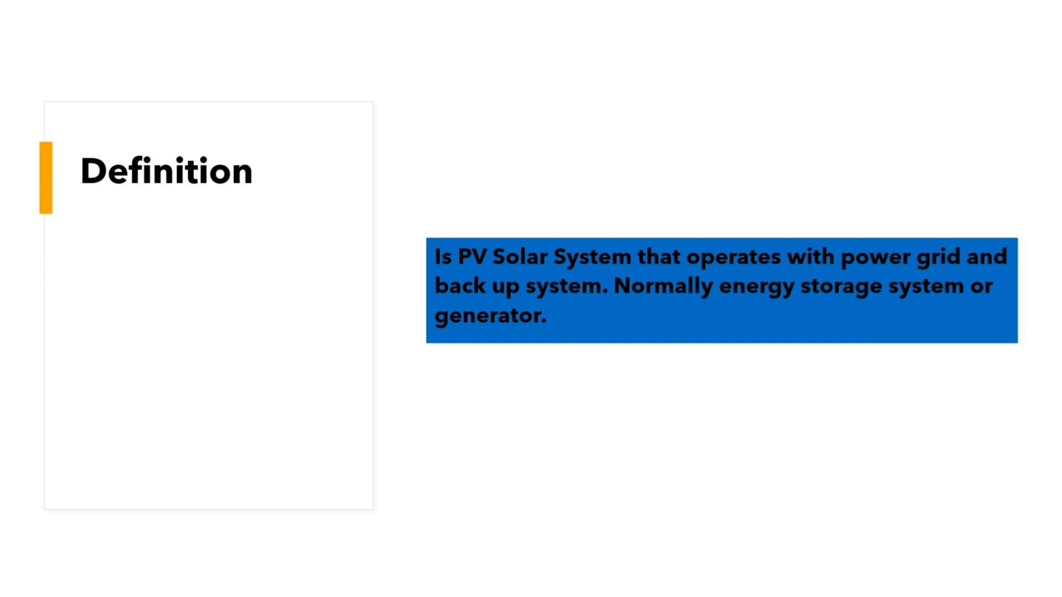
Advance the presentation from the Definition slide to the Operation slide.
{"action": "key", "text": "Right"}
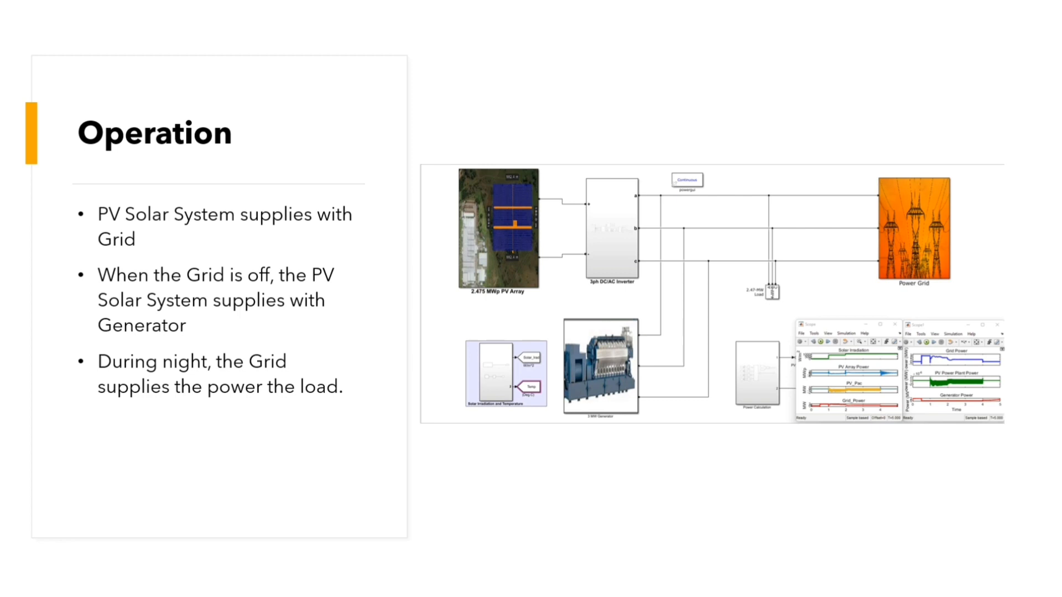
{"action": "key", "text": "Right"}
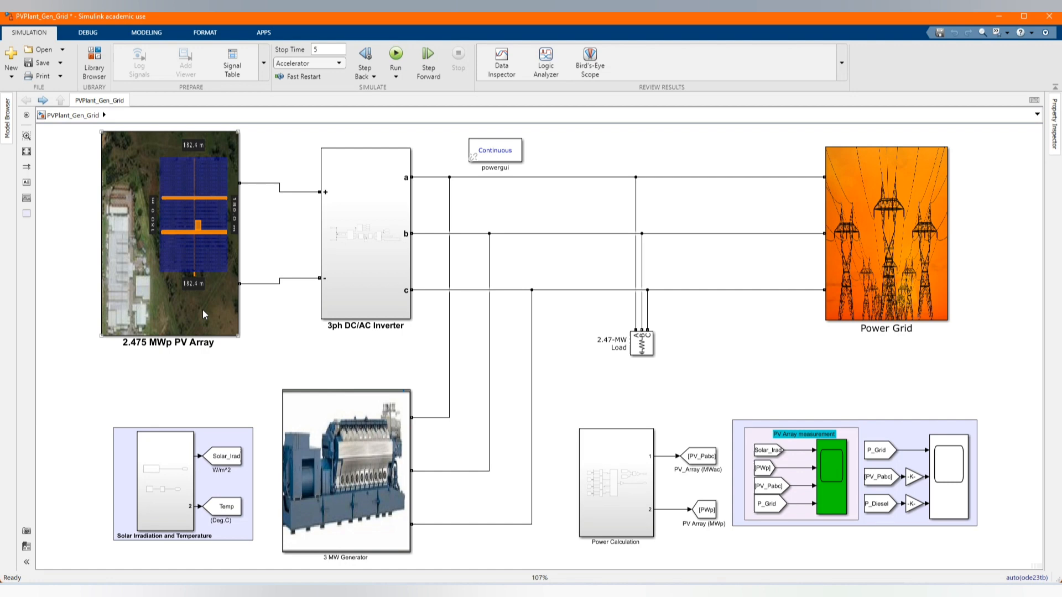
{"action": "left_click", "coordinate": [170, 230]}
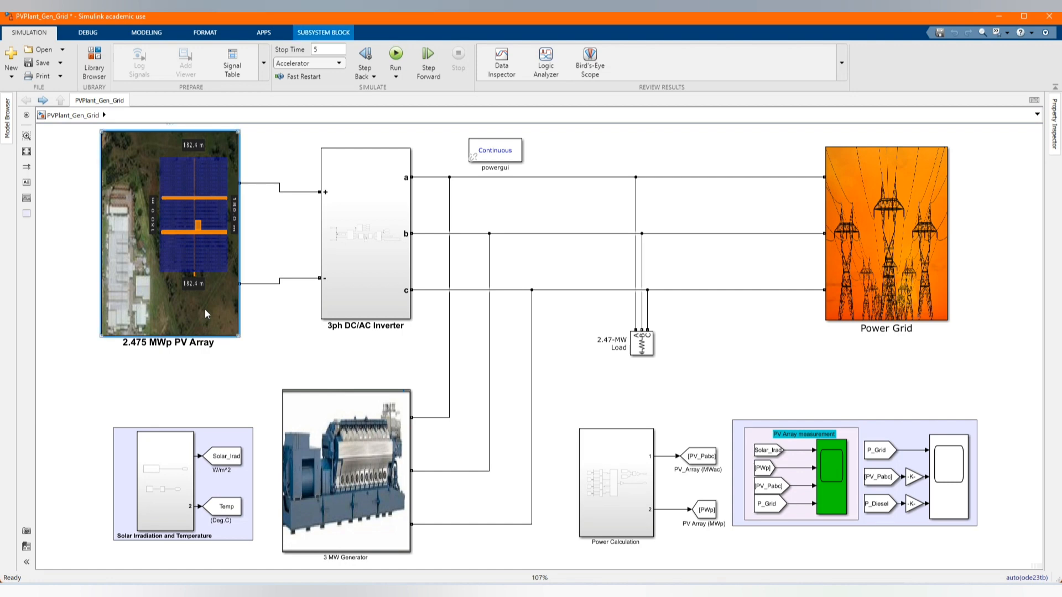
{"action": "left_click", "coordinate": [345, 473]}
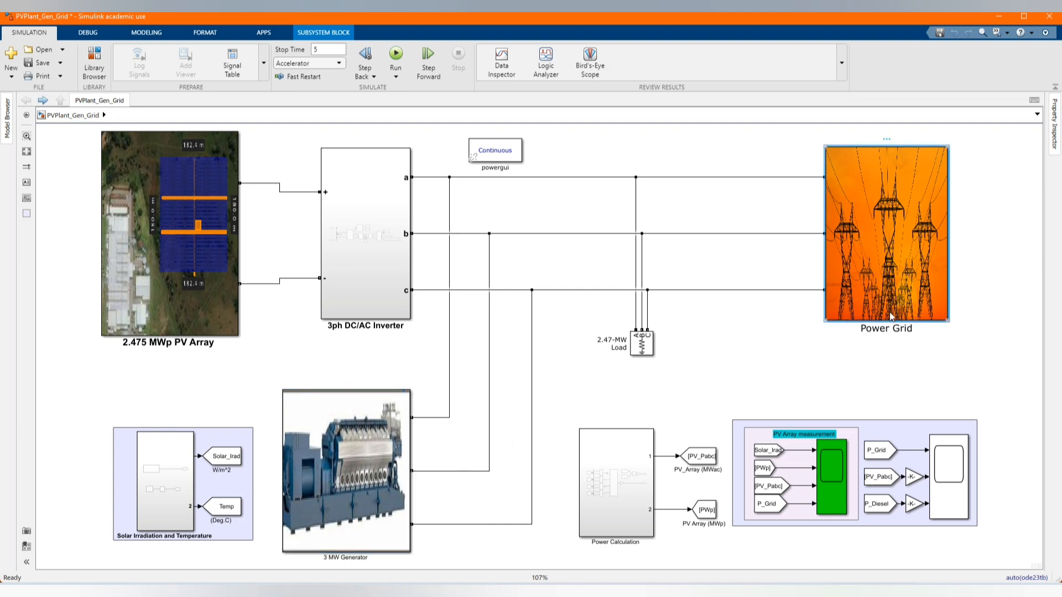
{"action": "left_click", "coordinate": [704, 380]}
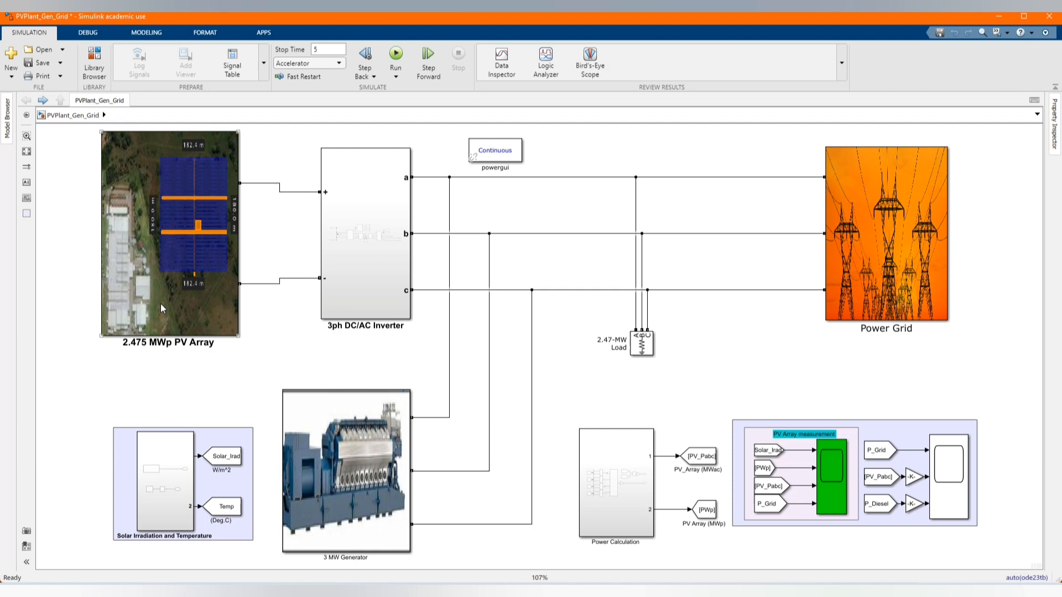
Open the 2.475 MWp PV Array and show the first 618.75 kWp sub-array's parameters.
{"action": "double_click", "coordinate": [172, 230]}
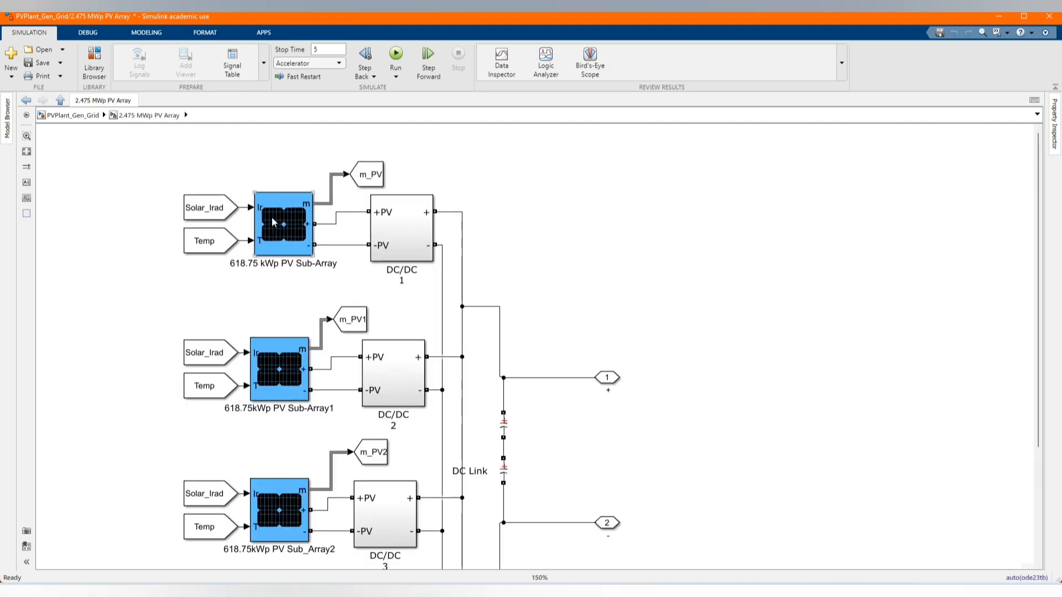
{"action": "left_click", "coordinate": [281, 223]}
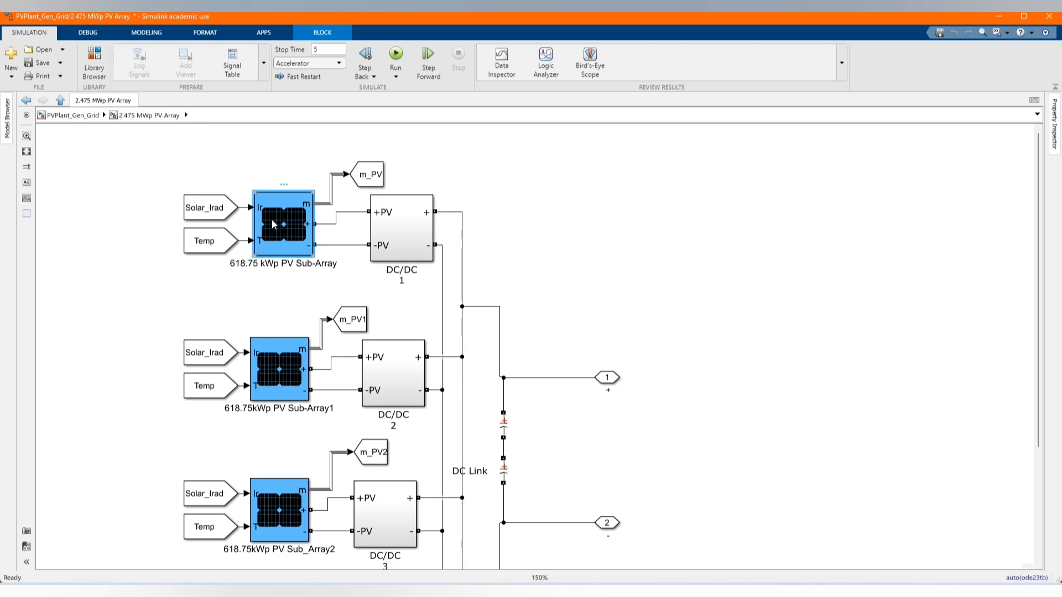
{"action": "double_click", "coordinate": [280, 224]}
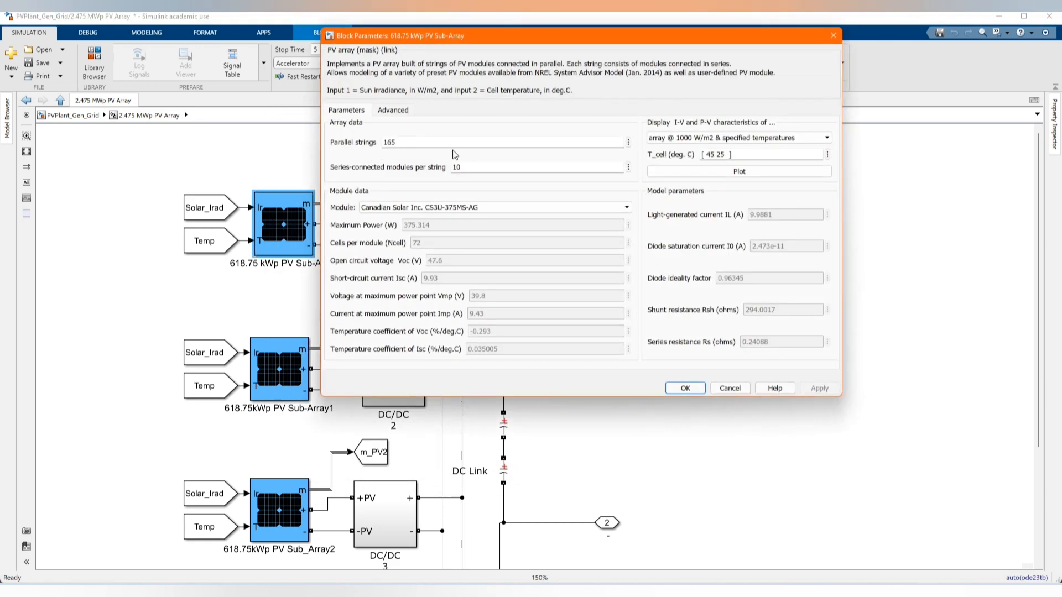
{"action": "mouse_move", "coordinate": [437, 227]}
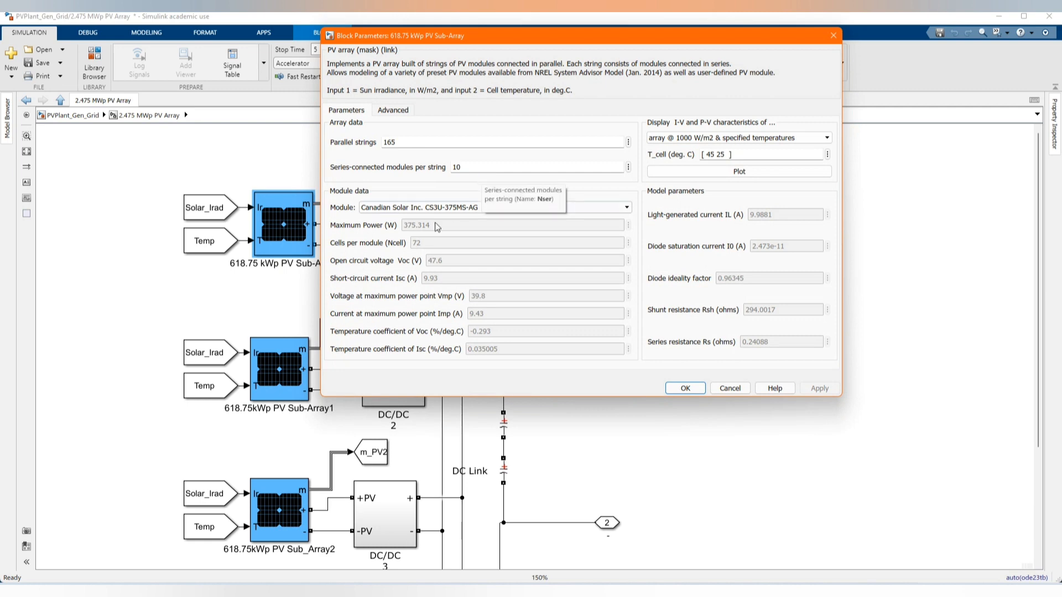
{"action": "mouse_move", "coordinate": [416, 249]}
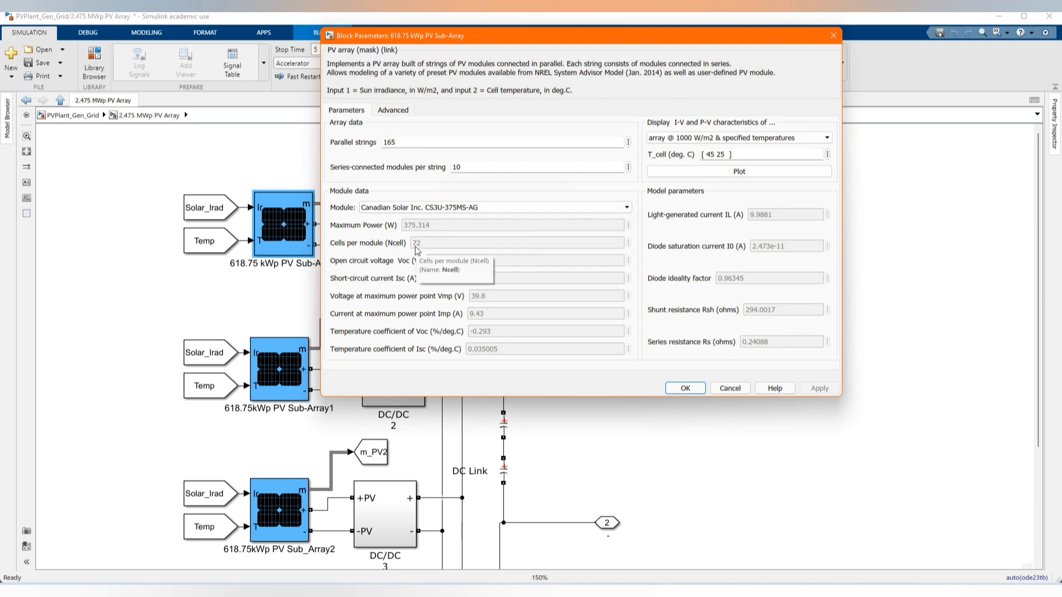
{"action": "mouse_move", "coordinate": [434, 292]}
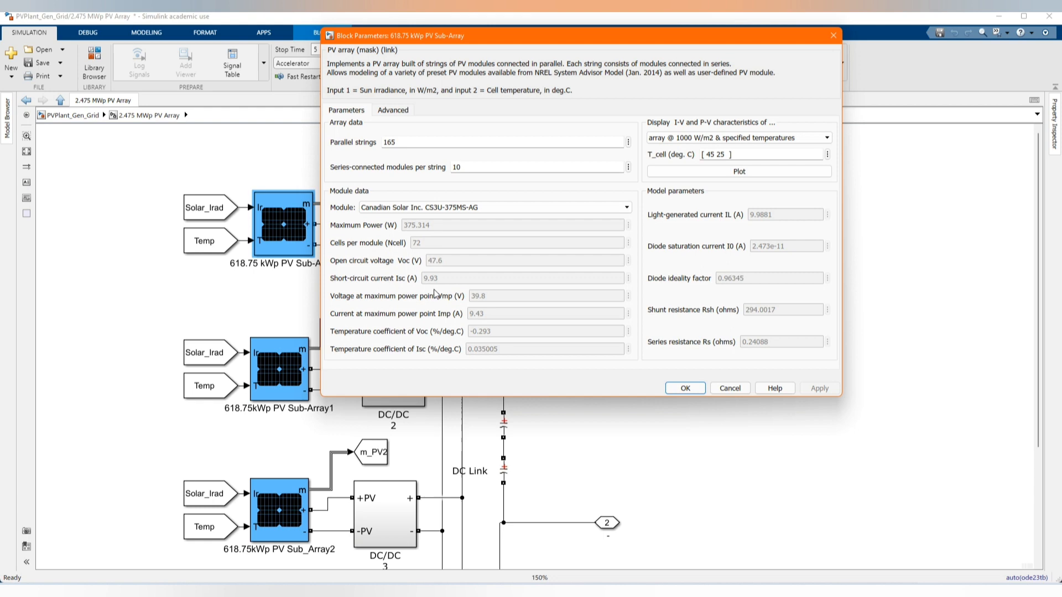
{"action": "mouse_move", "coordinate": [443, 326]}
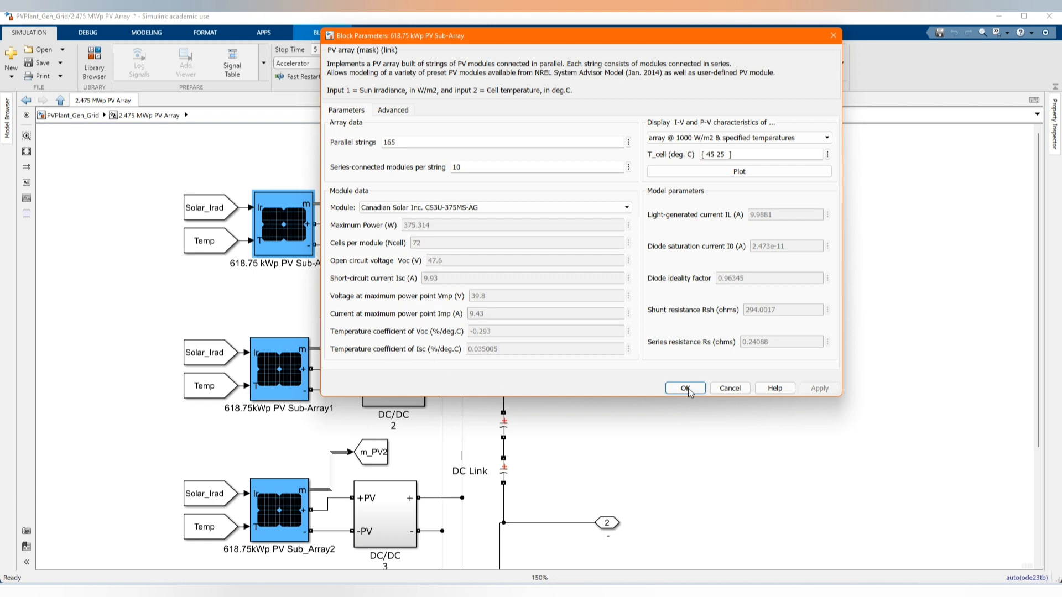
Close the sub-array dialog and review the four PV sub-arrays and their Temp inputs feeding the DC link.
{"action": "left_click", "coordinate": [684, 388]}
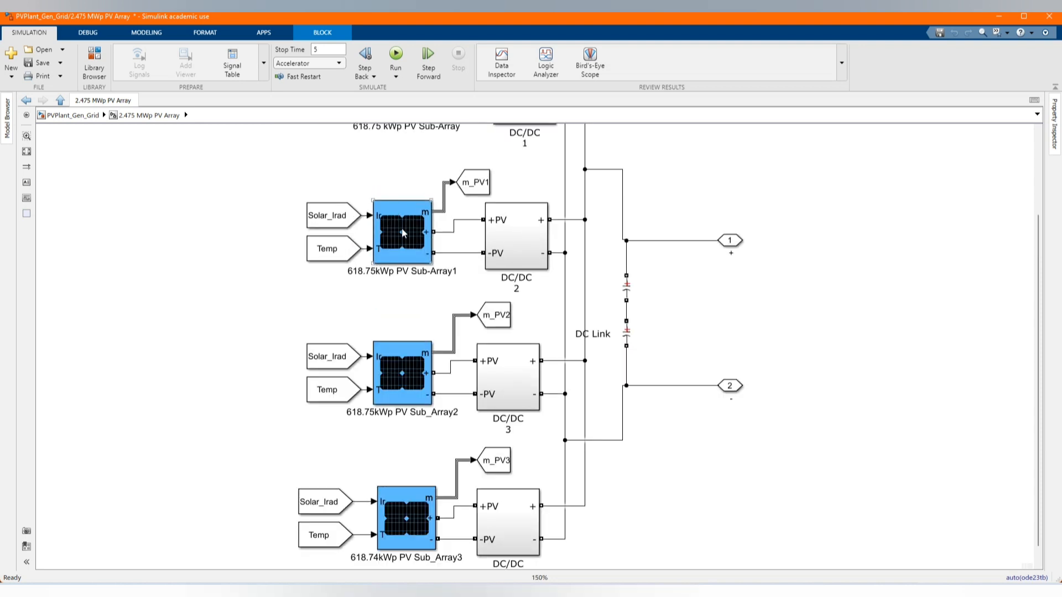
{"action": "scroll", "scroll_direction": "down", "scroll_amount": 3}
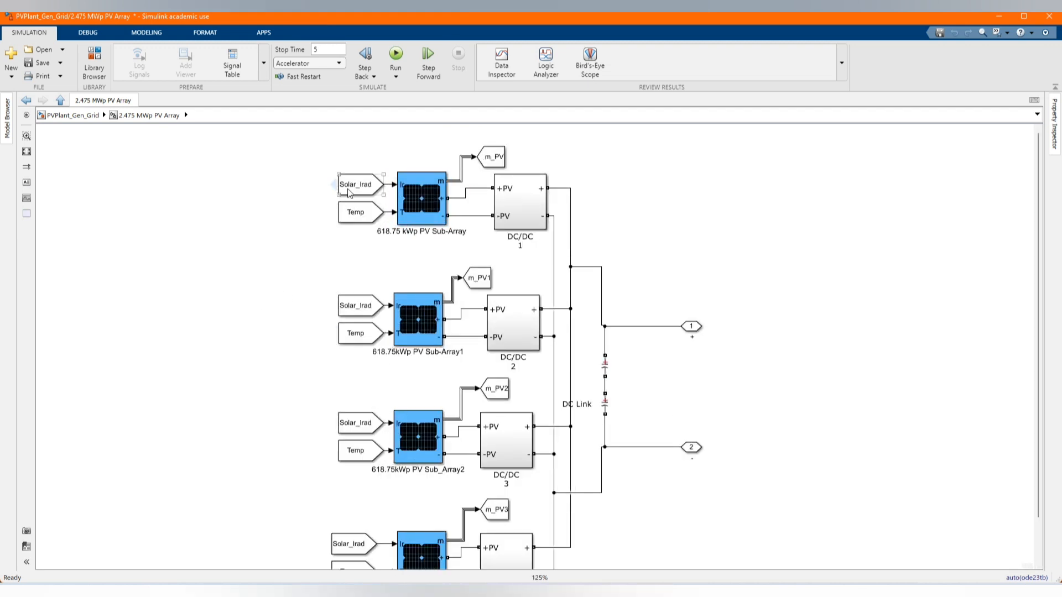
{"action": "left_click", "coordinate": [359, 211]}
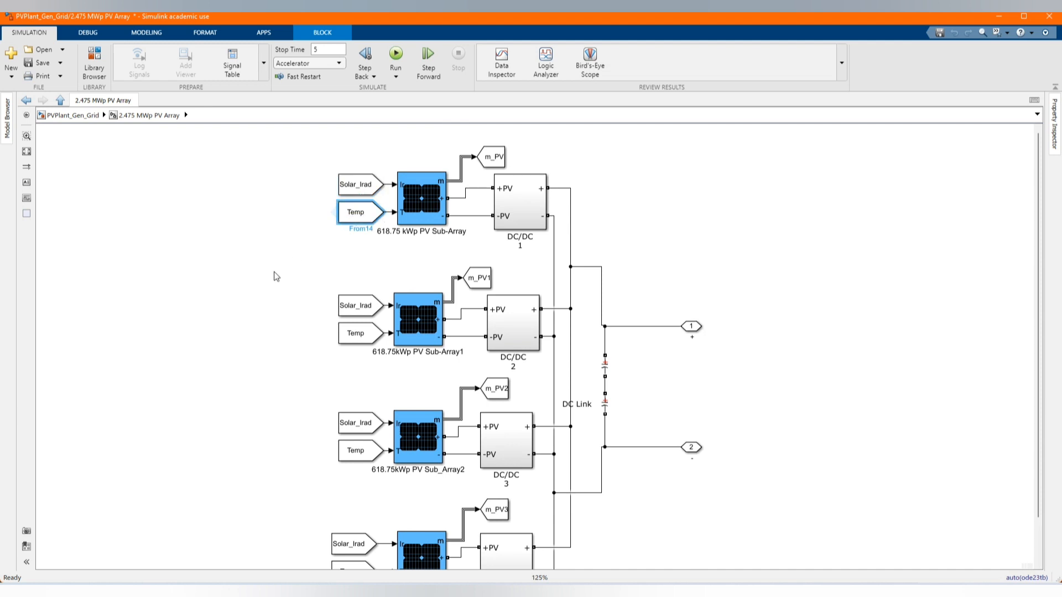
{"action": "left_click", "coordinate": [418, 196]}
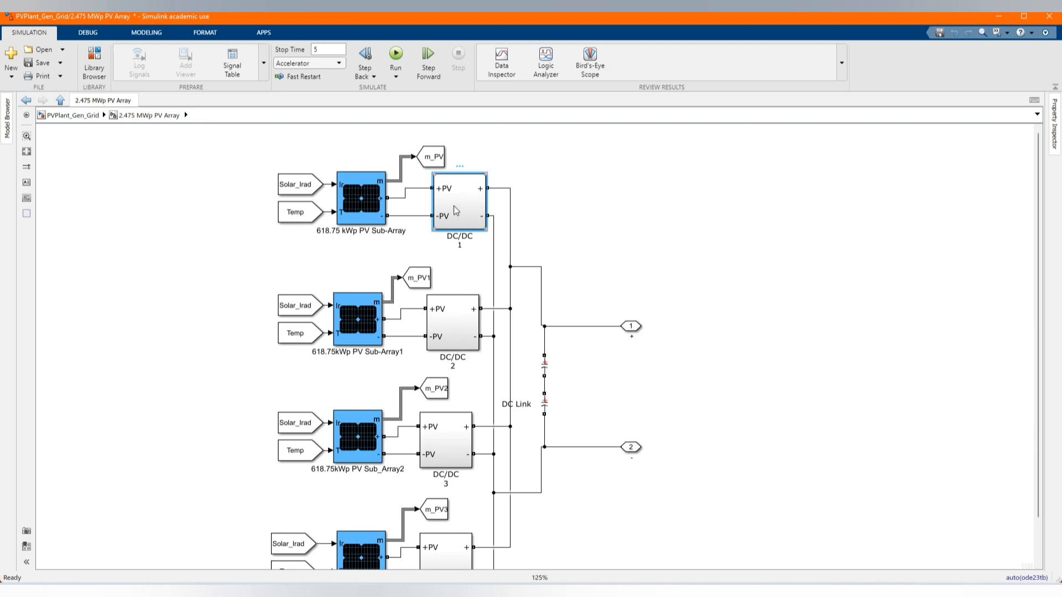
Open DC/DC 1, check its MPPT parameters (Dinit 0.485, limits 0.6/0.40, DeltaD 20e-6), and return.
{"action": "double_click", "coordinate": [459, 198]}
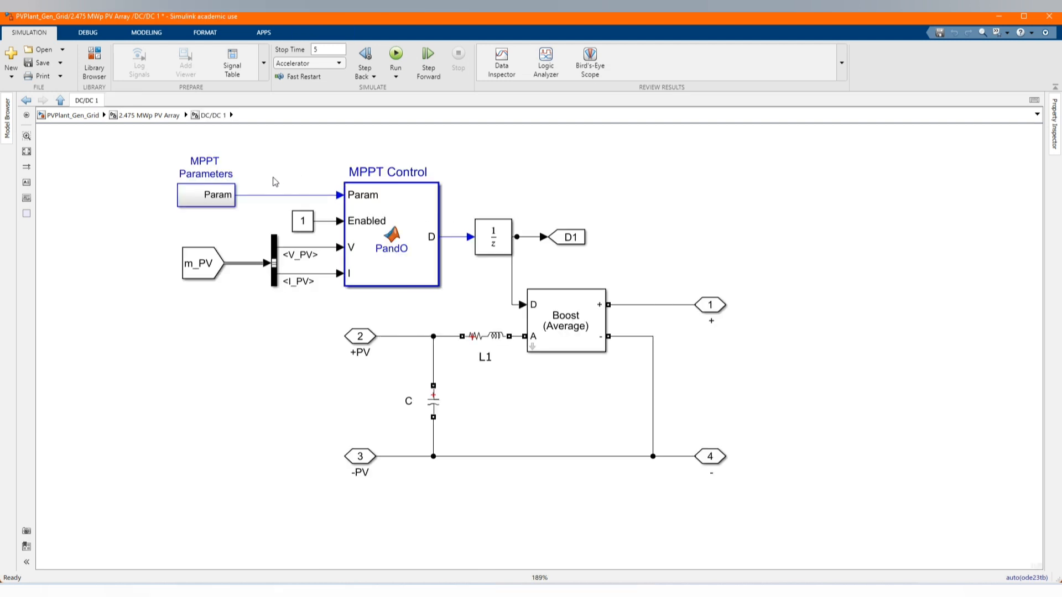
{"action": "double_click", "coordinate": [206, 195]}
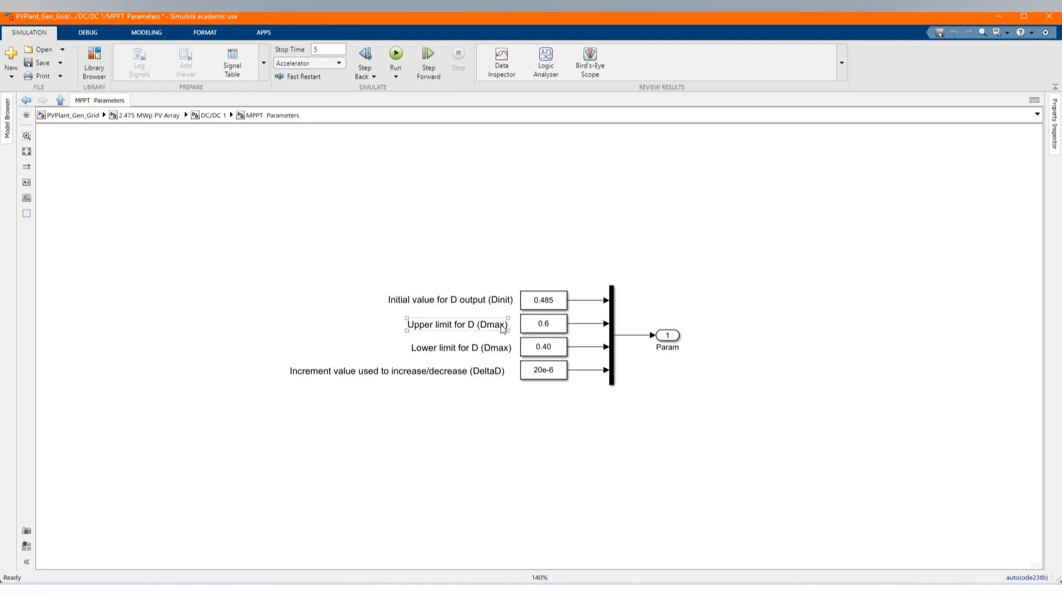
{"action": "left_click", "coordinate": [86, 175]}
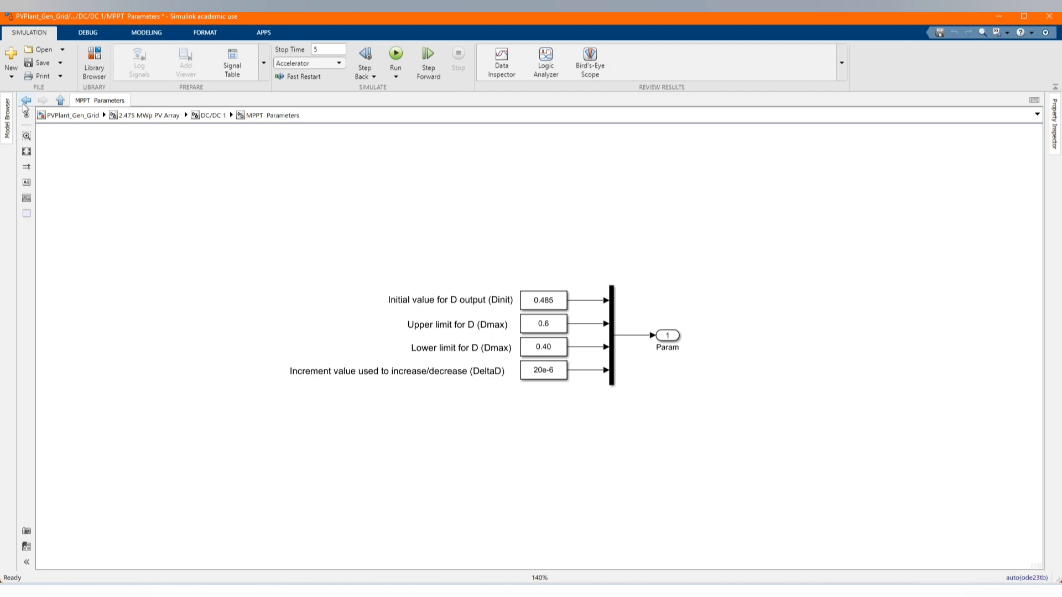
{"action": "left_click", "coordinate": [26, 100]}
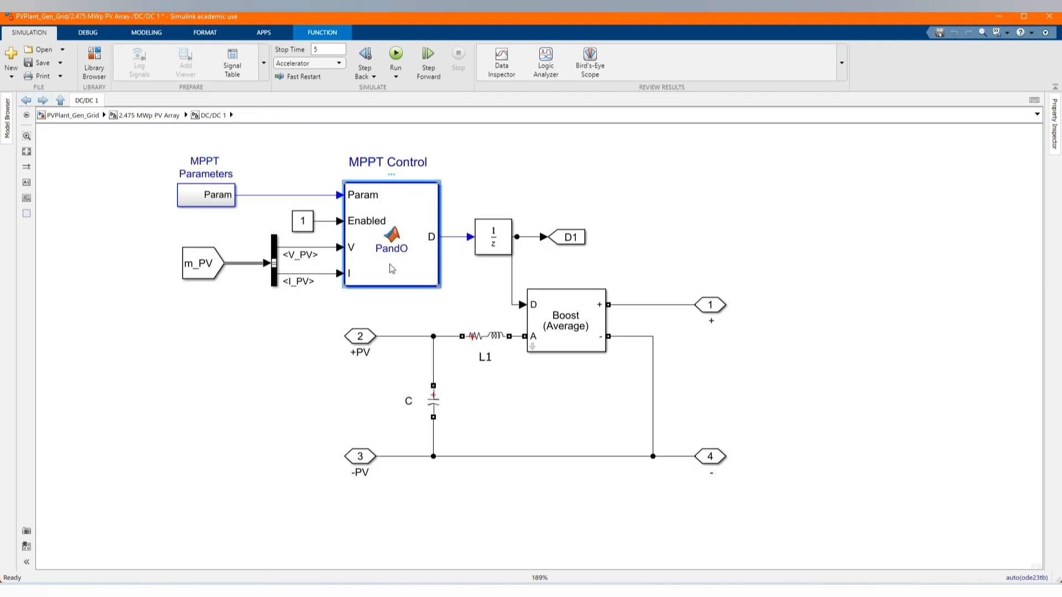
Read through the MPPT Control perturb-and-observe function code and close the Editor.
{"action": "double_click", "coordinate": [390, 242]}
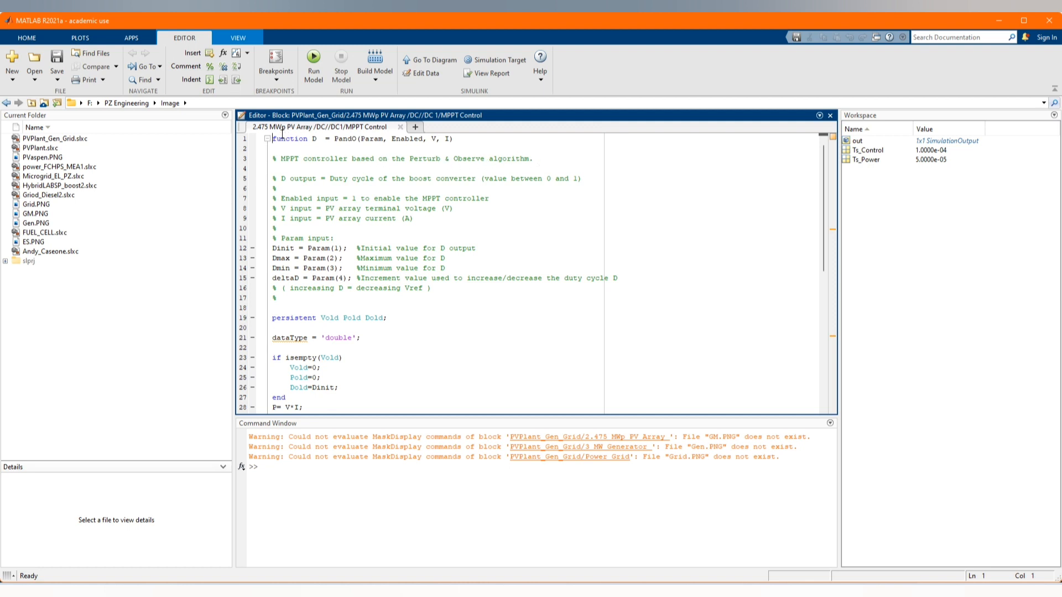
{"action": "mouse_move", "coordinate": [315, 172]}
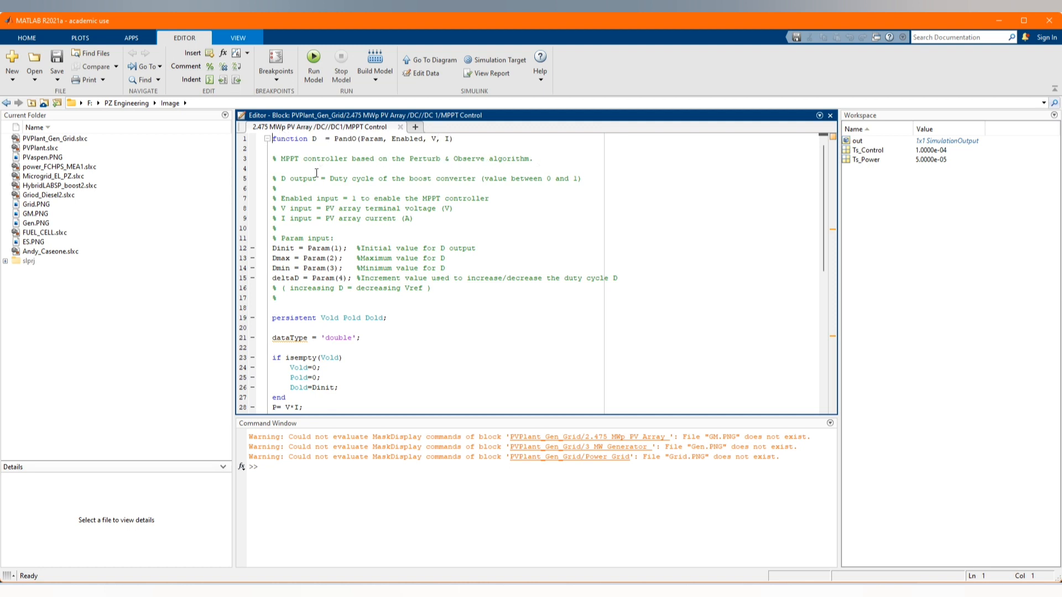
{"action": "mouse_move", "coordinate": [516, 187]}
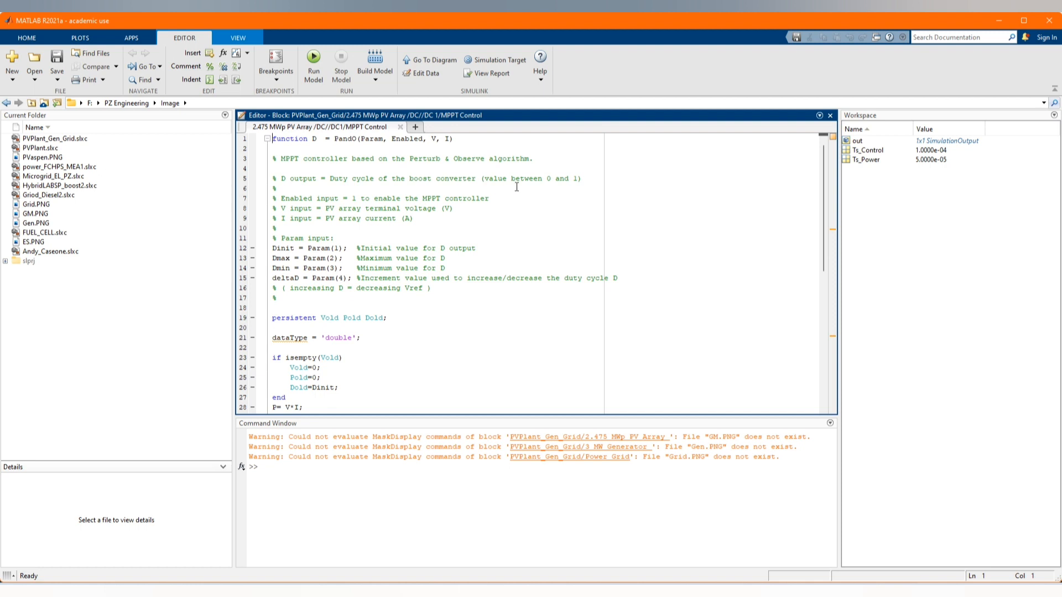
{"action": "mouse_move", "coordinate": [331, 202]}
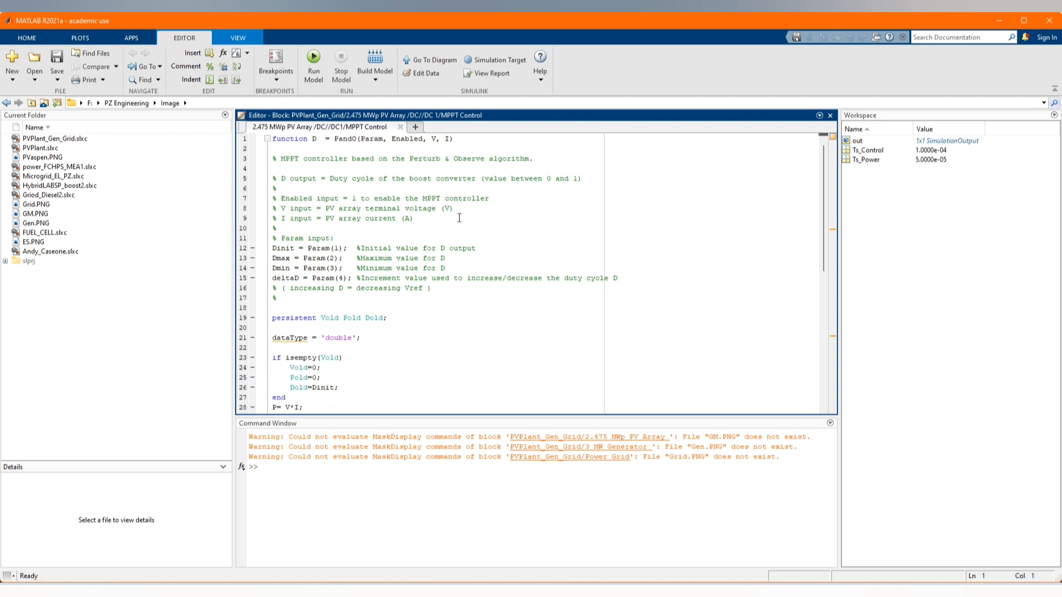
{"action": "mouse_move", "coordinate": [430, 226]}
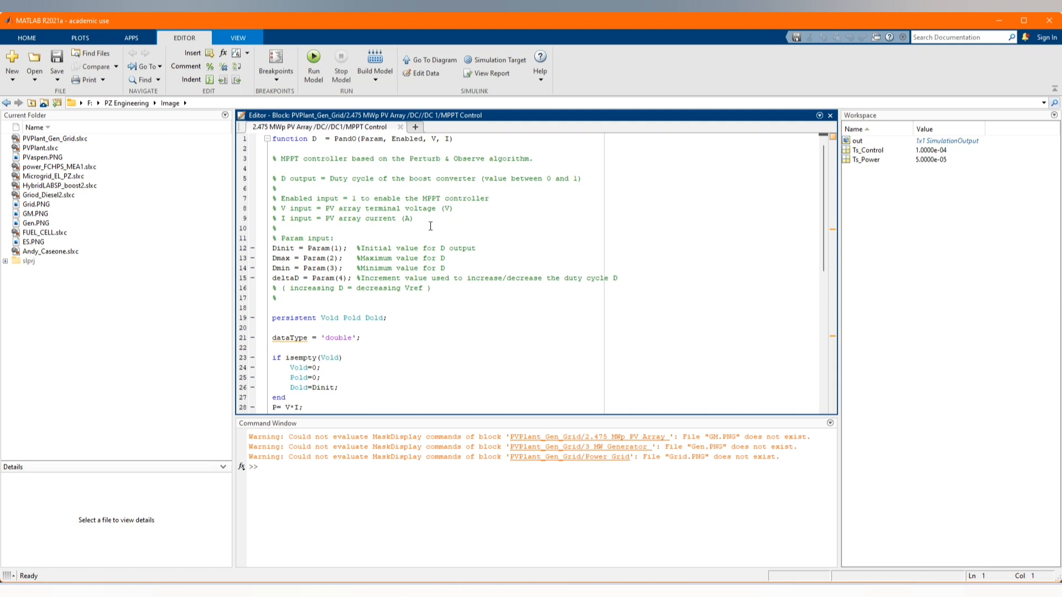
{"action": "mouse_move", "coordinate": [474, 260]}
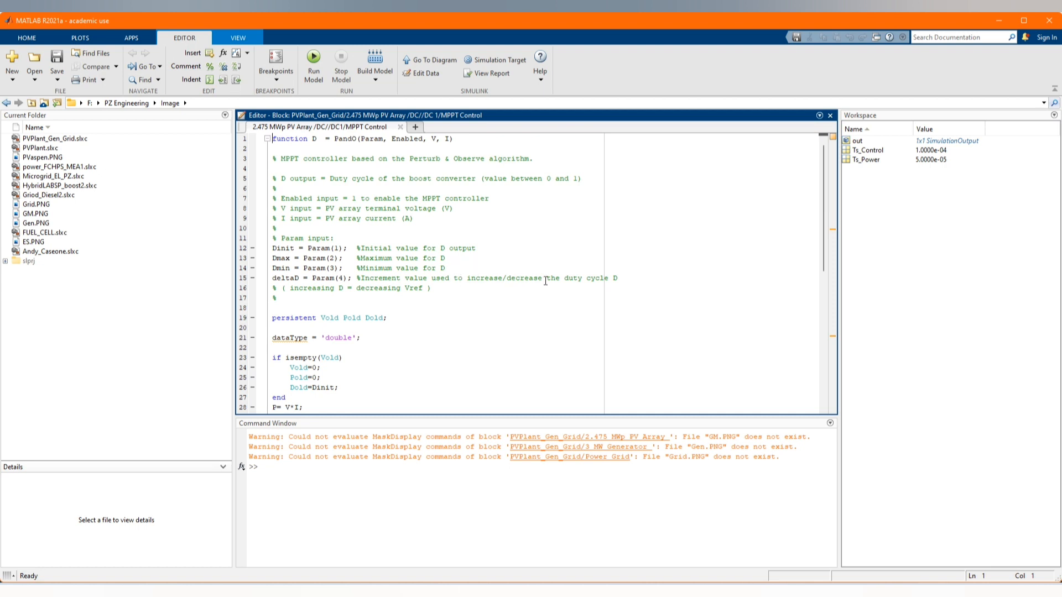
{"action": "mouse_move", "coordinate": [439, 306]}
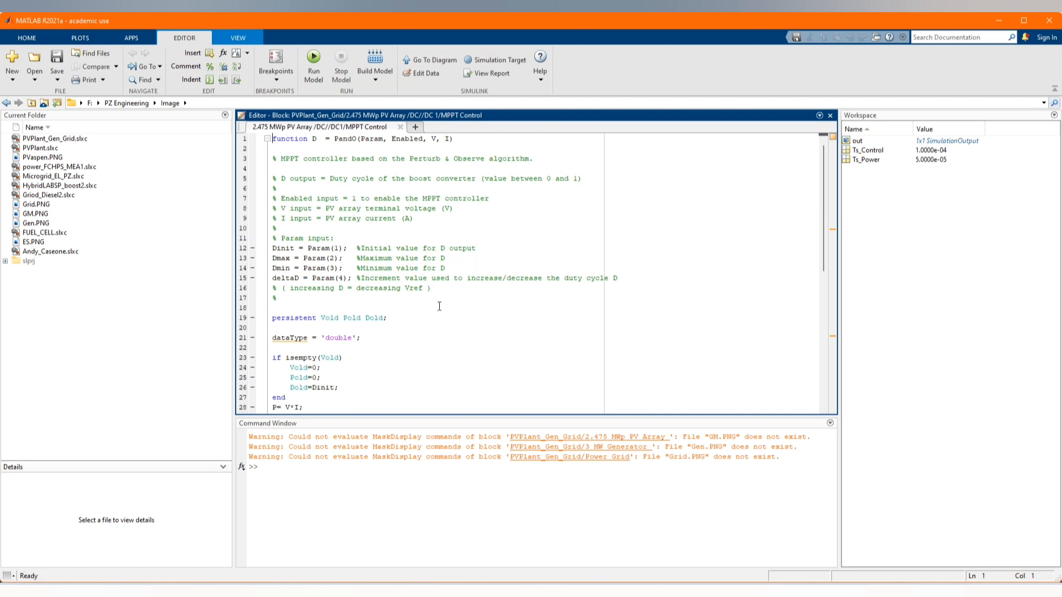
{"action": "scroll", "scroll_direction": "down", "scroll_amount": 3}
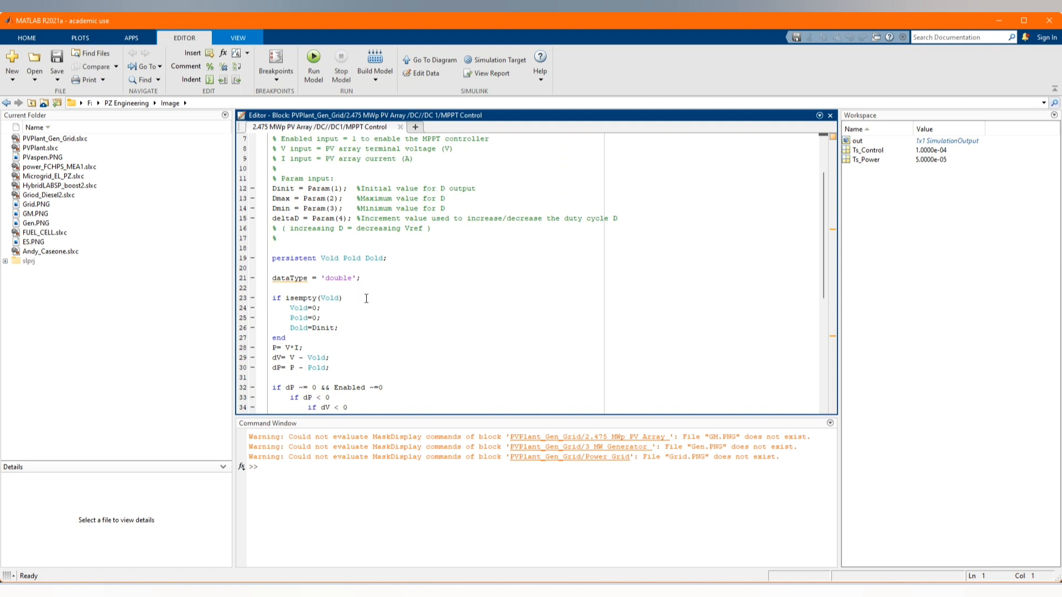
{"action": "scroll", "scroll_direction": "down", "scroll_amount": 3}
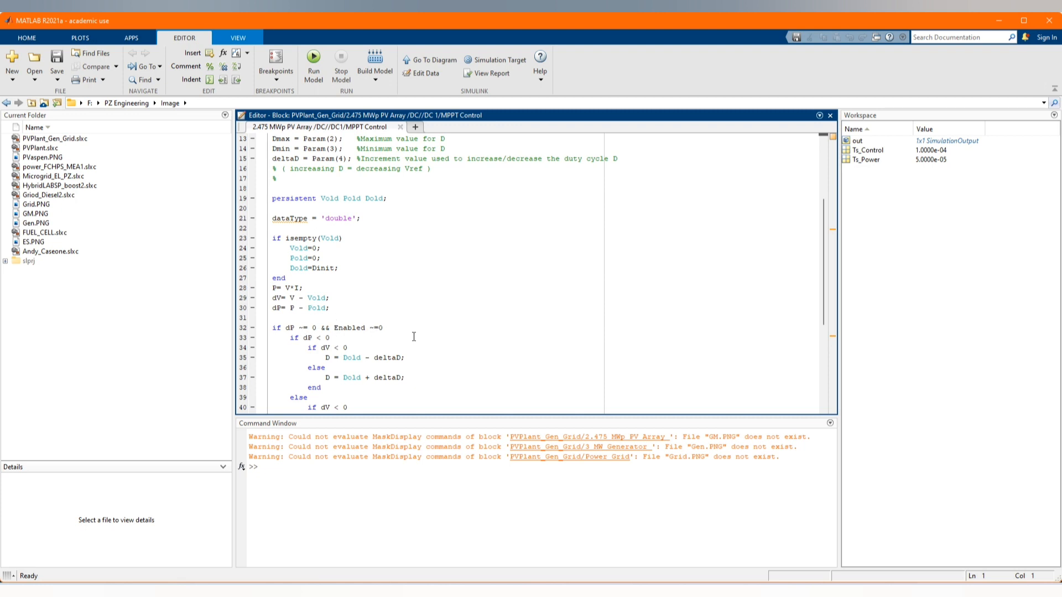
{"action": "scroll", "scroll_direction": "down", "scroll_amount": 3}
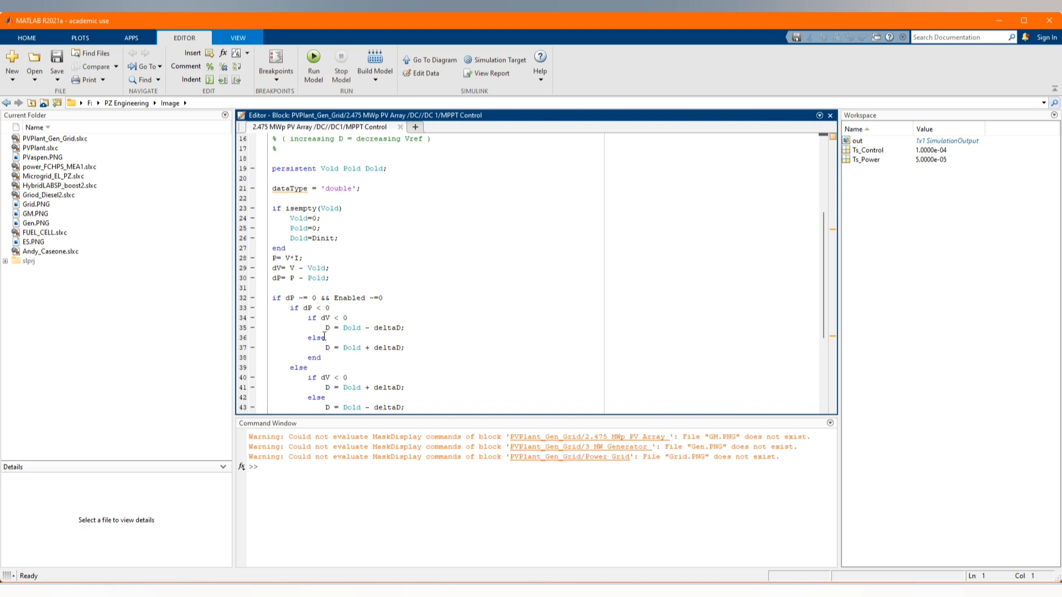
{"action": "scroll", "scroll_direction": "down", "scroll_amount": 3}
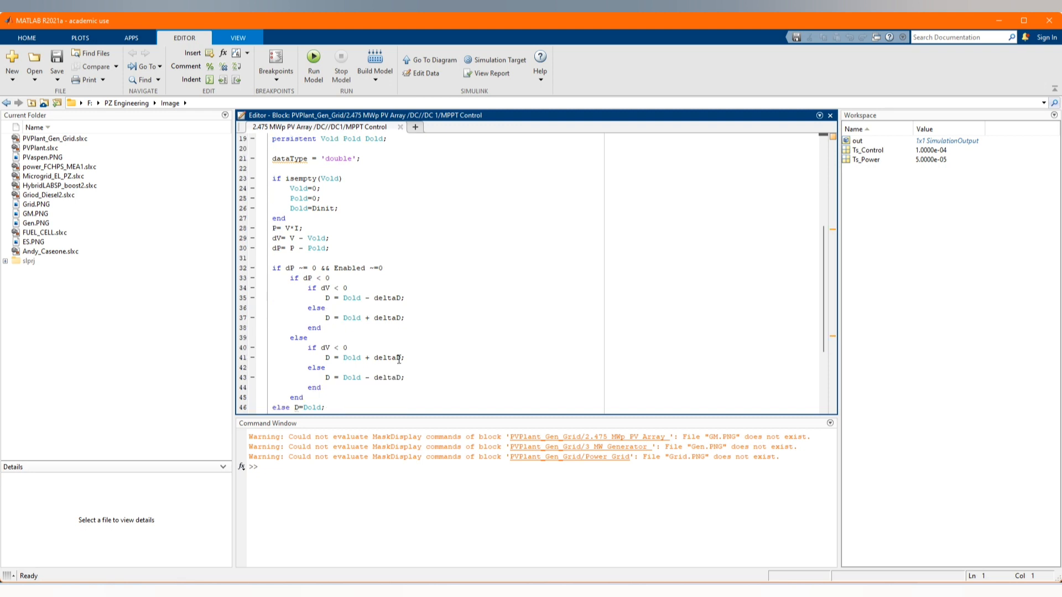
{"action": "scroll", "scroll_direction": "down", "scroll_amount": 3}
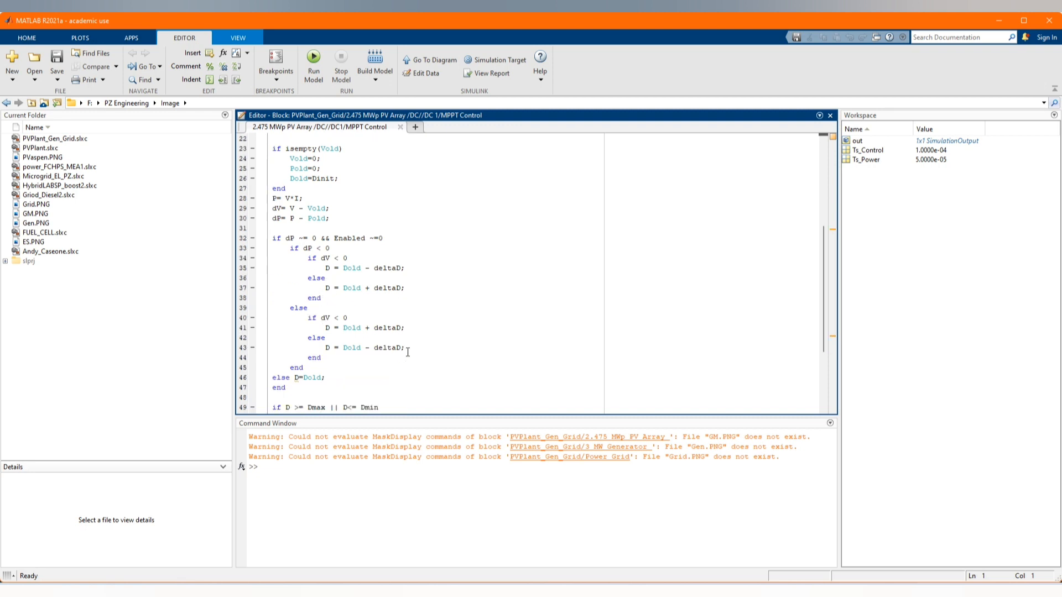
{"action": "mouse_move", "coordinate": [365, 370]}
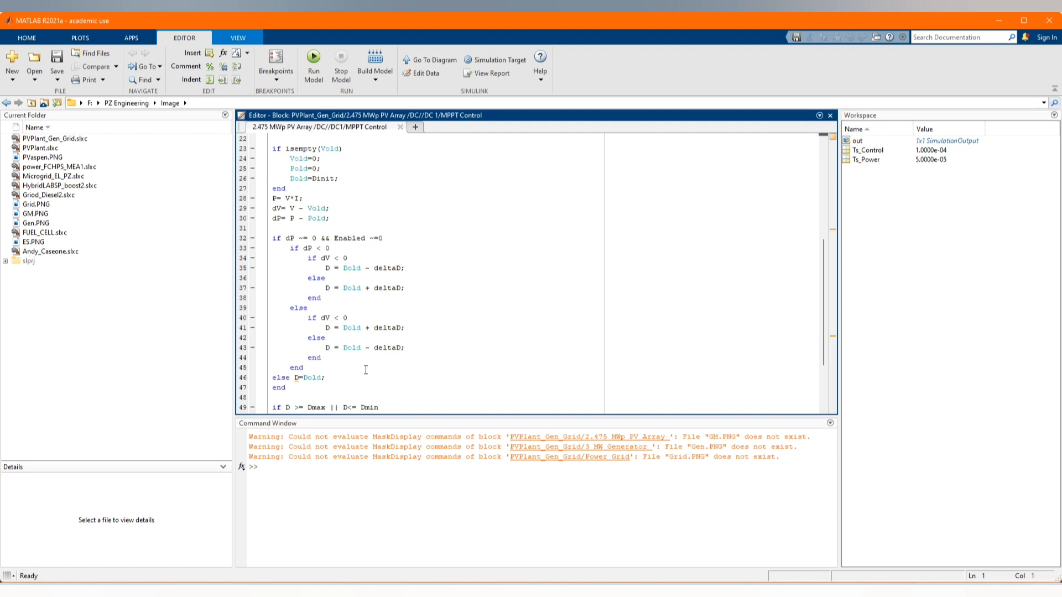
{"action": "scroll", "scroll_direction": "down", "scroll_amount": 3}
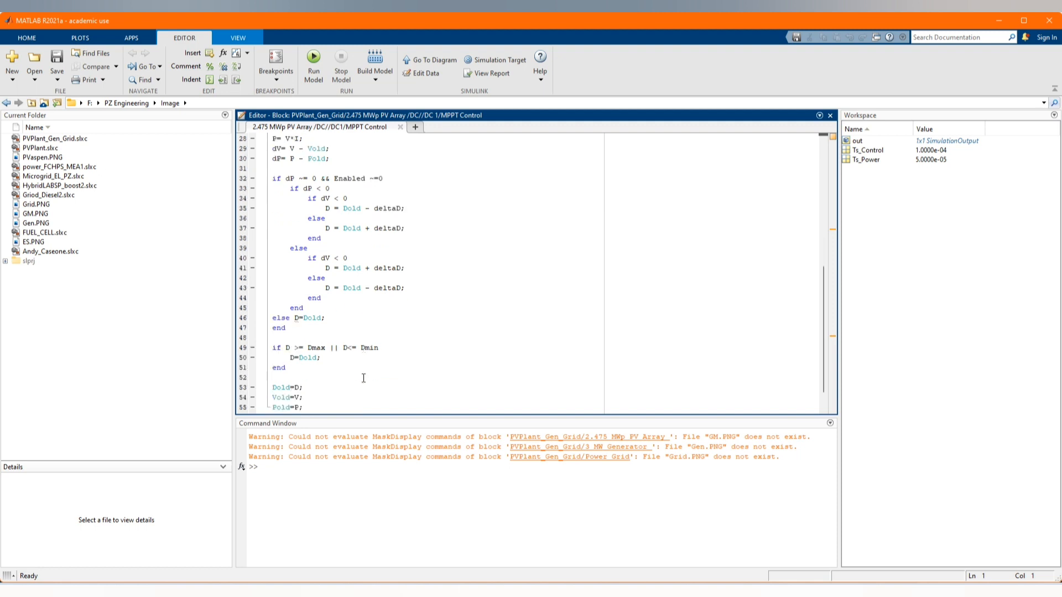
{"action": "scroll", "scroll_direction": "down", "scroll_amount": 3}
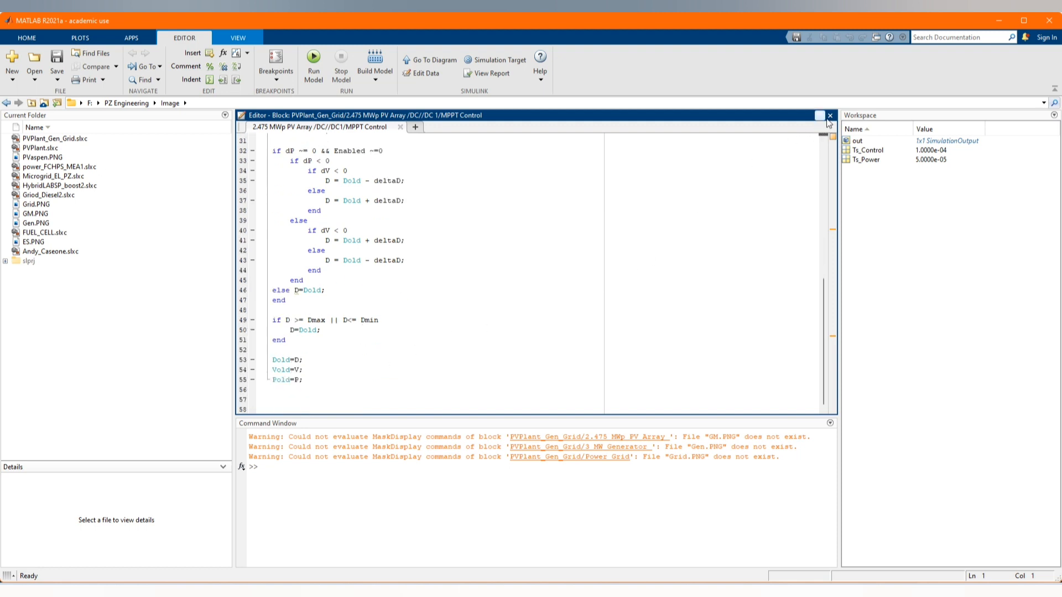
{"action": "left_click", "coordinate": [829, 115]}
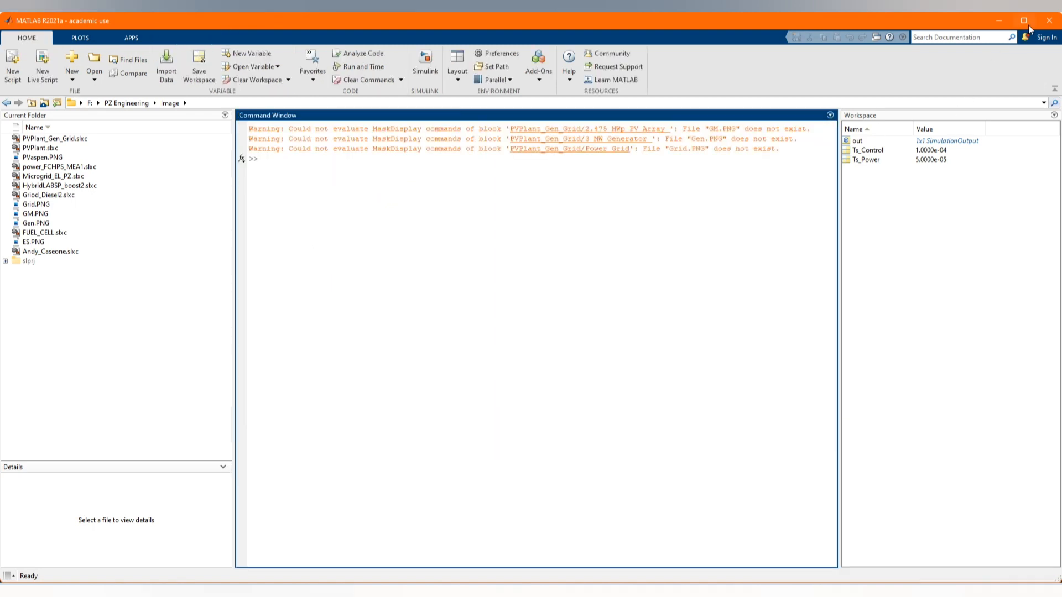
Back in Simulink, inspect the MPPT unit delay and the Boost Converter's sample time settings.
{"action": "left_click", "coordinate": [594, 129]}
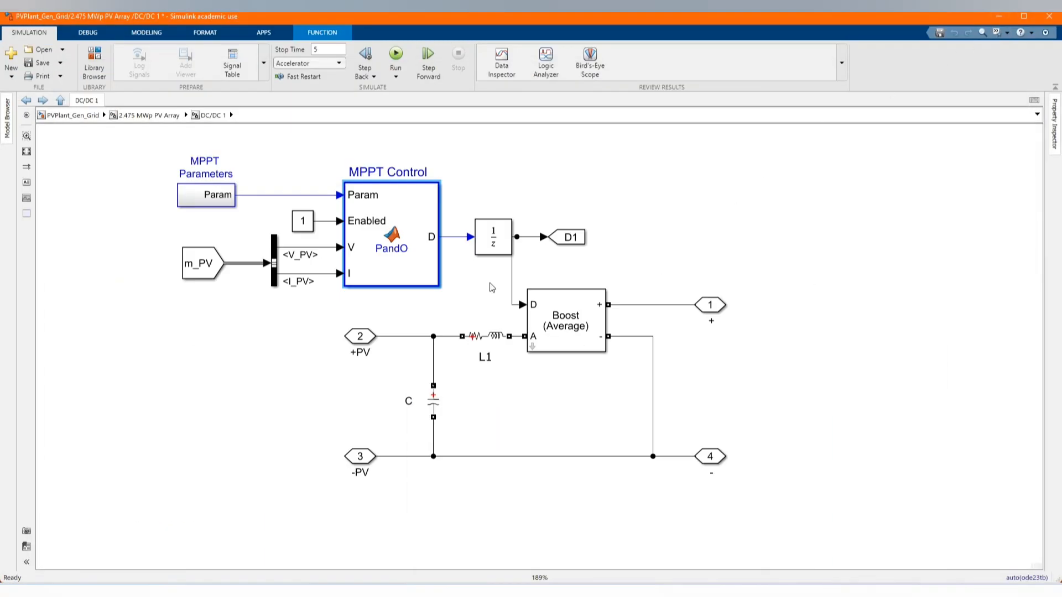
{"action": "double_click", "coordinate": [492, 236]}
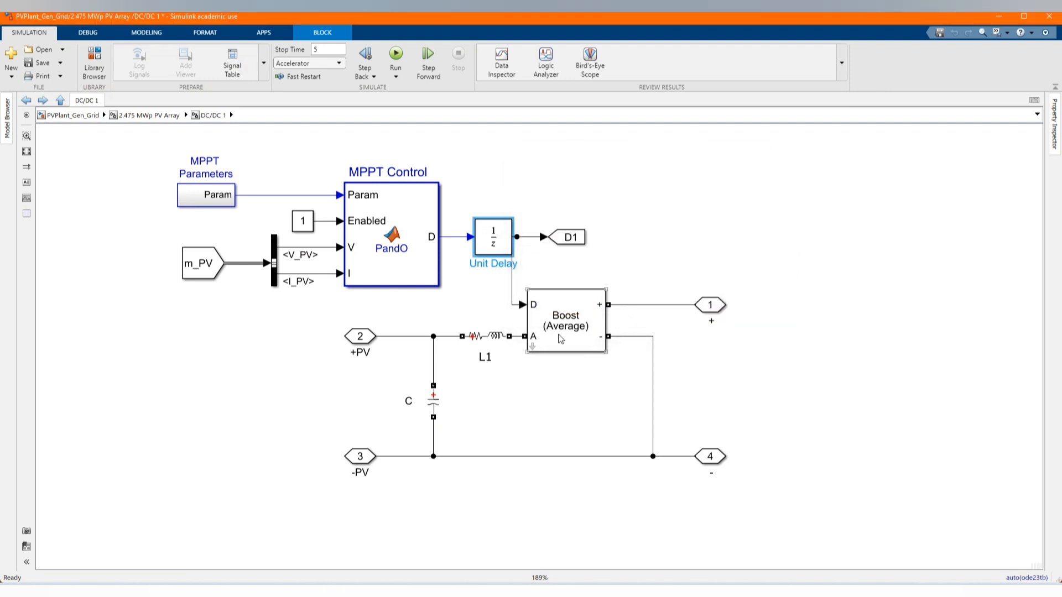
{"action": "double_click", "coordinate": [565, 321]}
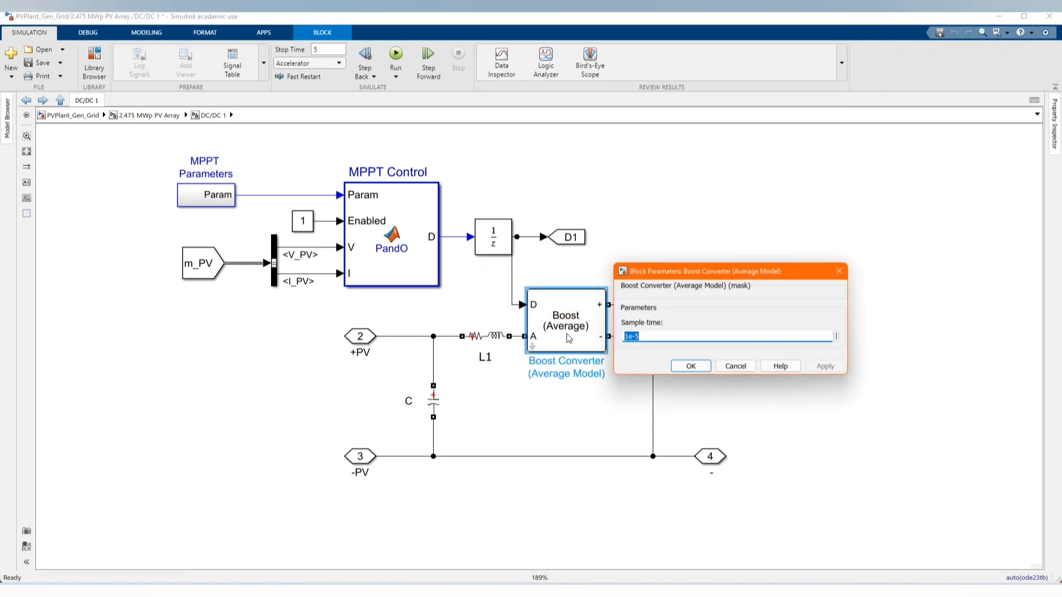
{"action": "left_click", "coordinate": [691, 366]}
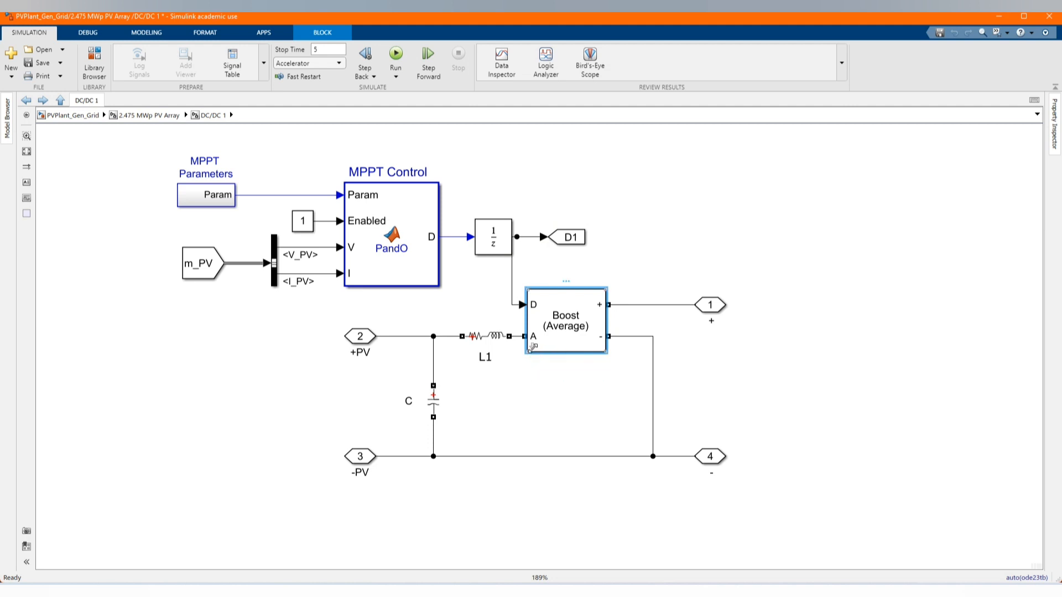
Look inside the Boost Converter average model and its capacitor C, then return to the top-level PVPlant_Gen_Grid model.
{"action": "double_click", "coordinate": [564, 321]}
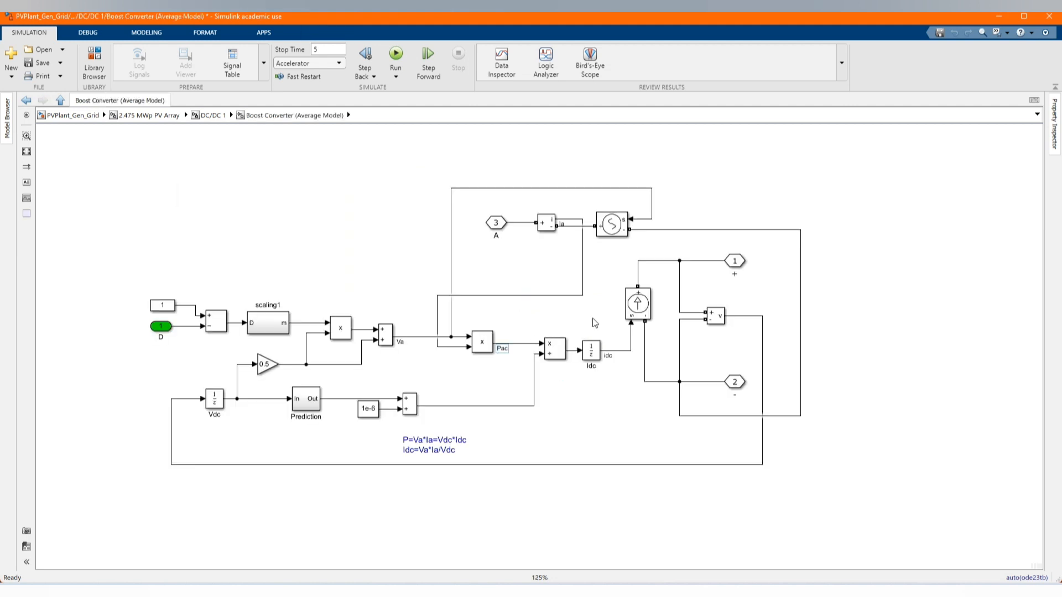
{"action": "mouse_move", "coordinate": [387, 177]}
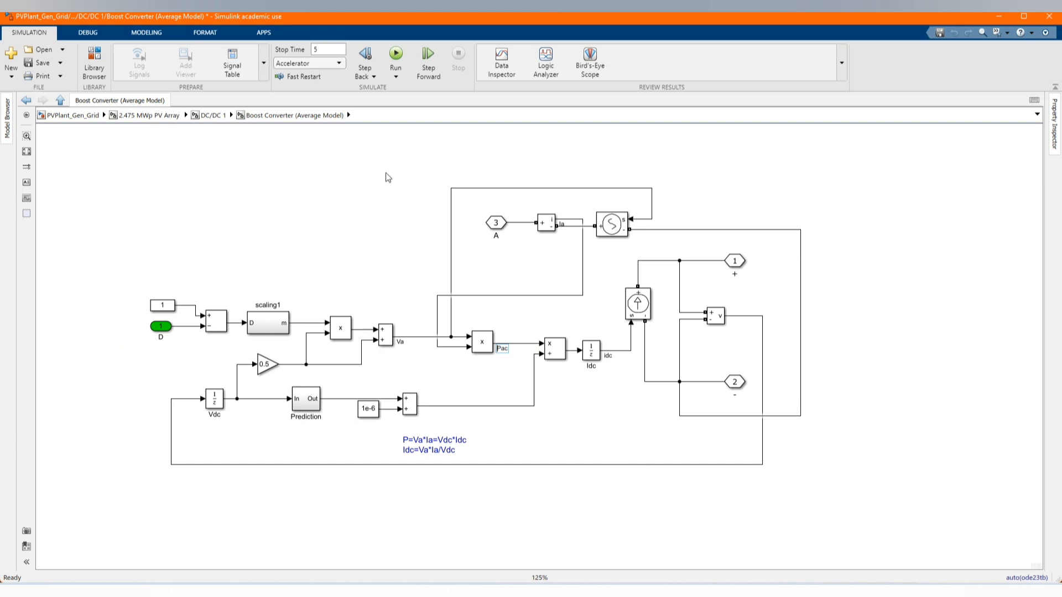
{"action": "mouse_move", "coordinate": [19, 102]}
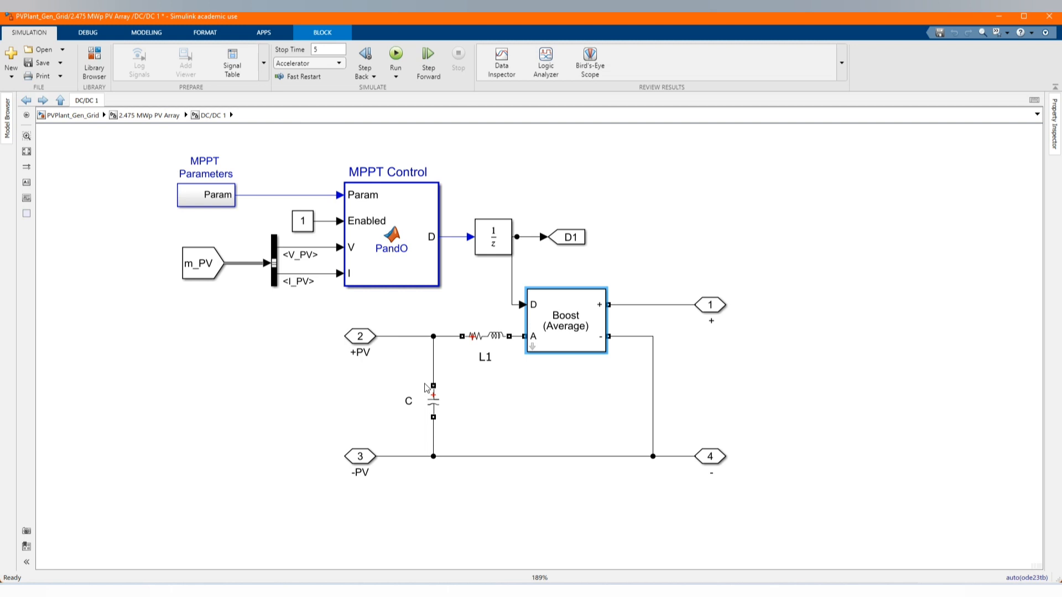
{"action": "double_click", "coordinate": [433, 400]}
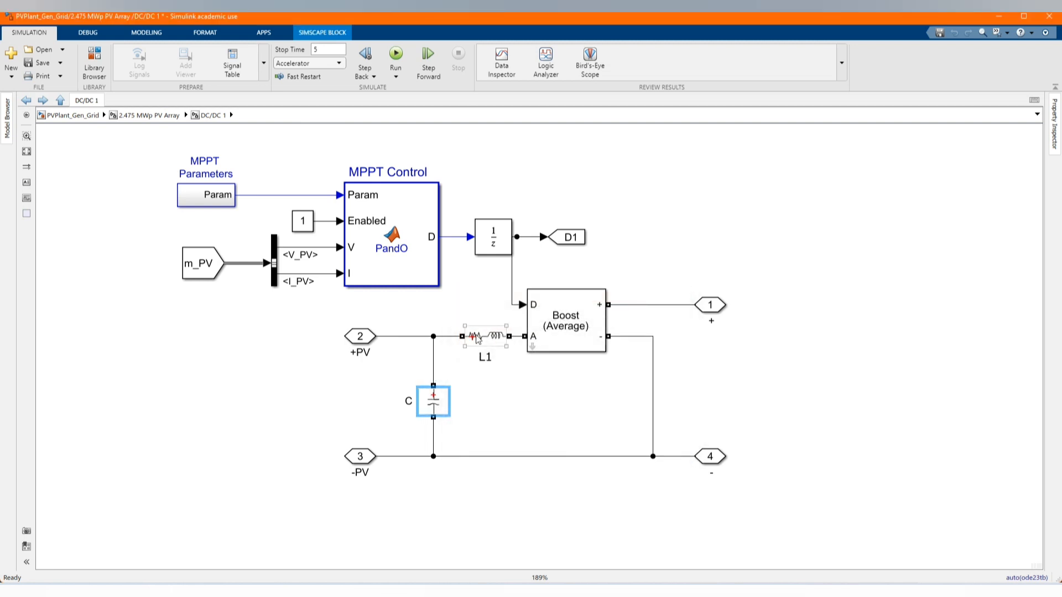
{"action": "double_click", "coordinate": [483, 336]}
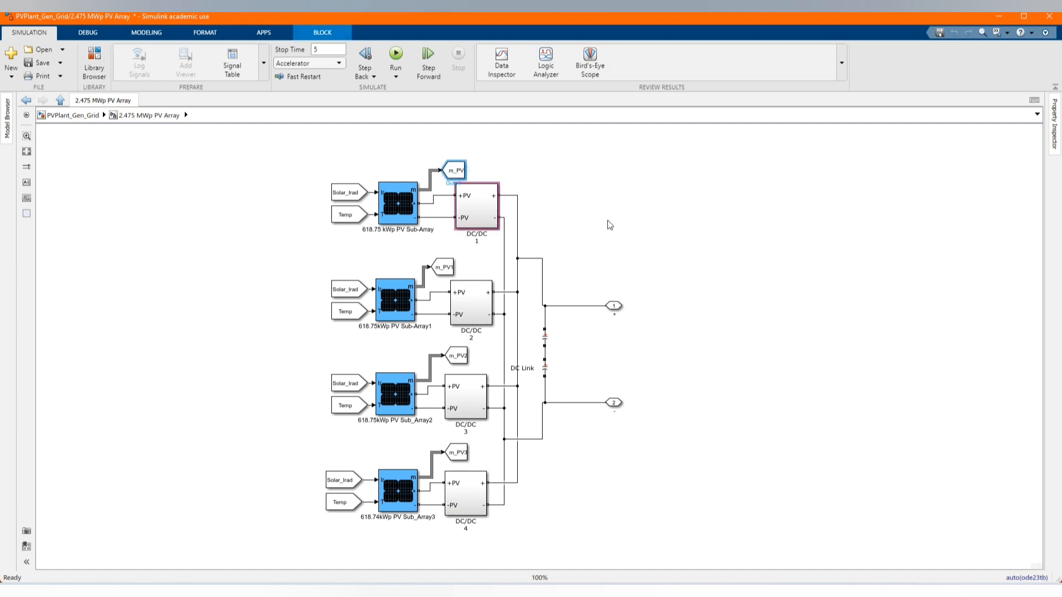
{"action": "double_click", "coordinate": [476, 207]}
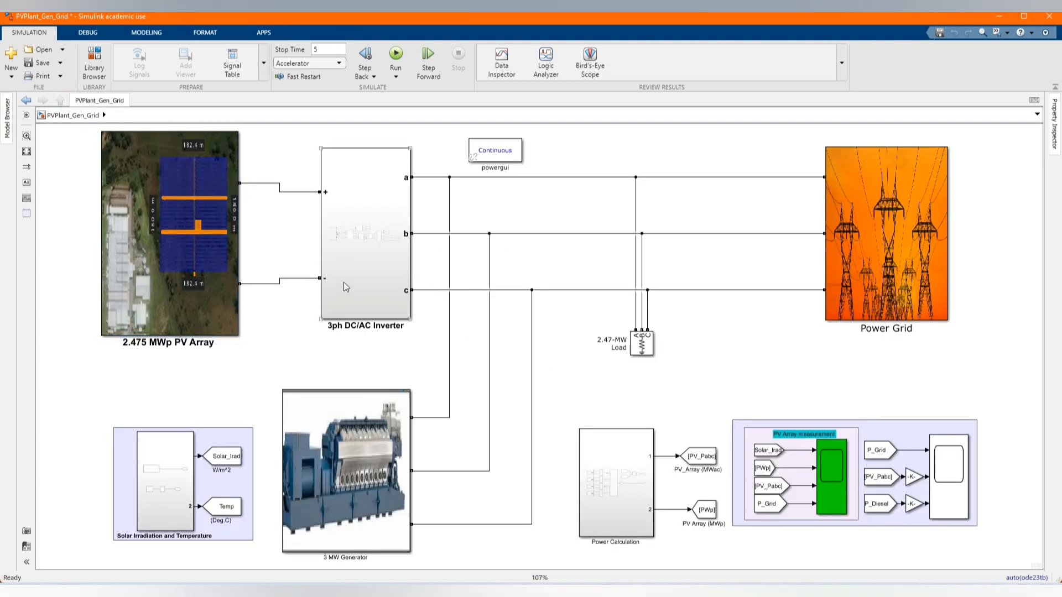
Open the 3ph DC/AC Inverter, confirm its three-arm average-model VSC bridge, and enter Inverter Control.
{"action": "double_click", "coordinate": [366, 234]}
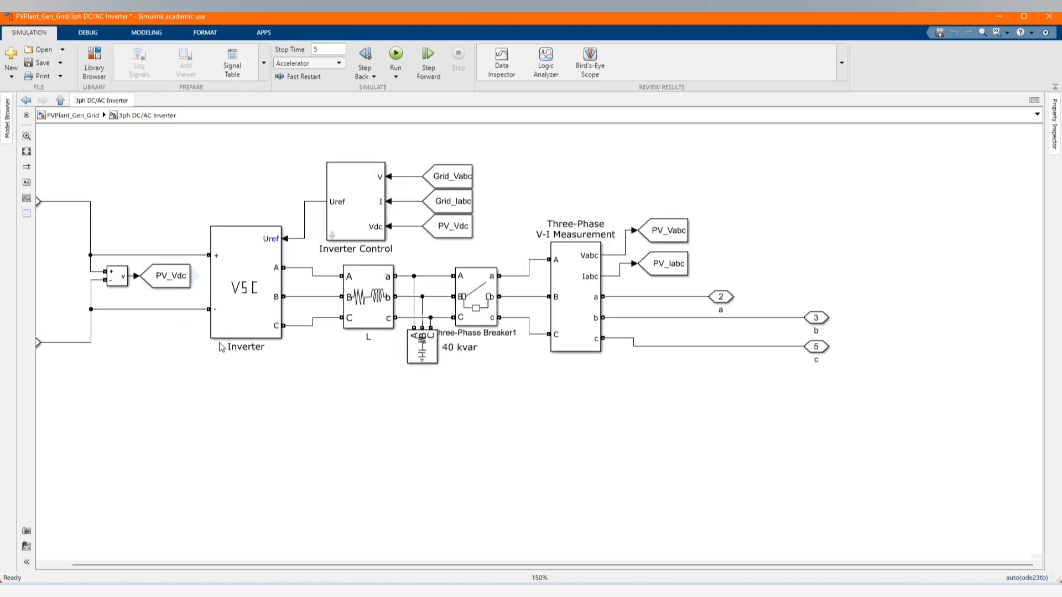
{"action": "double_click", "coordinate": [243, 288]}
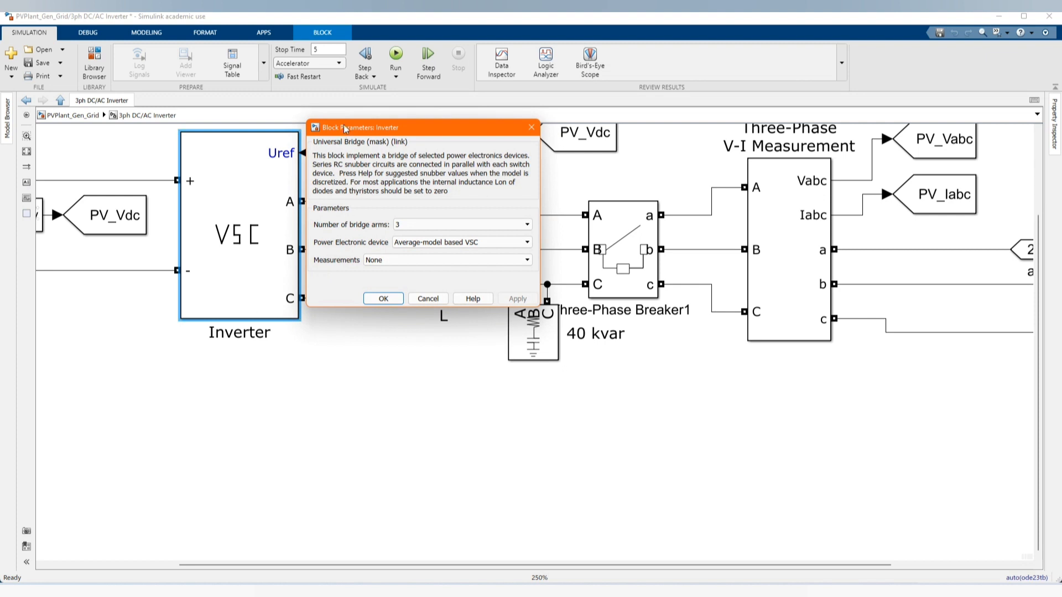
{"action": "mouse_move", "coordinate": [385, 282]}
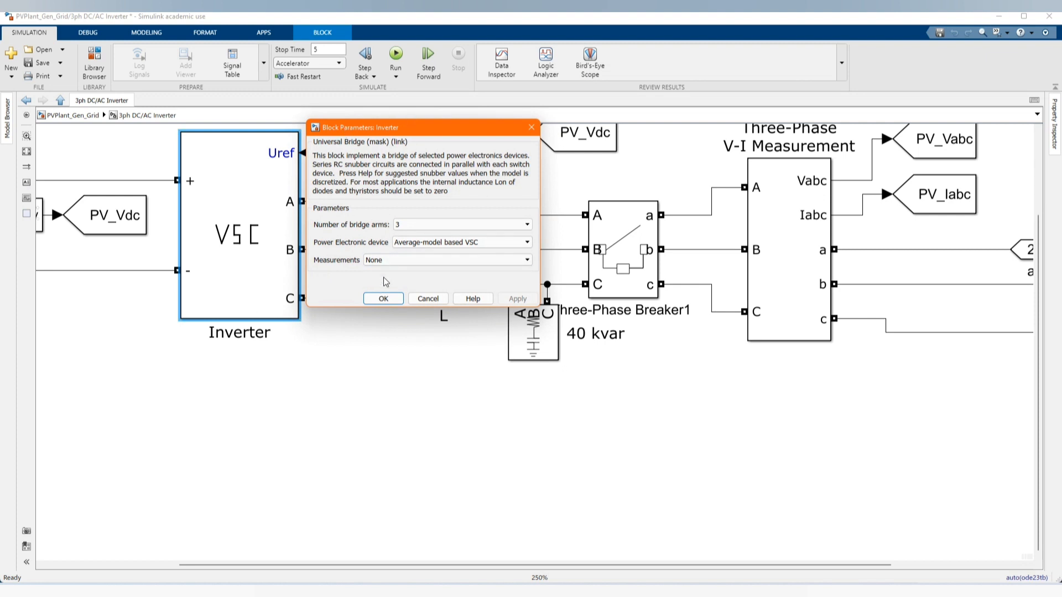
{"action": "left_click", "coordinate": [383, 299]}
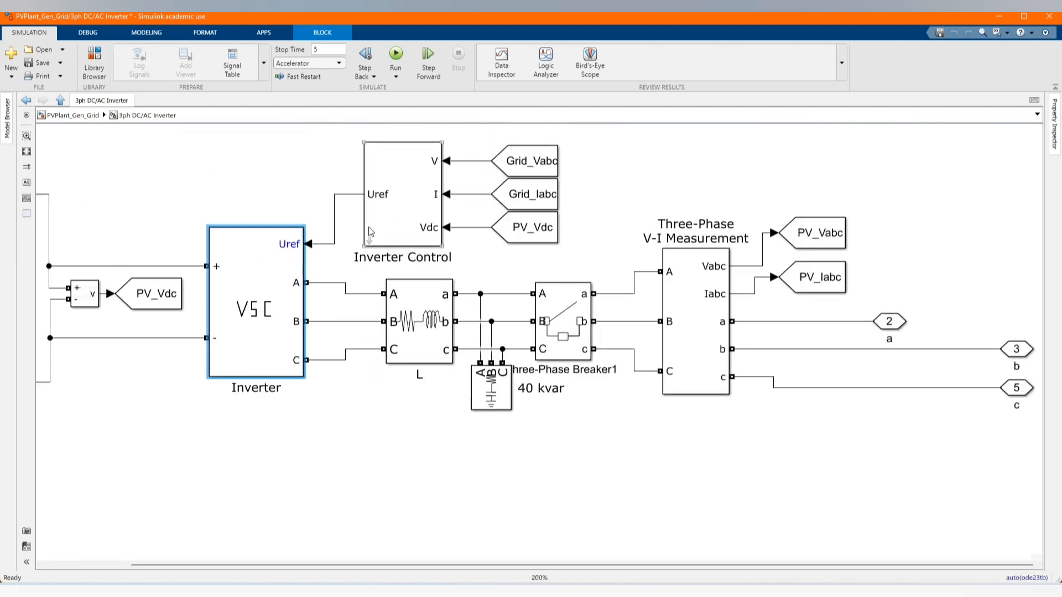
{"action": "mouse_move", "coordinate": [372, 240]}
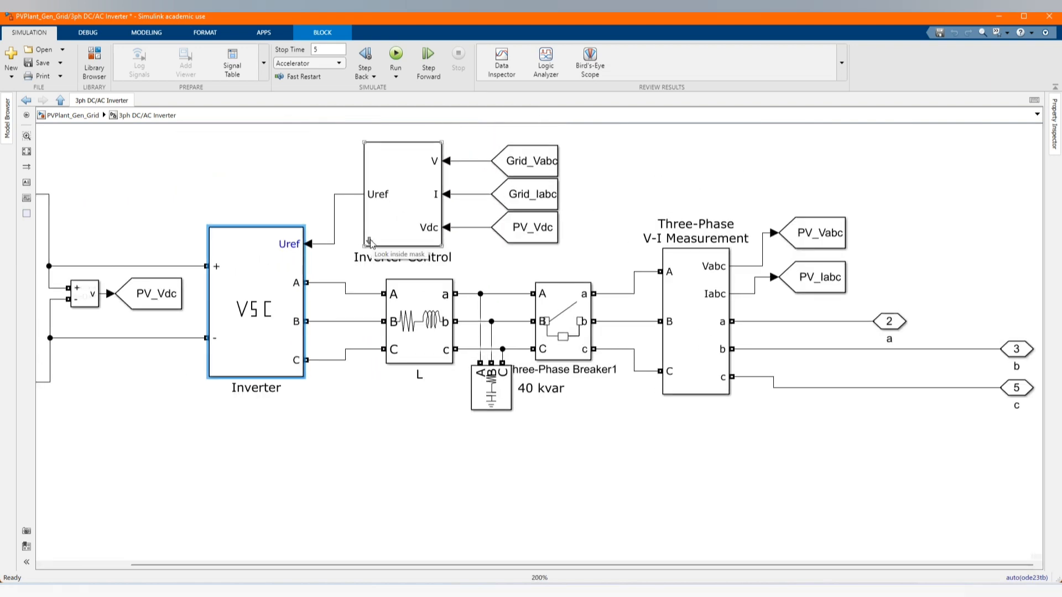
{"action": "double_click", "coordinate": [403, 195]}
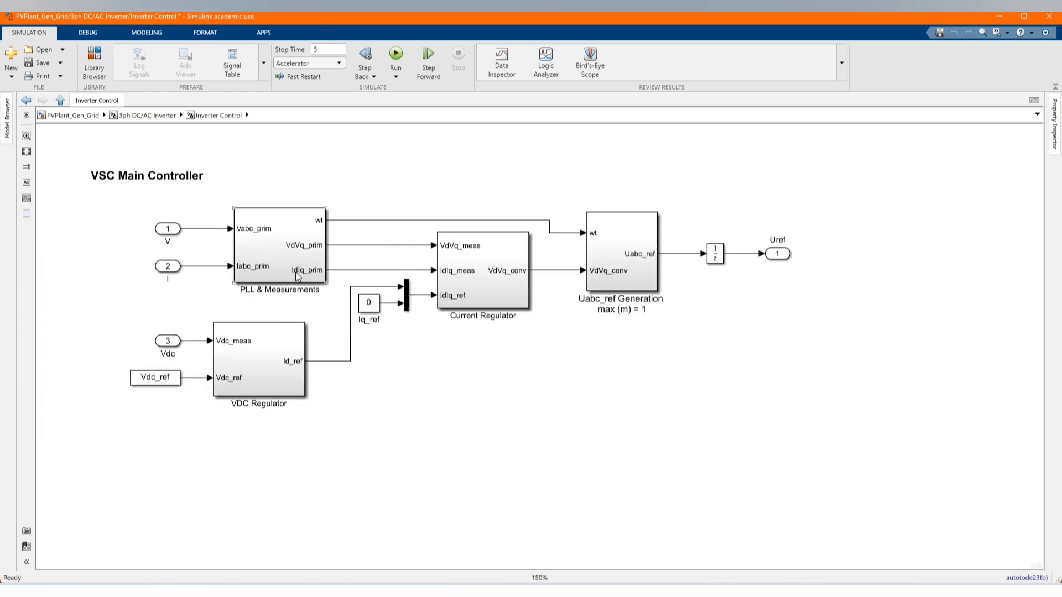
Inspect the PLL & Measurements block and the VDC Regulator's PI loop, then return to the VSC Main Controller.
{"action": "left_click", "coordinate": [278, 243]}
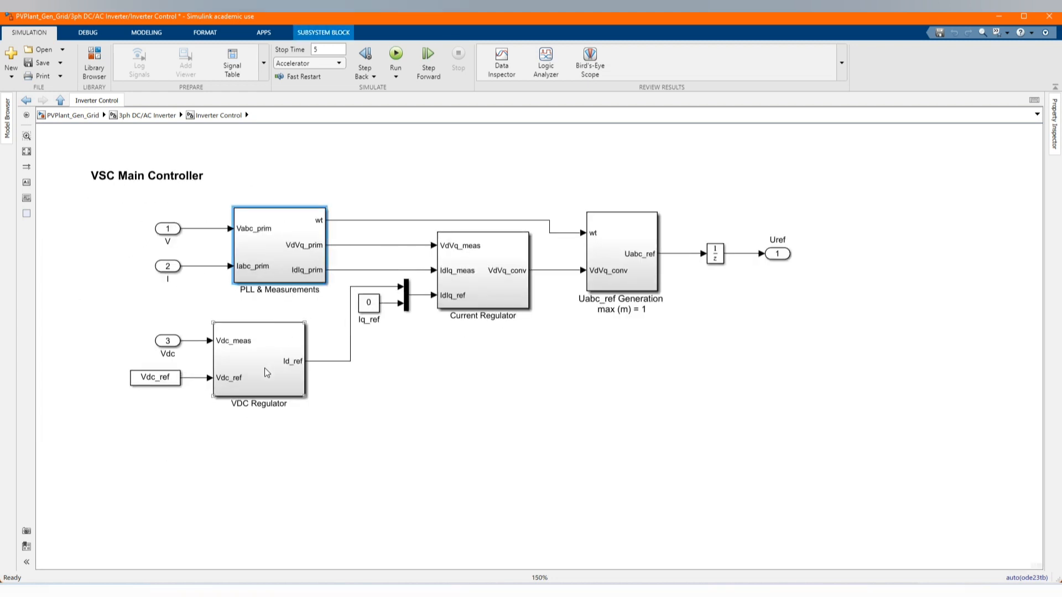
{"action": "double_click", "coordinate": [258, 366]}
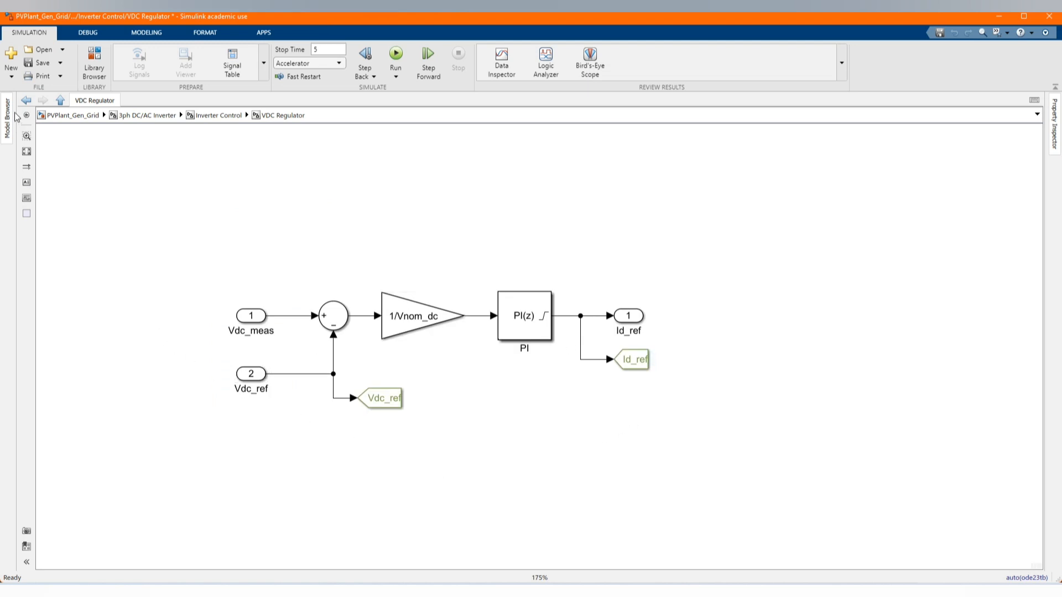
{"action": "mouse_move", "coordinate": [343, 354]}
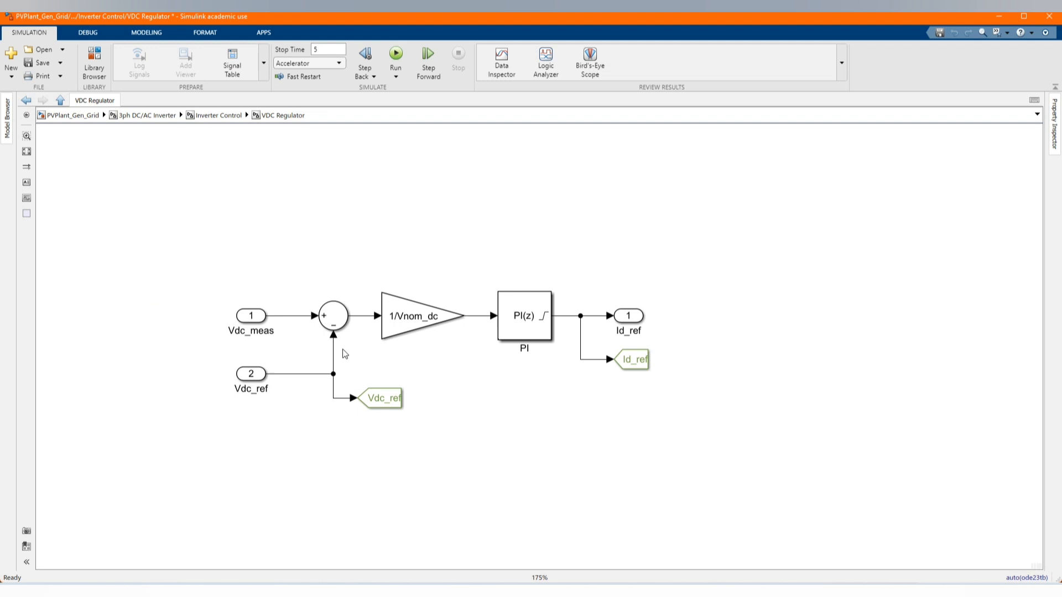
{"action": "left_click", "coordinate": [251, 374]}
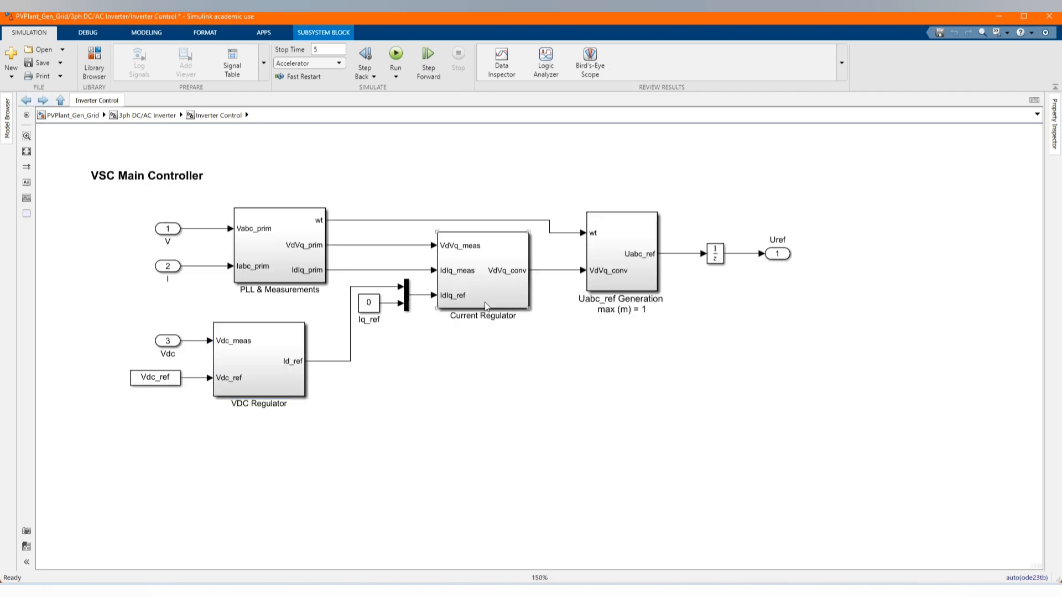
Review the Current Regulator and Uabc_ref Generation internals, then return to the 3ph DC/AC Inverter diagram.
{"action": "double_click", "coordinate": [482, 274]}
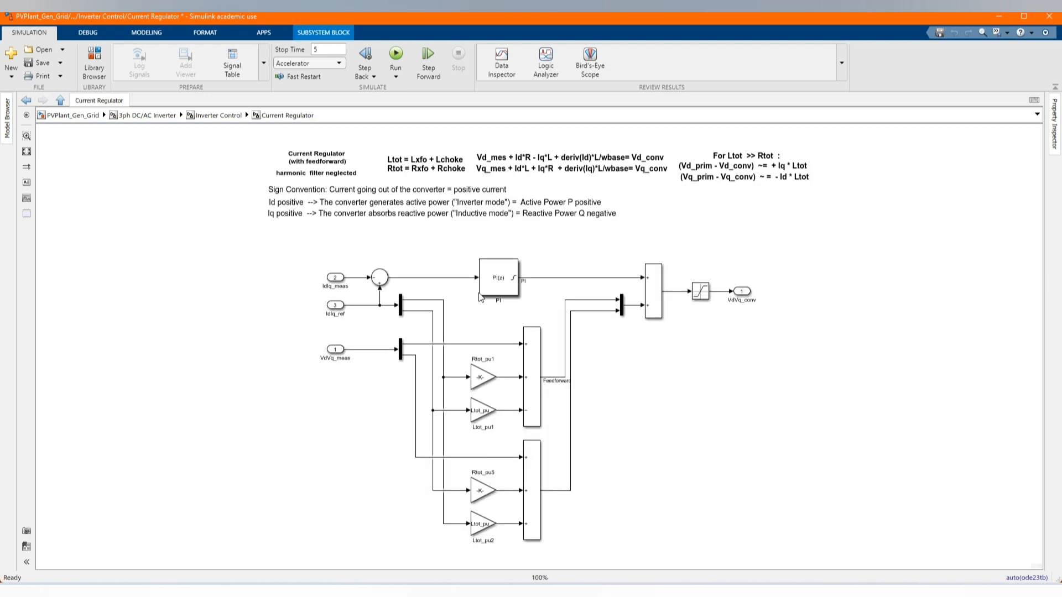
{"action": "left_click", "coordinate": [498, 278]}
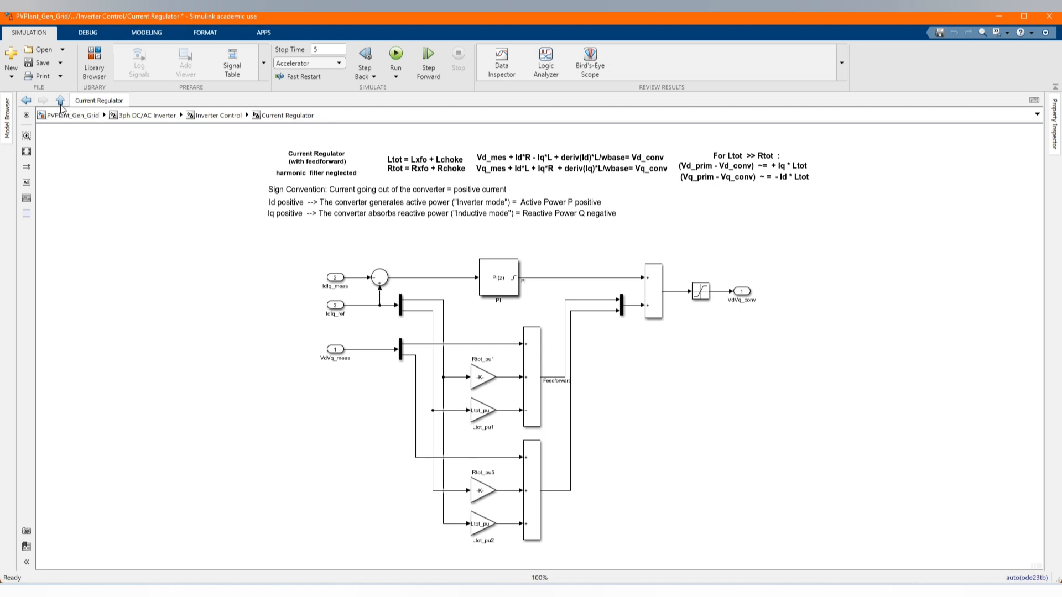
{"action": "left_click", "coordinate": [60, 101]}
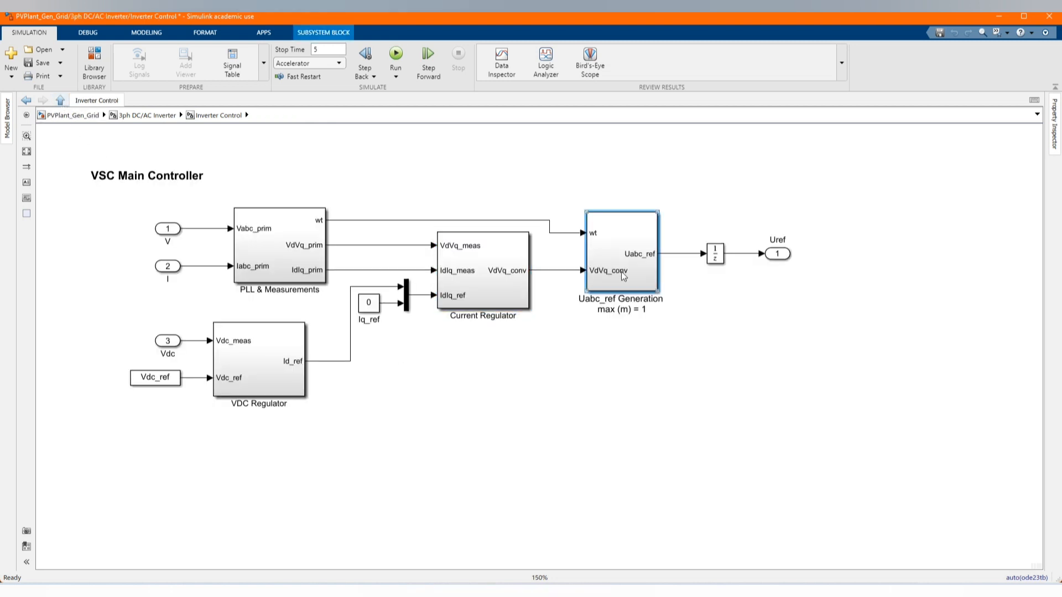
{"action": "double_click", "coordinate": [619, 255]}
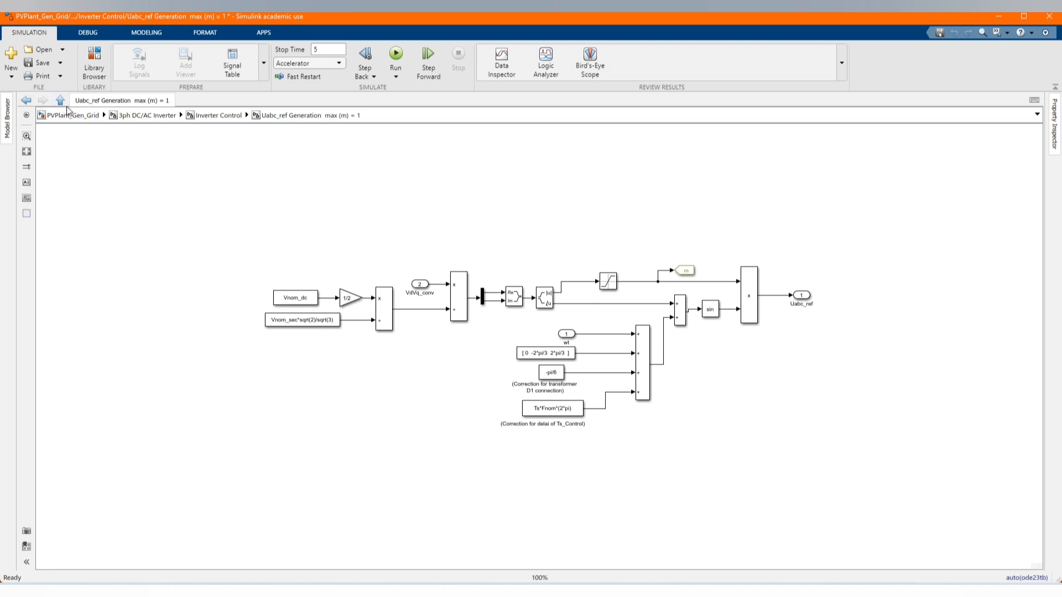
{"action": "left_click", "coordinate": [60, 101]}
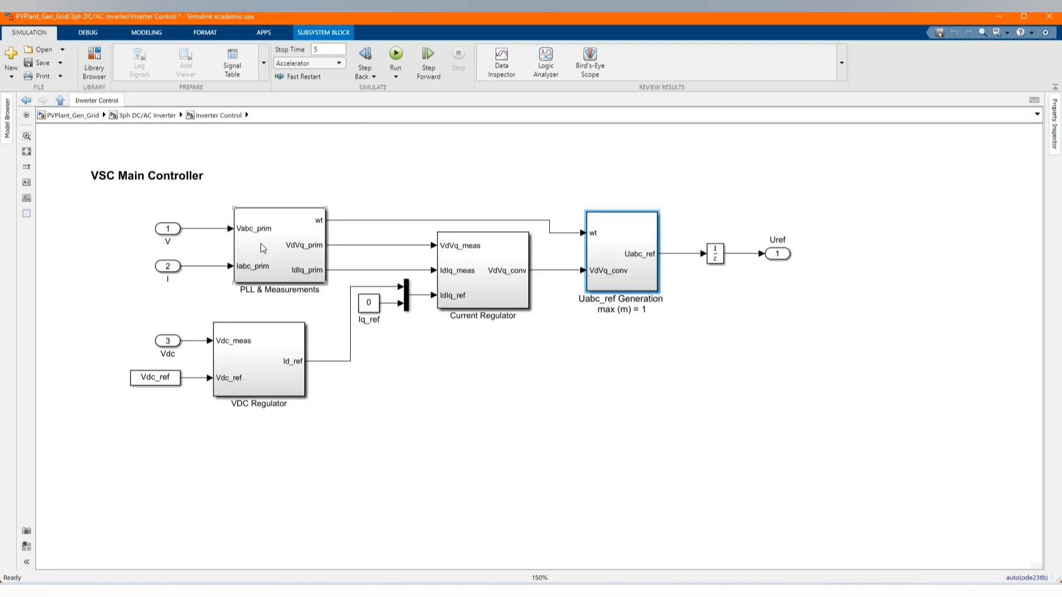
{"action": "double_click", "coordinate": [280, 244]}
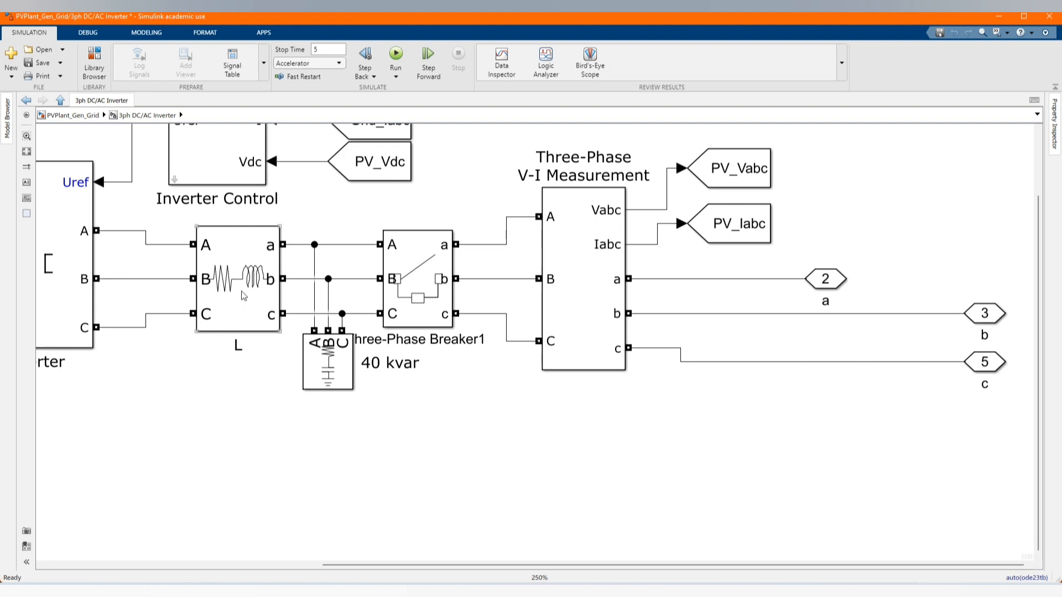
Check the 40 kvar load and Three-Phase V-I Measurement settings and the Grid_Iabc tag.
{"action": "double_click", "coordinate": [237, 278]}
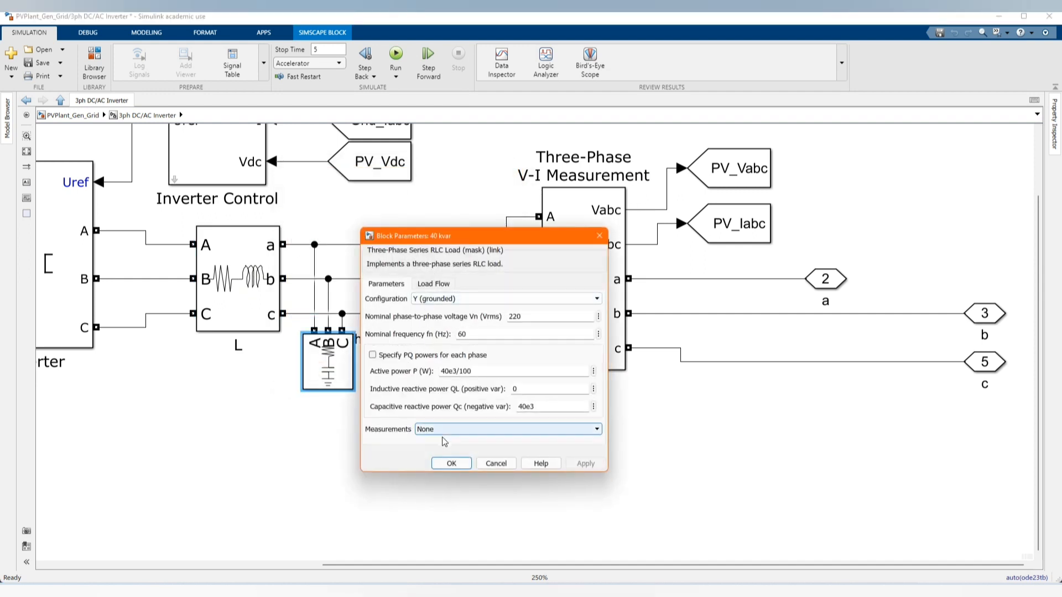
{"action": "left_click", "coordinate": [450, 463]}
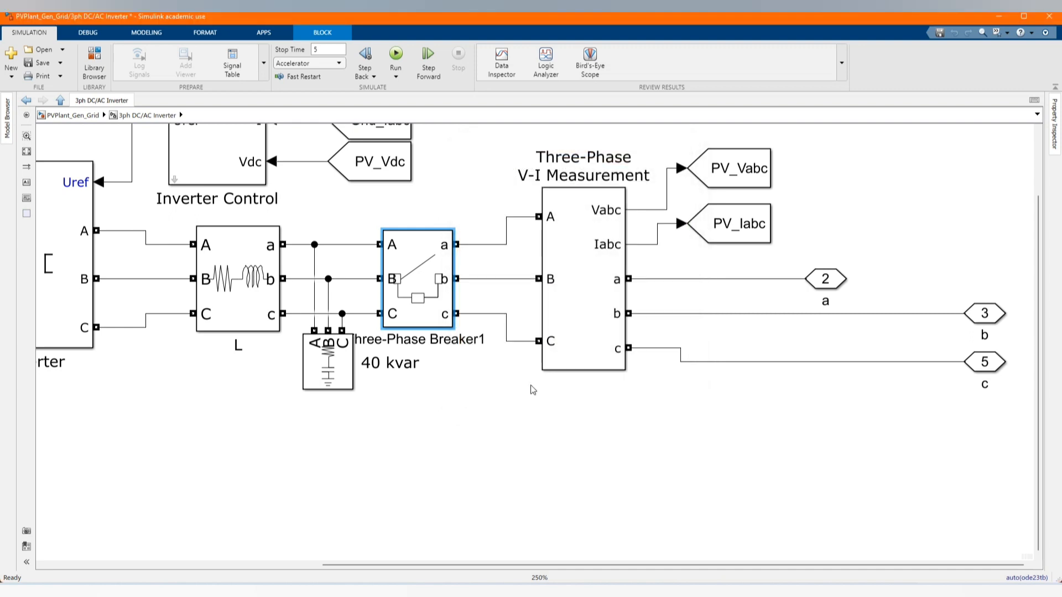
{"action": "double_click", "coordinate": [583, 271]}
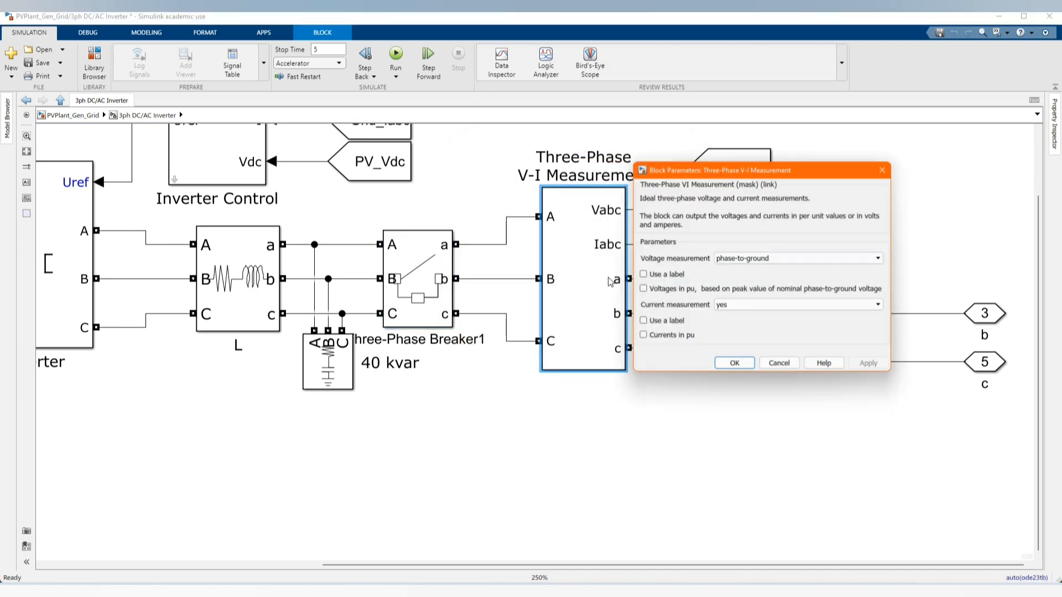
{"action": "left_click", "coordinate": [734, 363]}
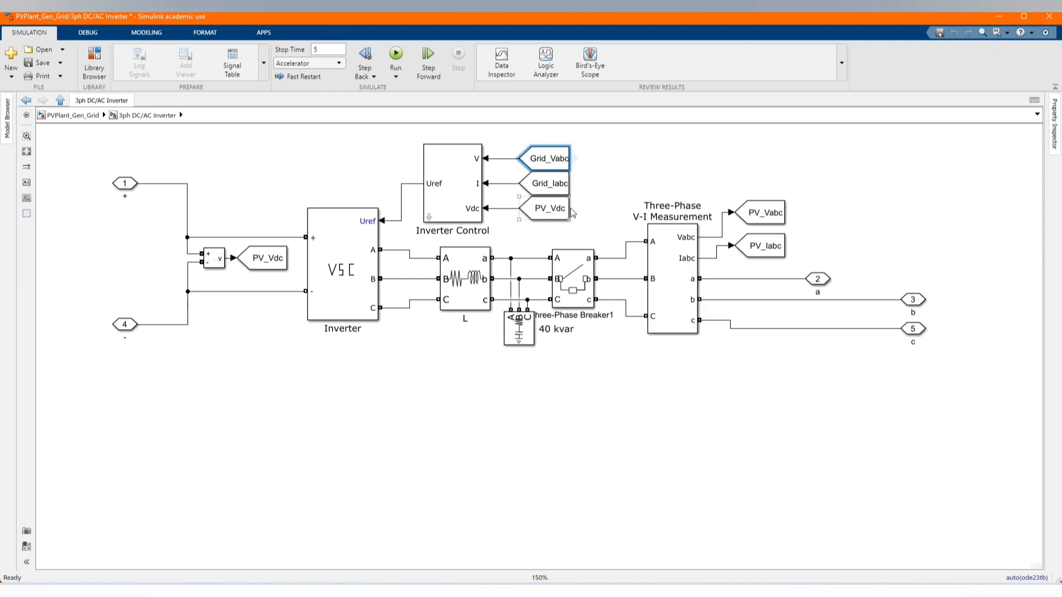
{"action": "left_click", "coordinate": [548, 184]}
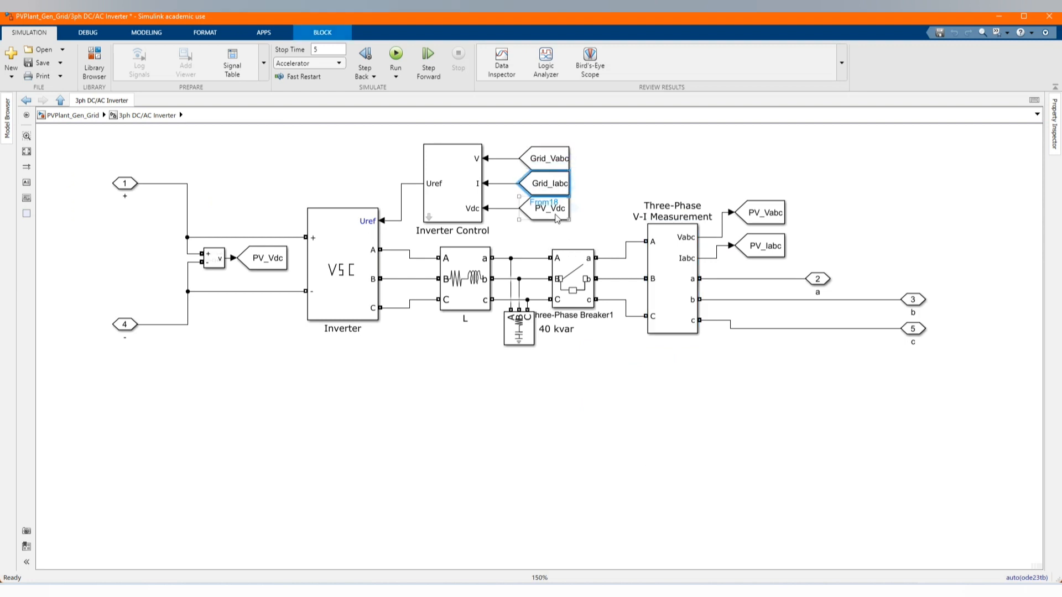
{"action": "left_click", "coordinate": [294, 376]}
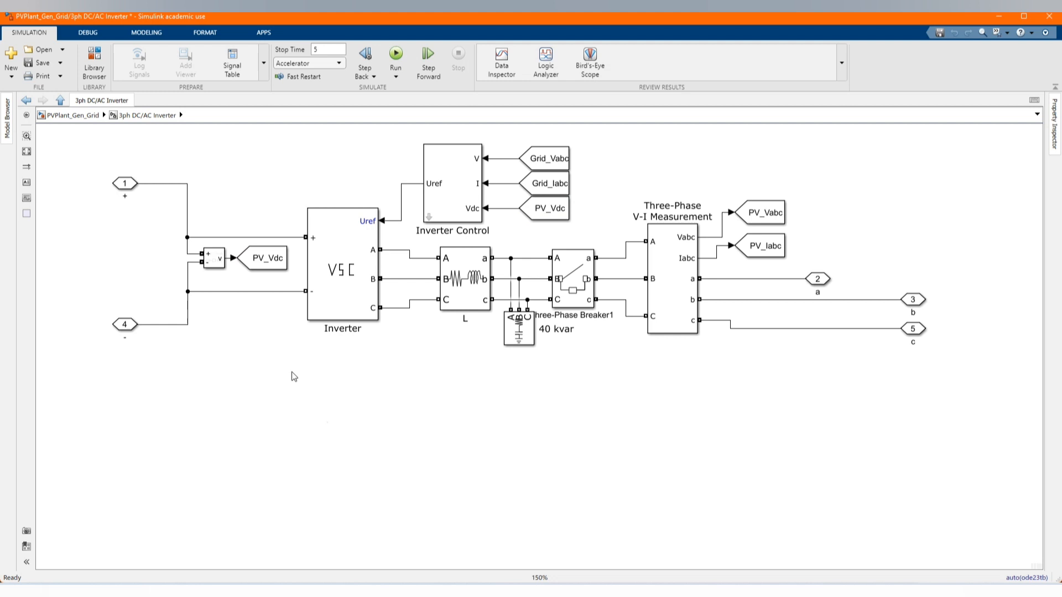
Examine the Inverter Control unit delay before Uref and return to the top-level PVPlant_Gen_Grid model.
{"action": "double_click", "coordinate": [453, 182]}
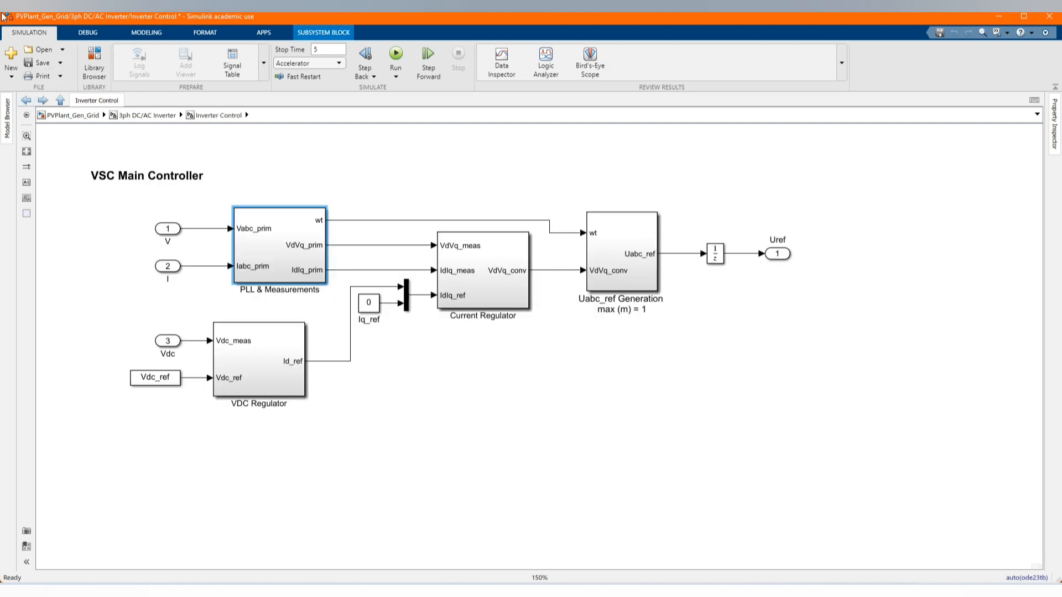
{"action": "mouse_move", "coordinate": [725, 283]}
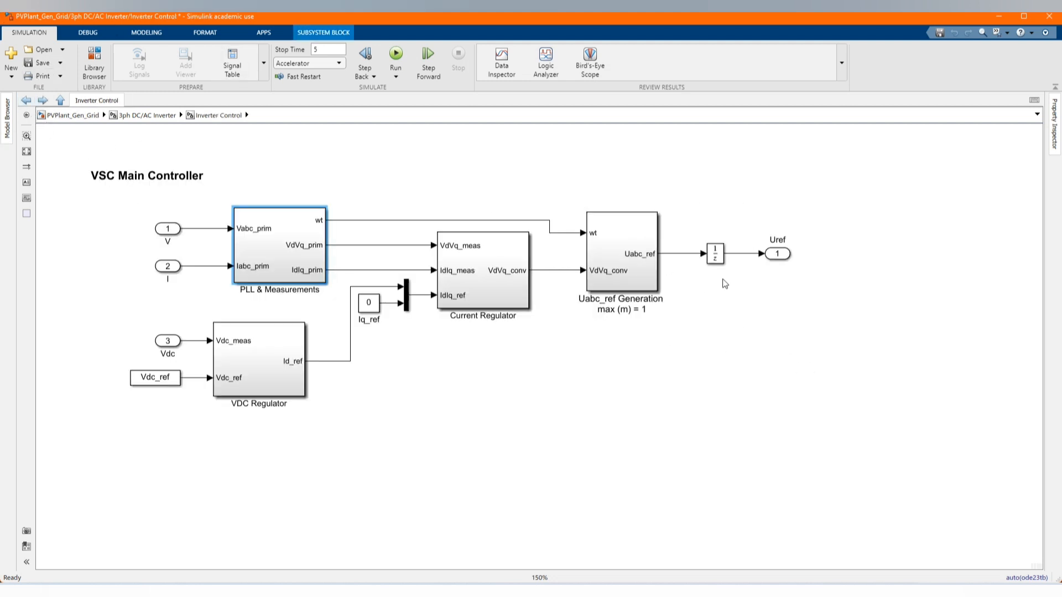
{"action": "double_click", "coordinate": [713, 254]}
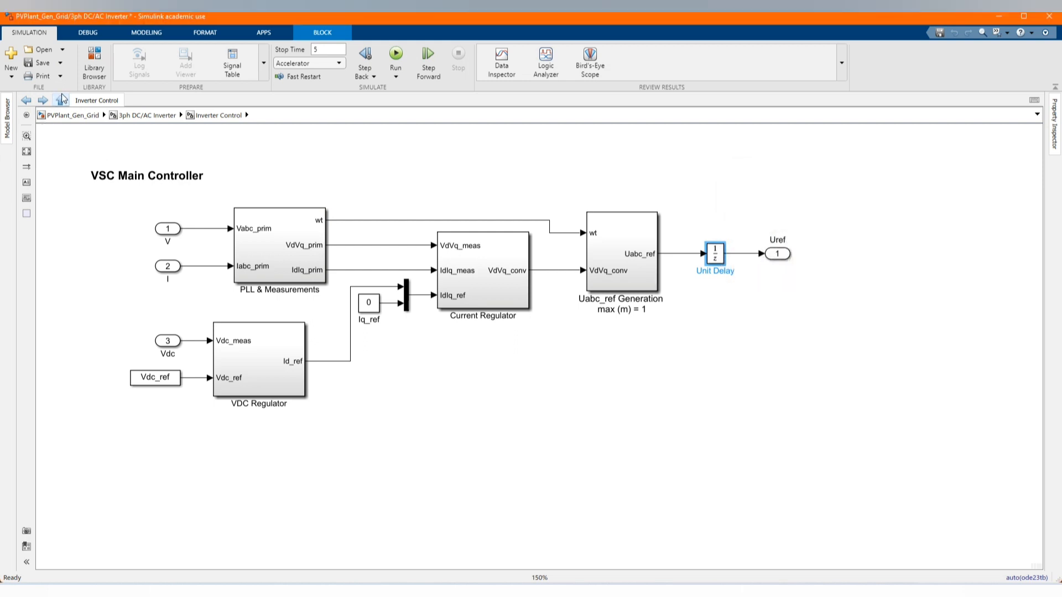
{"action": "left_click", "coordinate": [25, 100]}
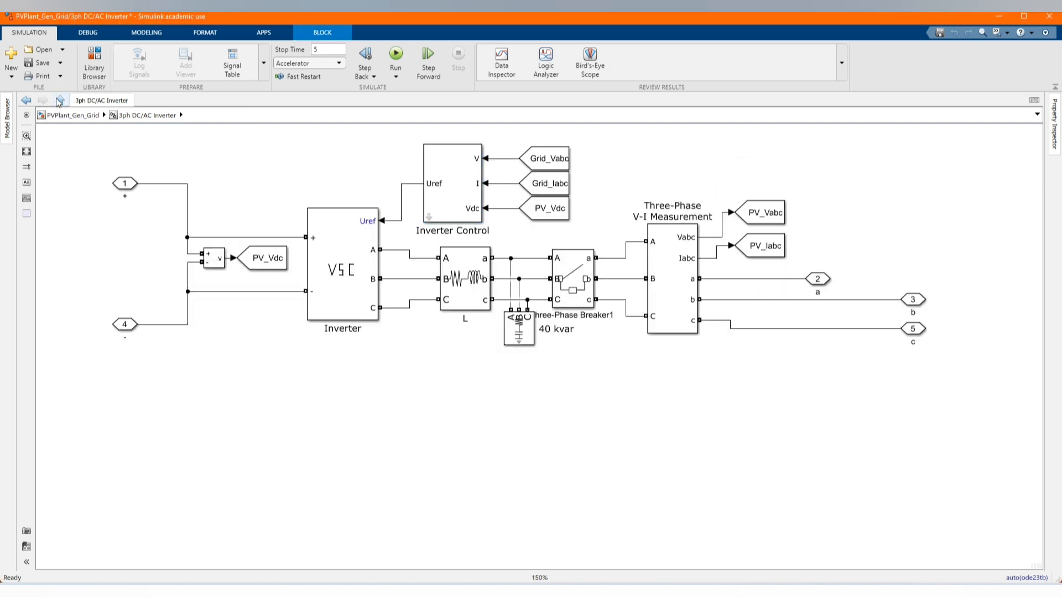
{"action": "left_click", "coordinate": [26, 99]}
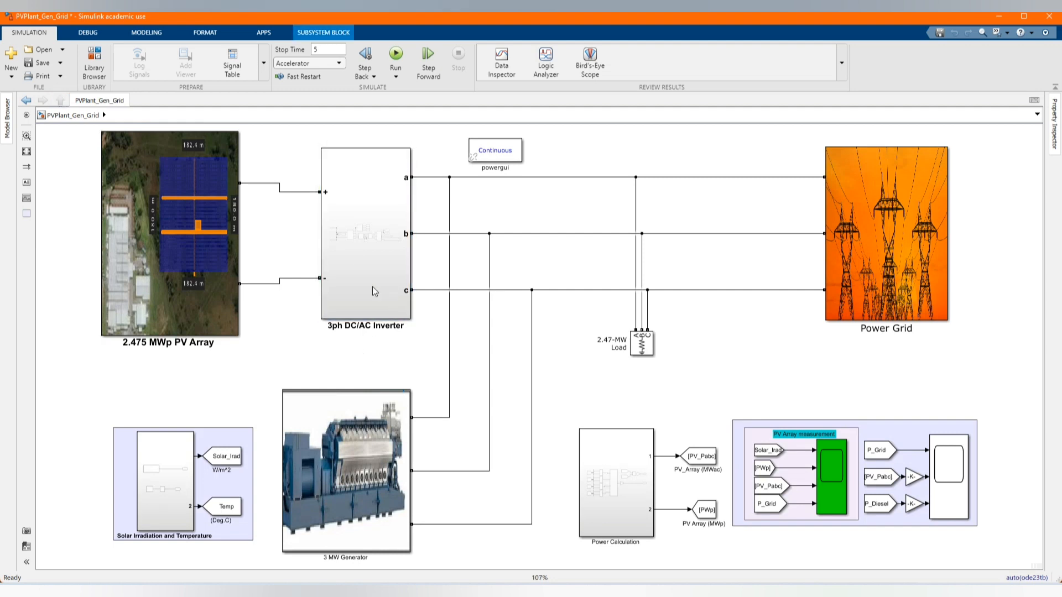
Enter the Solar Irradiation and Temperature subsystem and bring up its irradiance Signal Builder profile.
{"action": "scroll", "scroll_direction": "down", "scroll_amount": 3}
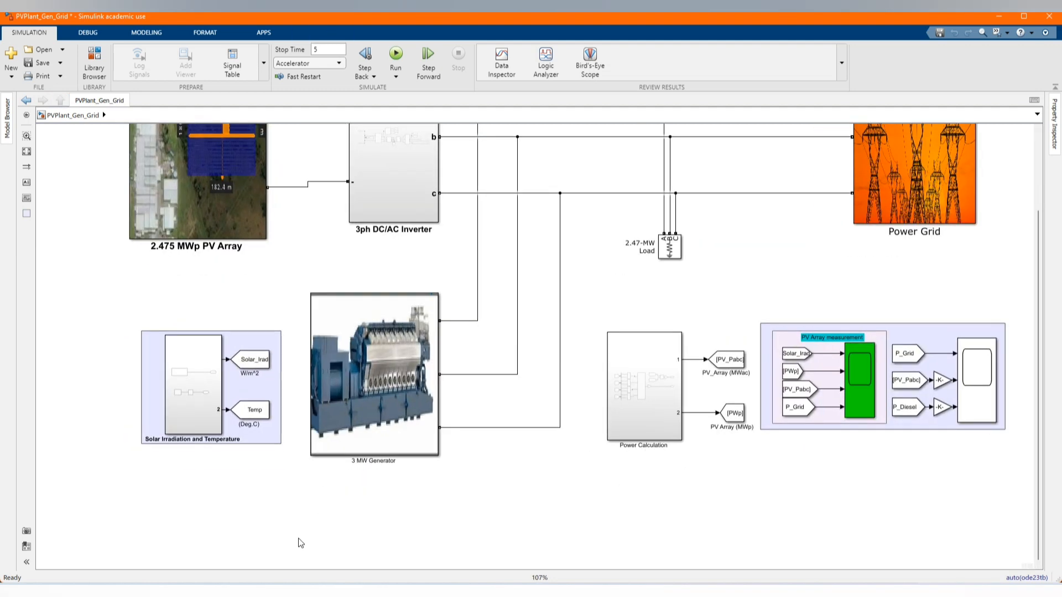
{"action": "double_click", "coordinate": [193, 386]}
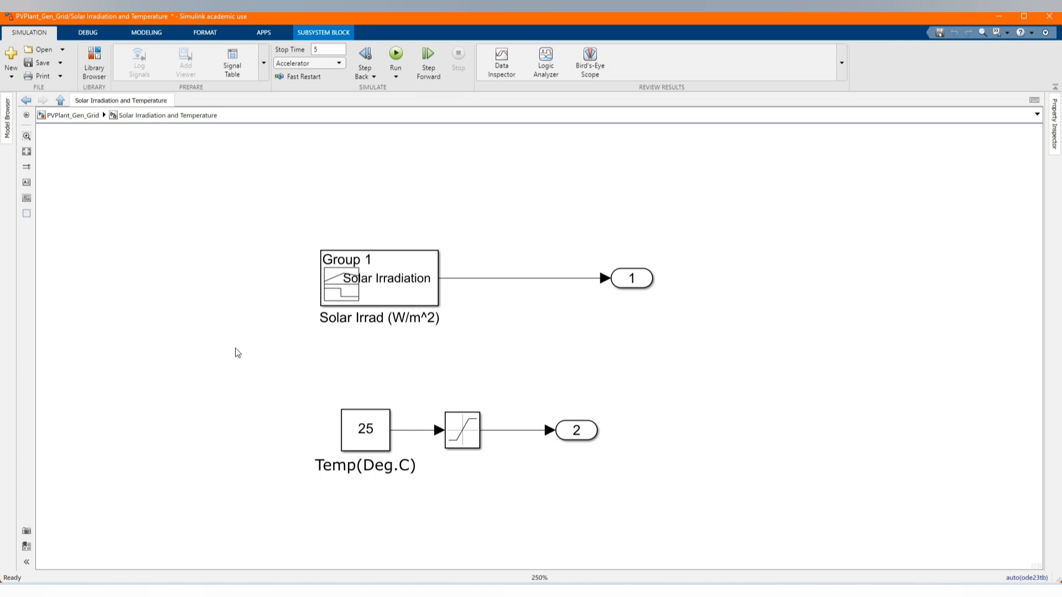
{"action": "left_click", "coordinate": [379, 278]}
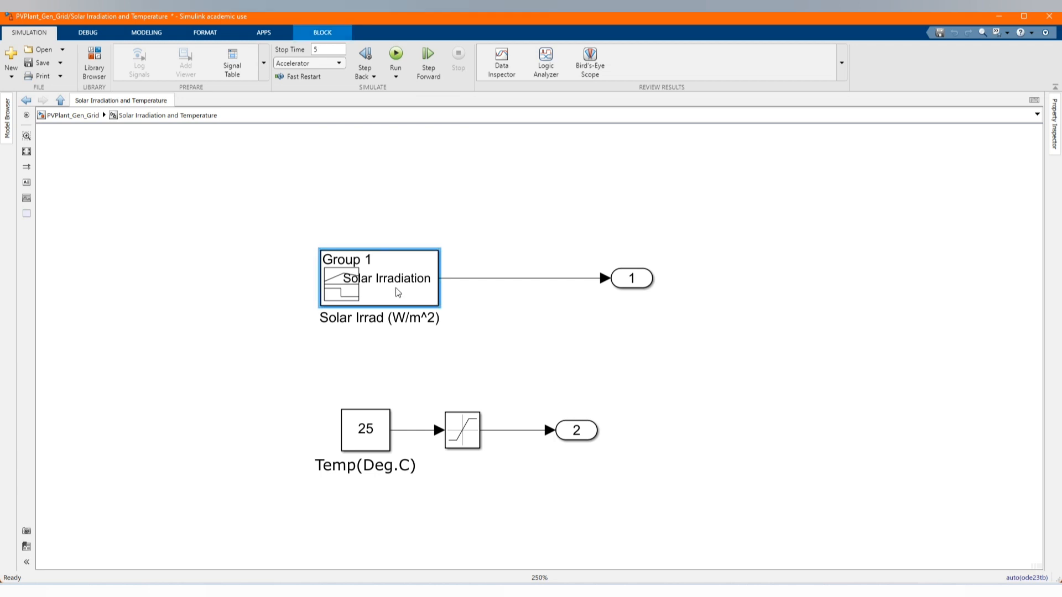
{"action": "double_click", "coordinate": [379, 278]}
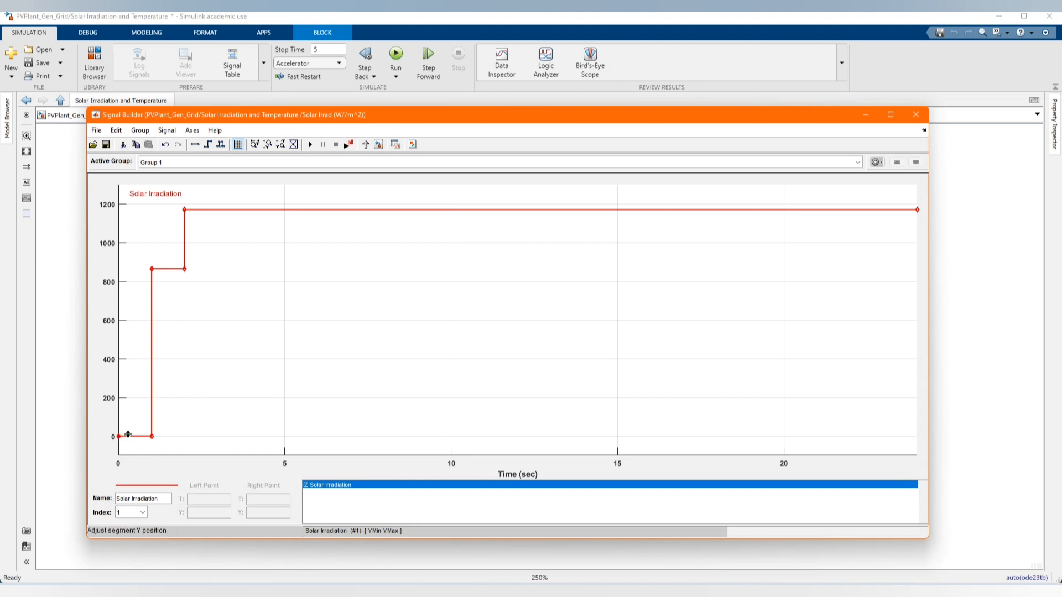
Review the irradiance step segments of 0, 865 and 1170 W/m², then close the profile editor.
{"action": "left_click", "coordinate": [135, 436]}
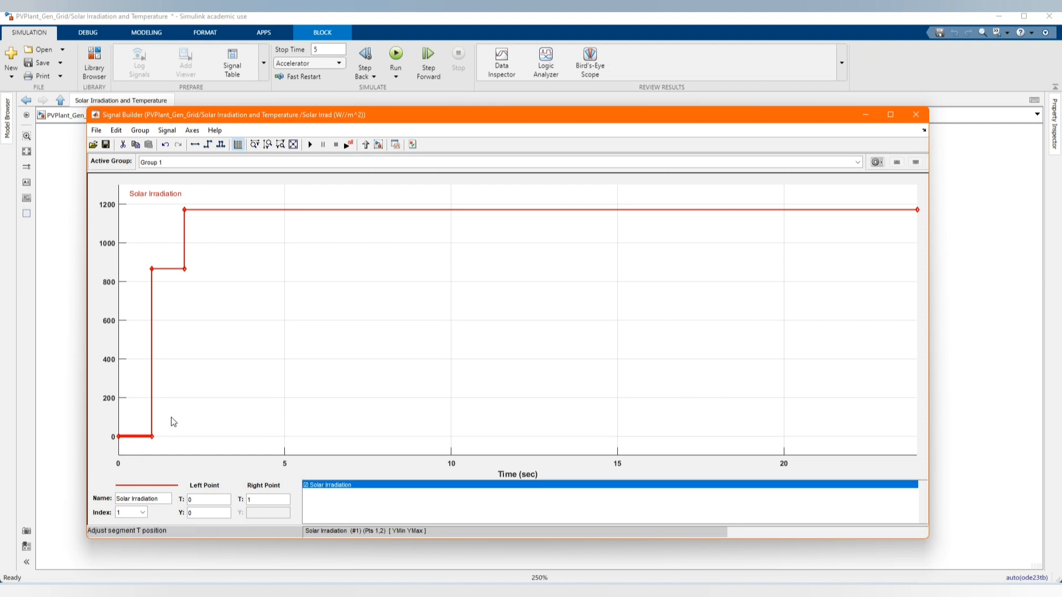
{"action": "left_click", "coordinate": [151, 269]}
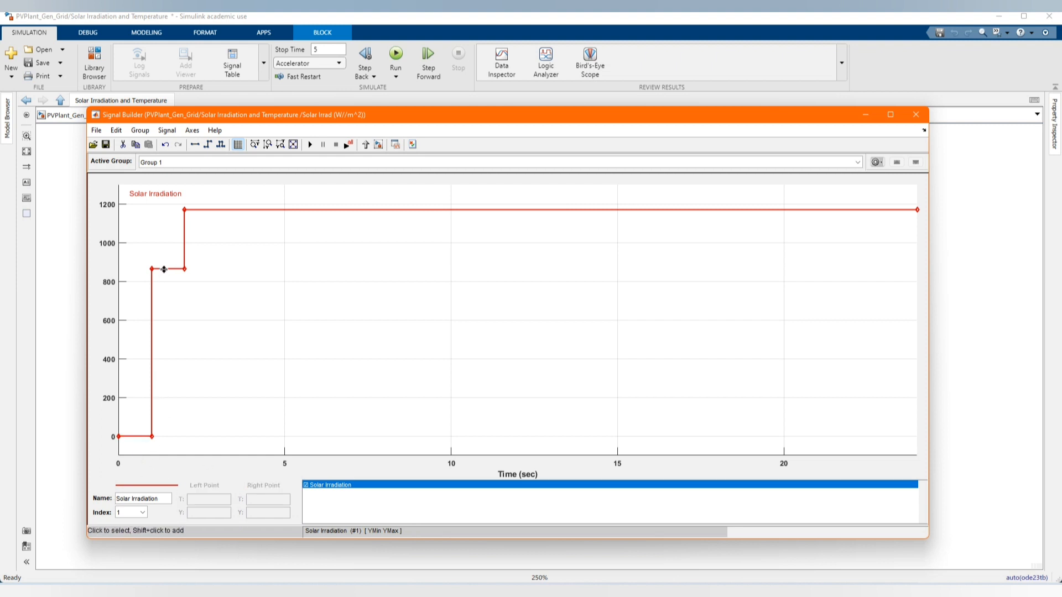
{"action": "left_click", "coordinate": [168, 269]}
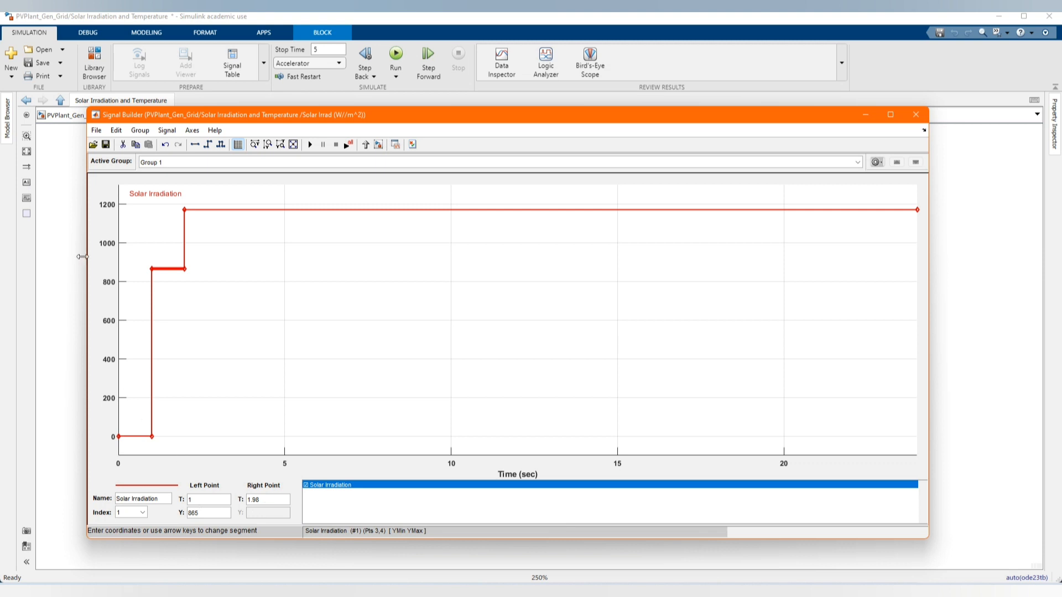
{"action": "mouse_move", "coordinate": [214, 457]}
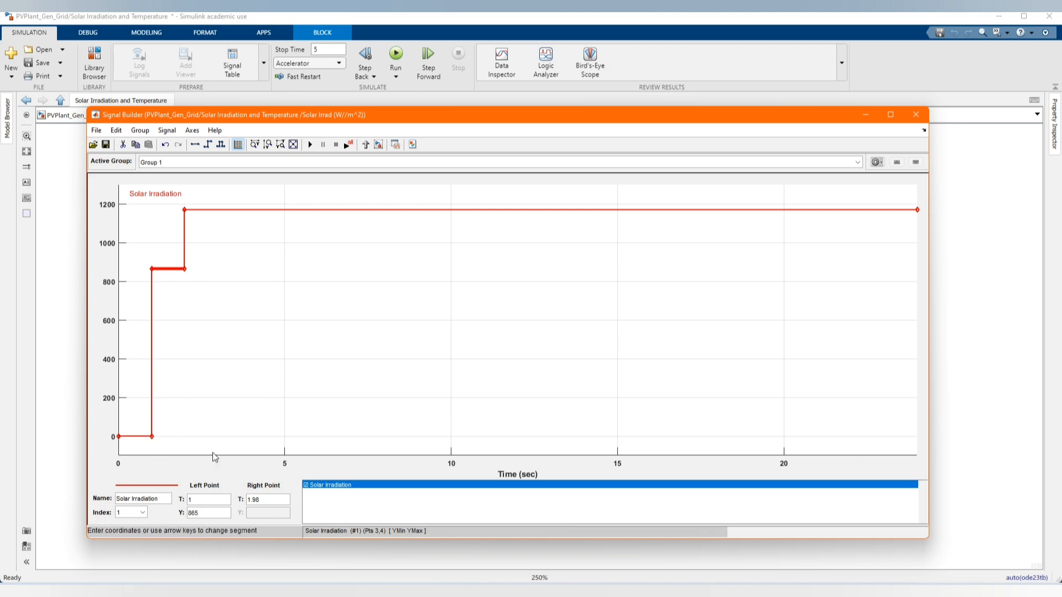
{"action": "left_click", "coordinate": [213, 209]}
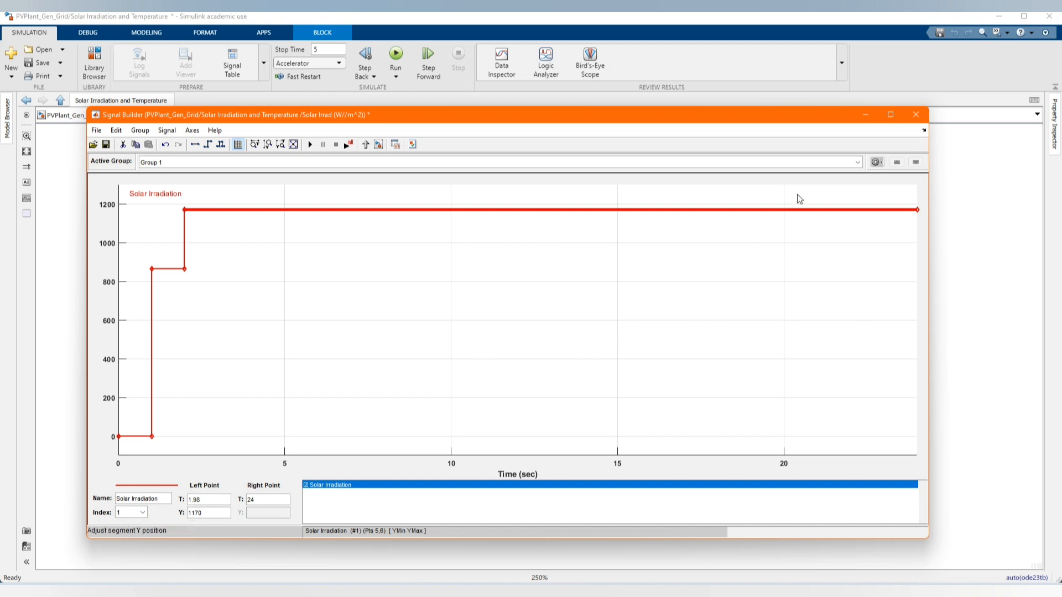
{"action": "left_click", "coordinate": [916, 114]}
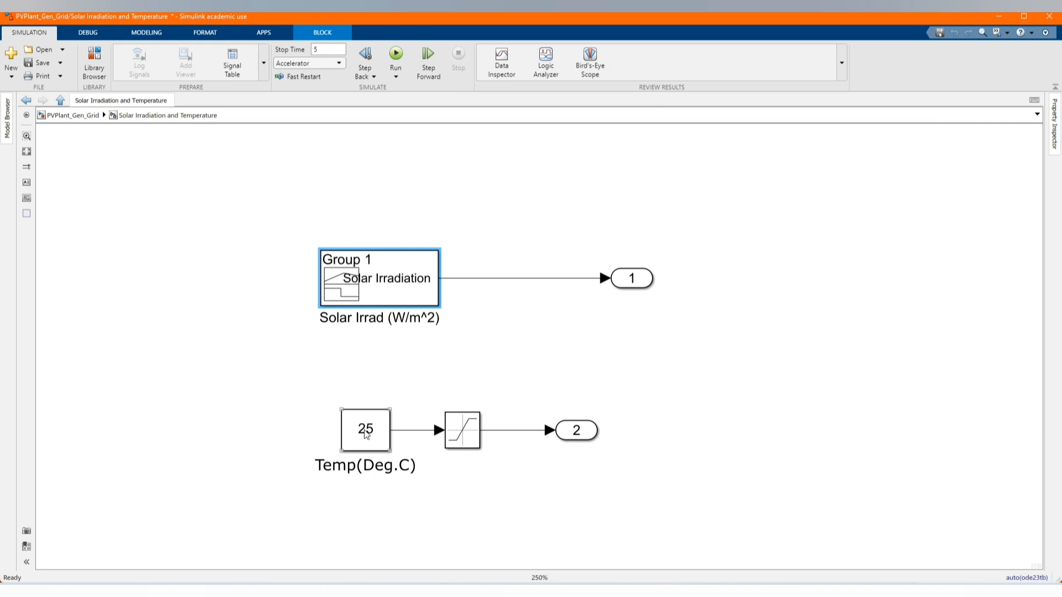
Navigate from the top level into the 3 MW Generator and then the Diesel Generator subsystem.
{"action": "left_click", "coordinate": [92, 194]}
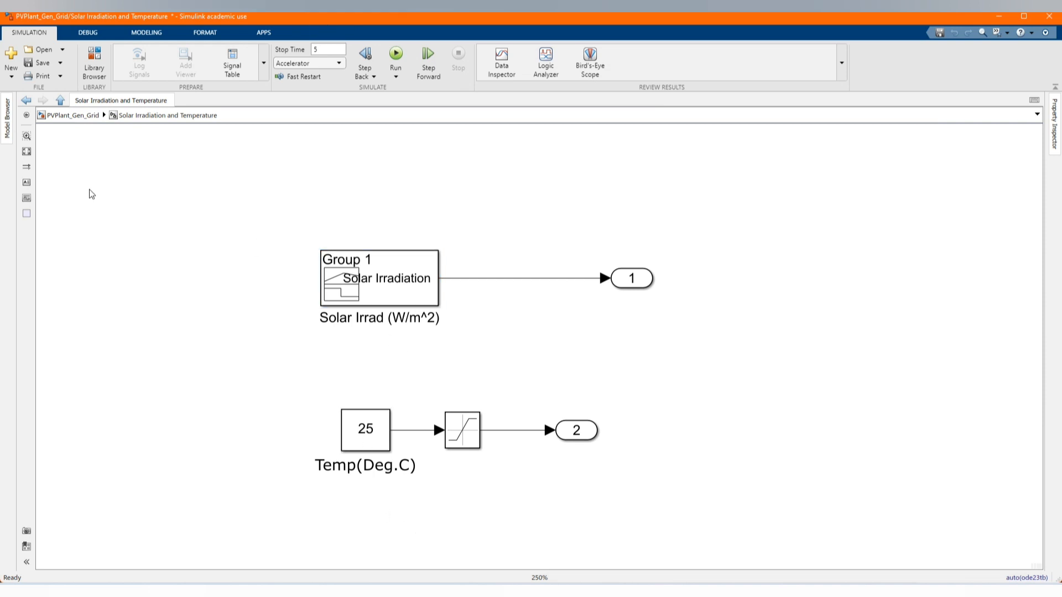
{"action": "left_click", "coordinate": [60, 100]}
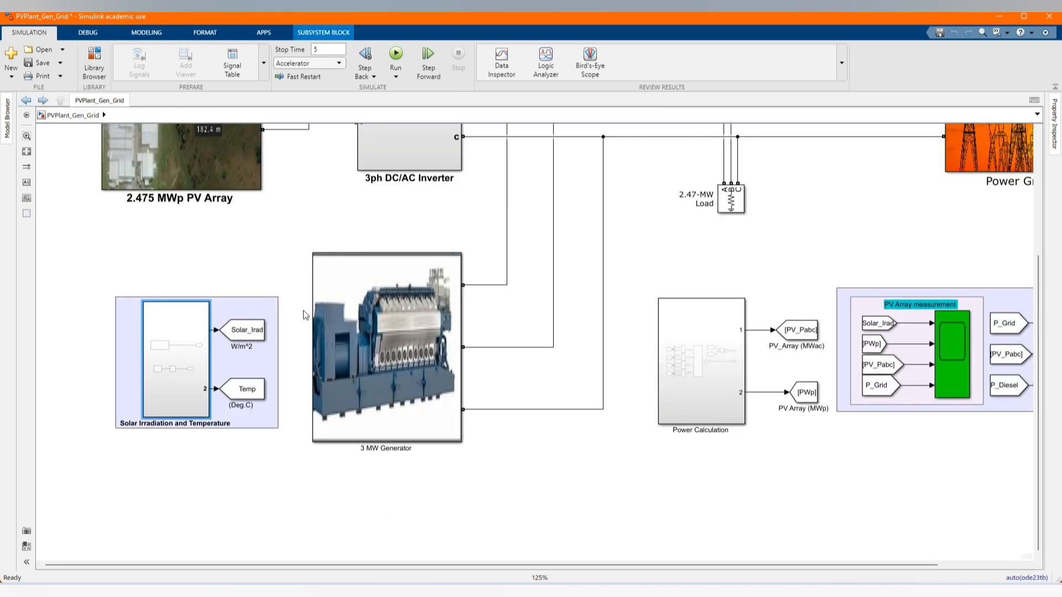
{"action": "left_click", "coordinate": [373, 485]}
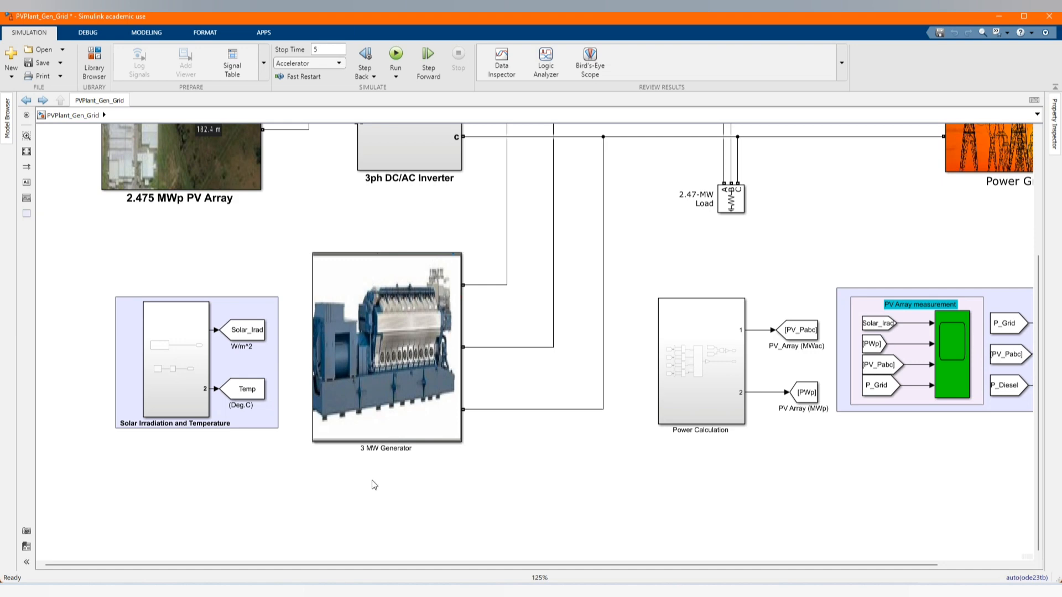
{"action": "double_click", "coordinate": [385, 349]}
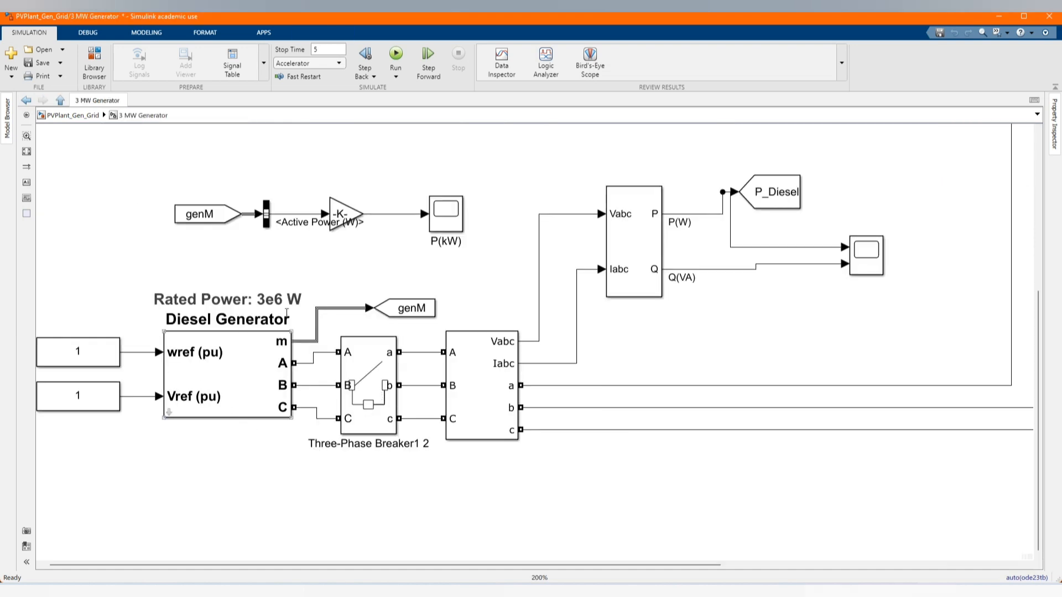
{"action": "double_click", "coordinate": [226, 373]}
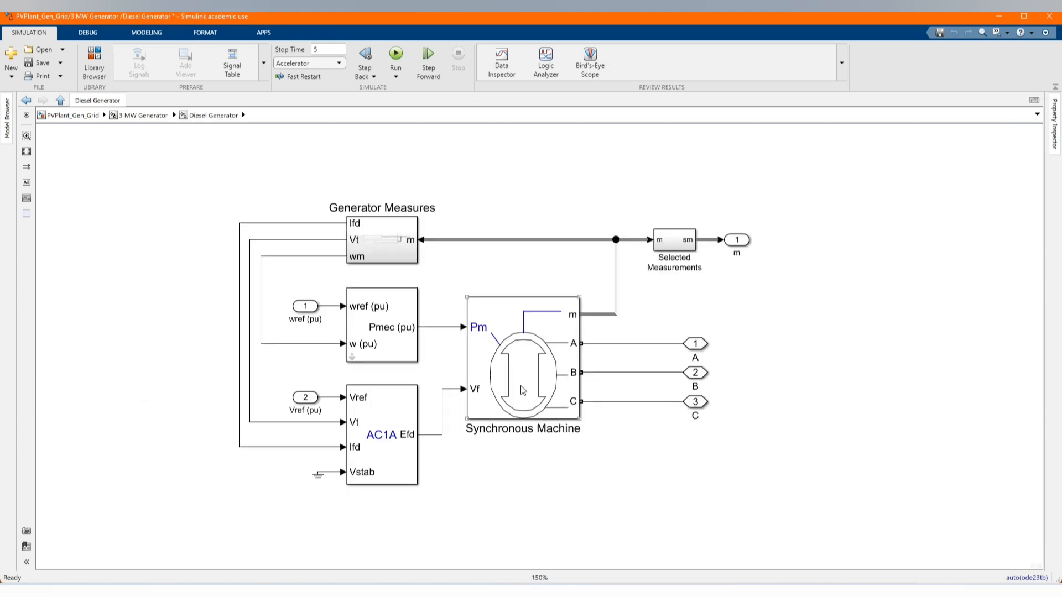
Check the Synchronous Machine's nominal power, keep its values, and enter the Diesel Engine Governor.
{"action": "double_click", "coordinate": [521, 366]}
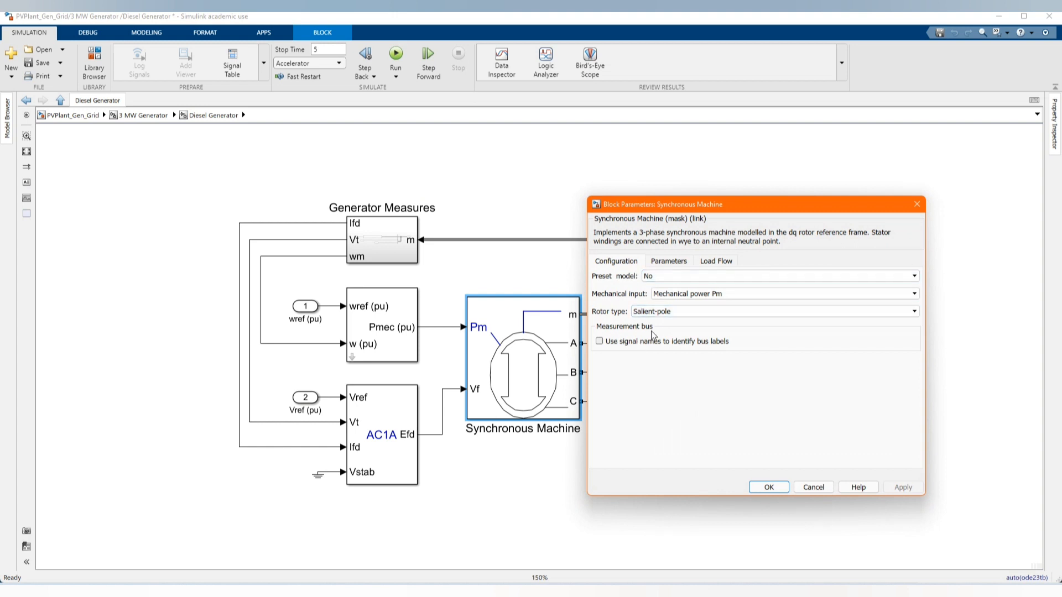
{"action": "left_click", "coordinate": [668, 261]}
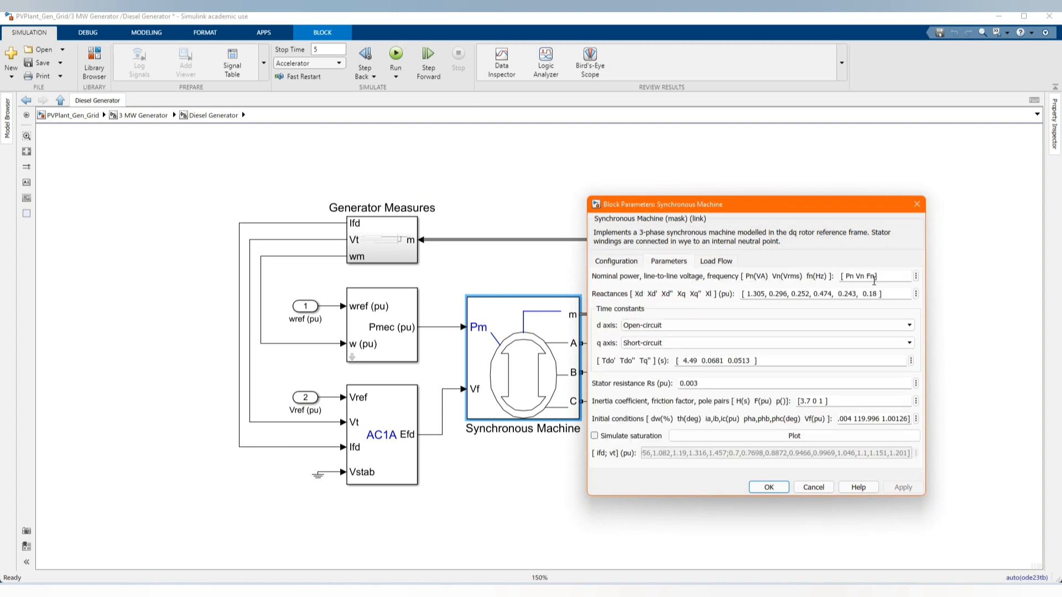
{"action": "mouse_move", "coordinate": [604, 370]}
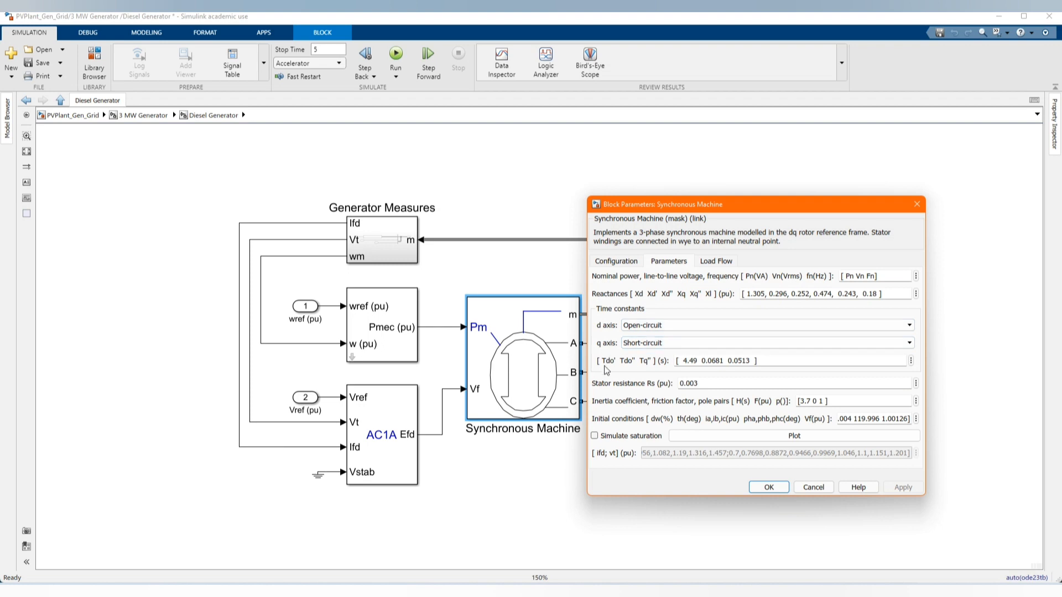
{"action": "mouse_move", "coordinate": [877, 416]}
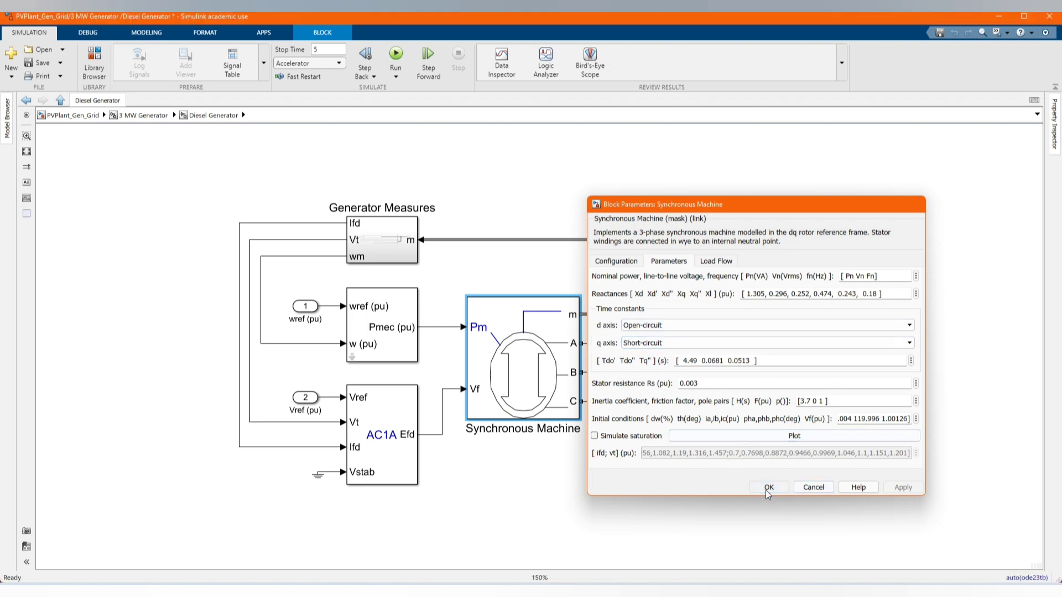
{"action": "left_click", "coordinate": [768, 487]}
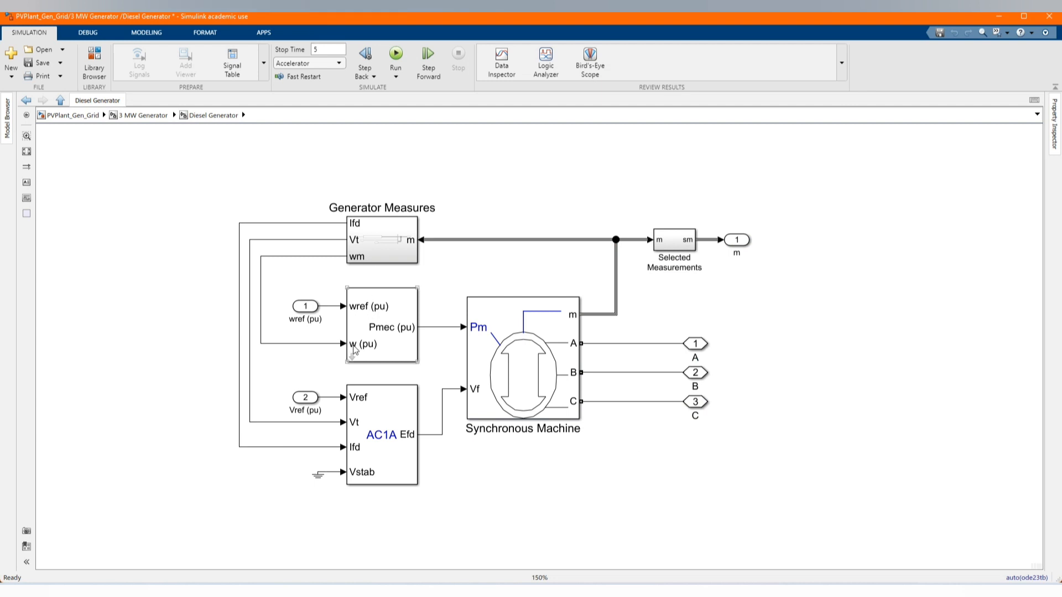
{"action": "mouse_move", "coordinate": [393, 416]}
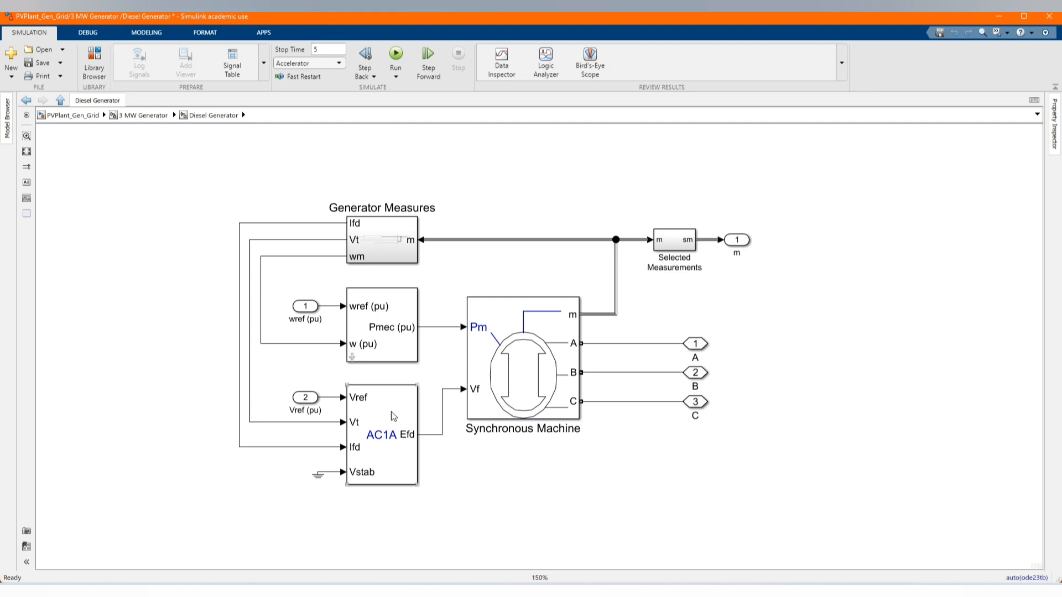
{"action": "left_click", "coordinate": [382, 328]}
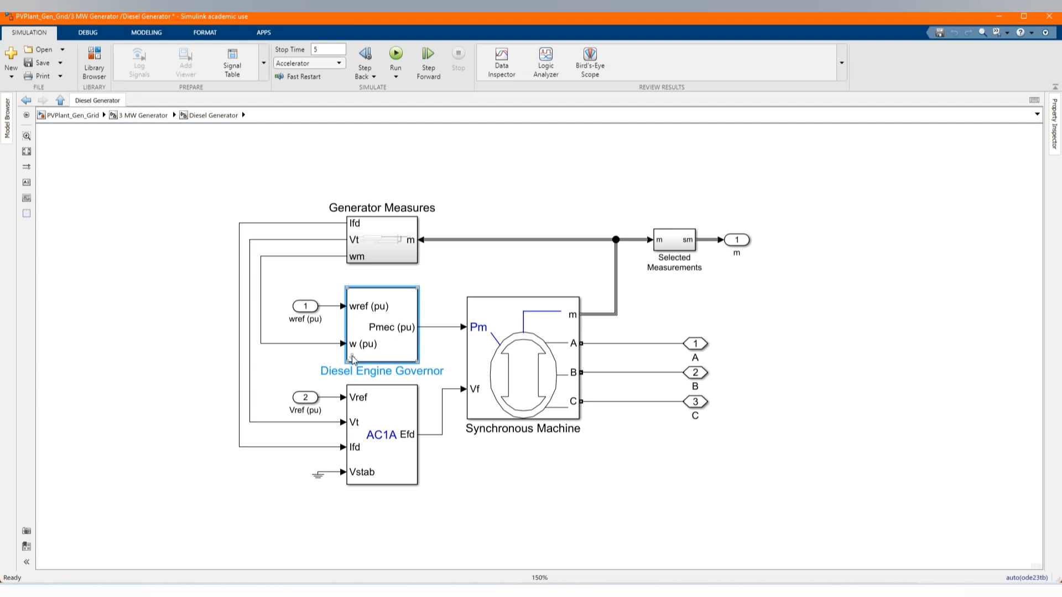
{"action": "double_click", "coordinate": [382, 324]}
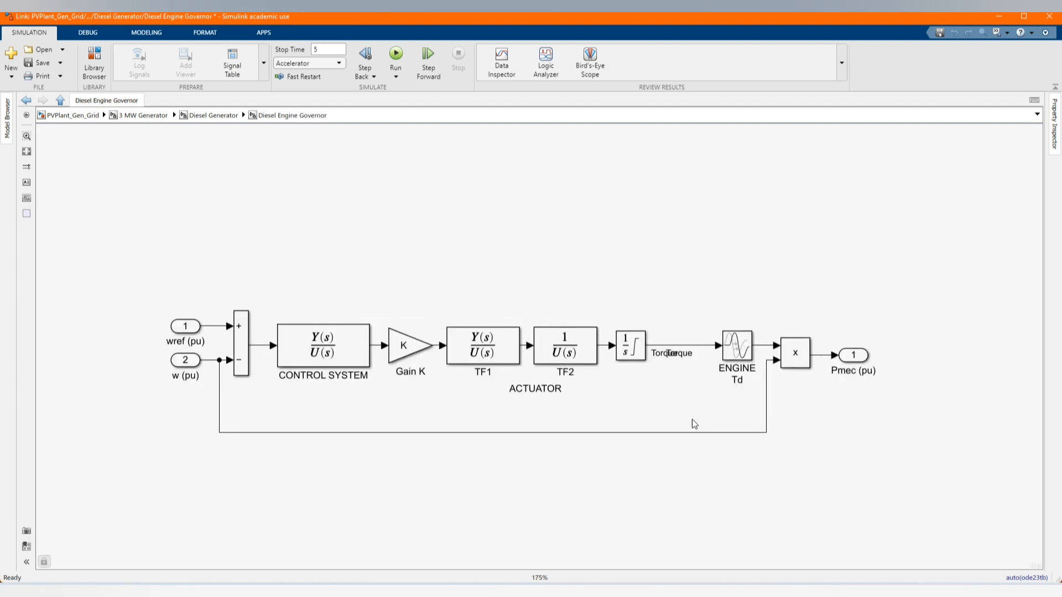
Check the governor's TF2 actuator transfer function 1/([Ta(3) 1]) unchanged and go up to the Diesel Generator.
{"action": "double_click", "coordinate": [322, 347]}
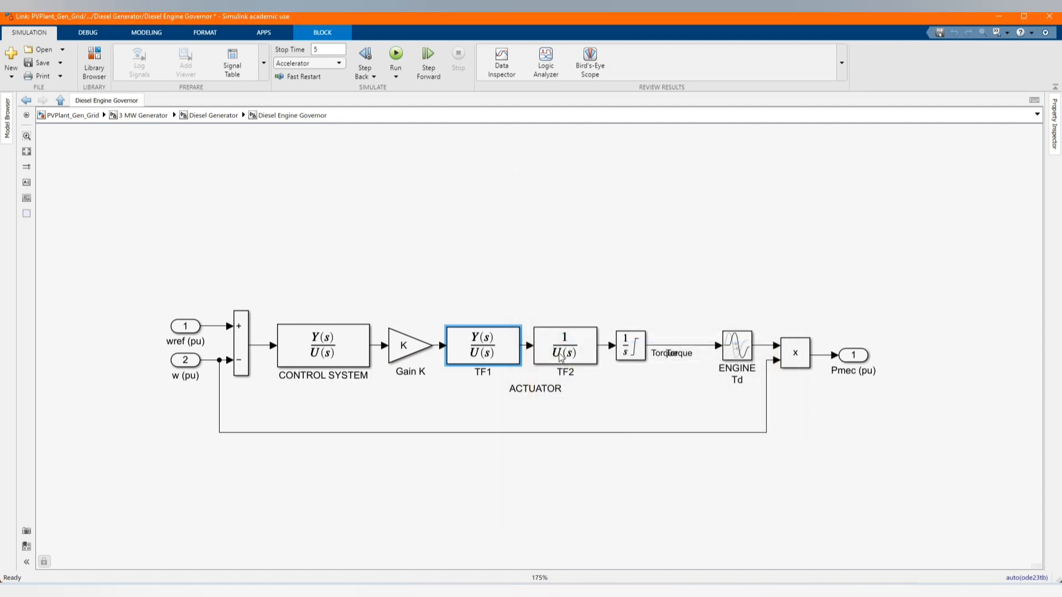
{"action": "double_click", "coordinate": [563, 347]}
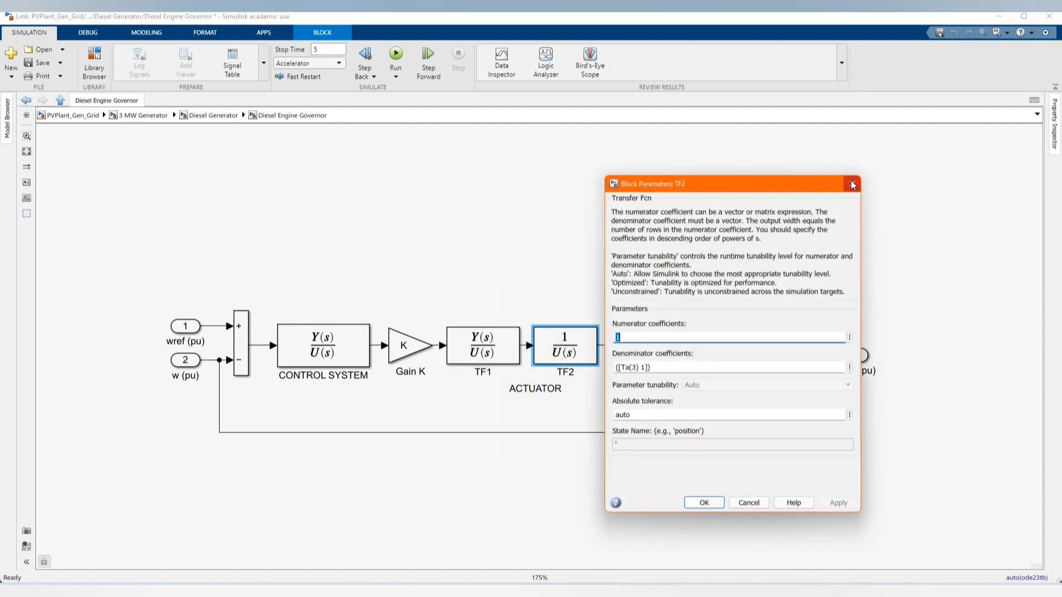
{"action": "left_click", "coordinate": [852, 184]}
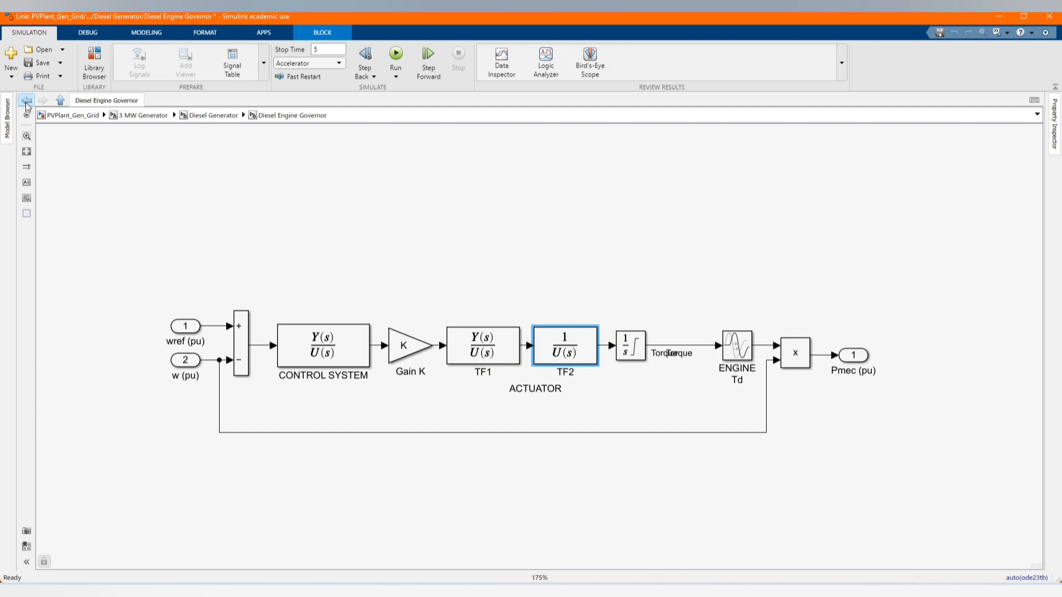
{"action": "left_click", "coordinate": [25, 101]}
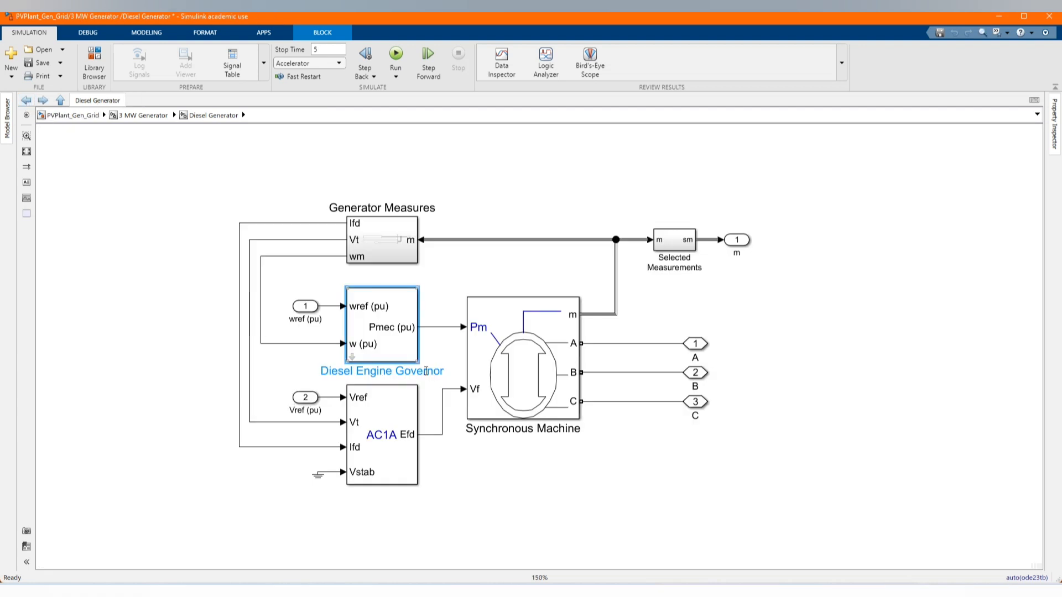
Review the AC1A Excitation System parameters and initial values unchanged, then go up to the 3 MW Generator.
{"action": "left_click", "coordinate": [381, 433]}
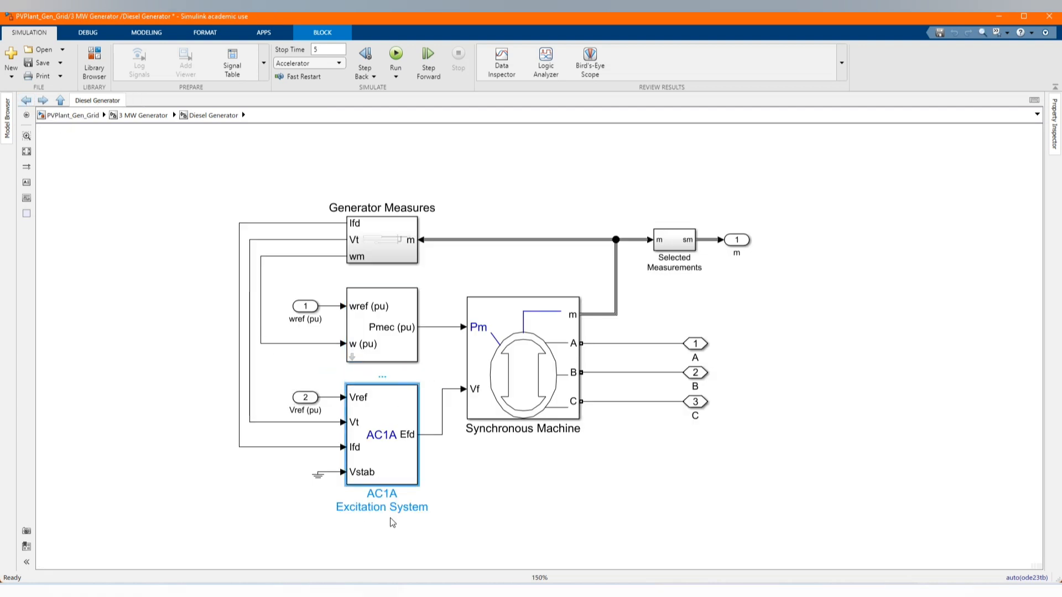
{"action": "double_click", "coordinate": [381, 434]}
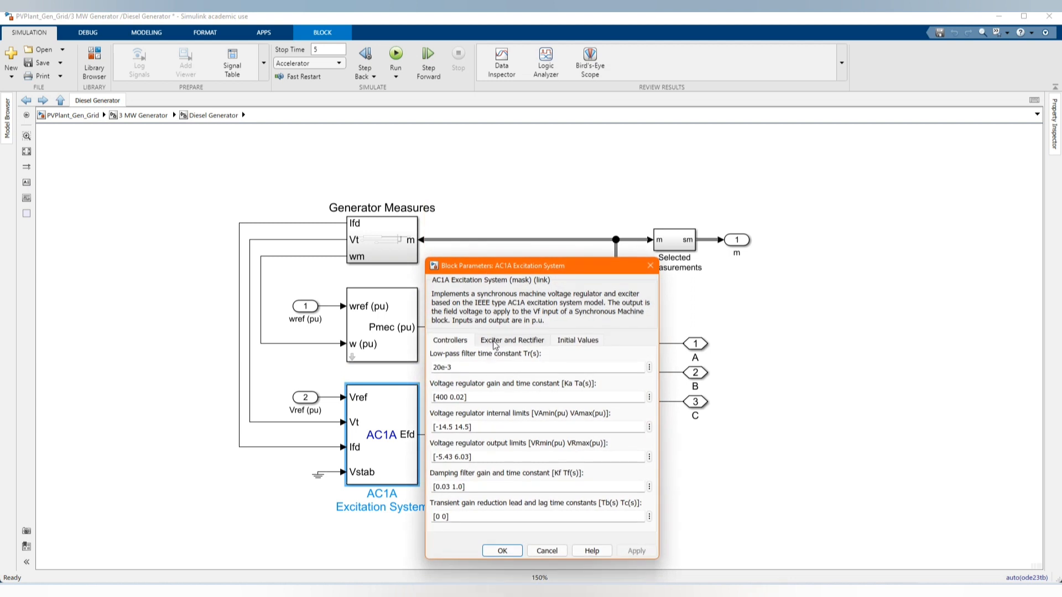
{"action": "left_click", "coordinate": [577, 340]}
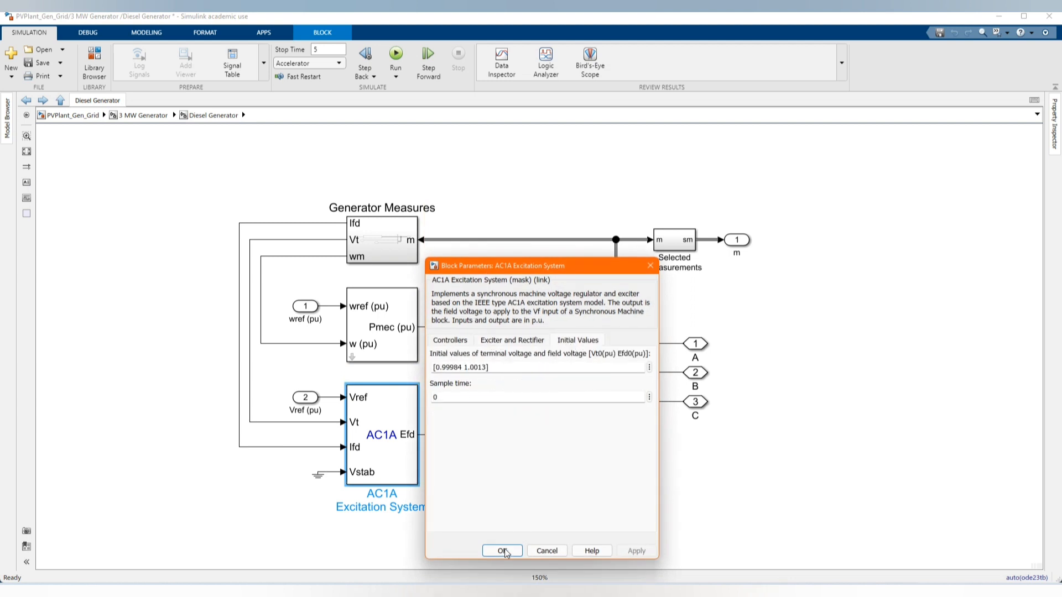
{"action": "left_click", "coordinate": [502, 550]}
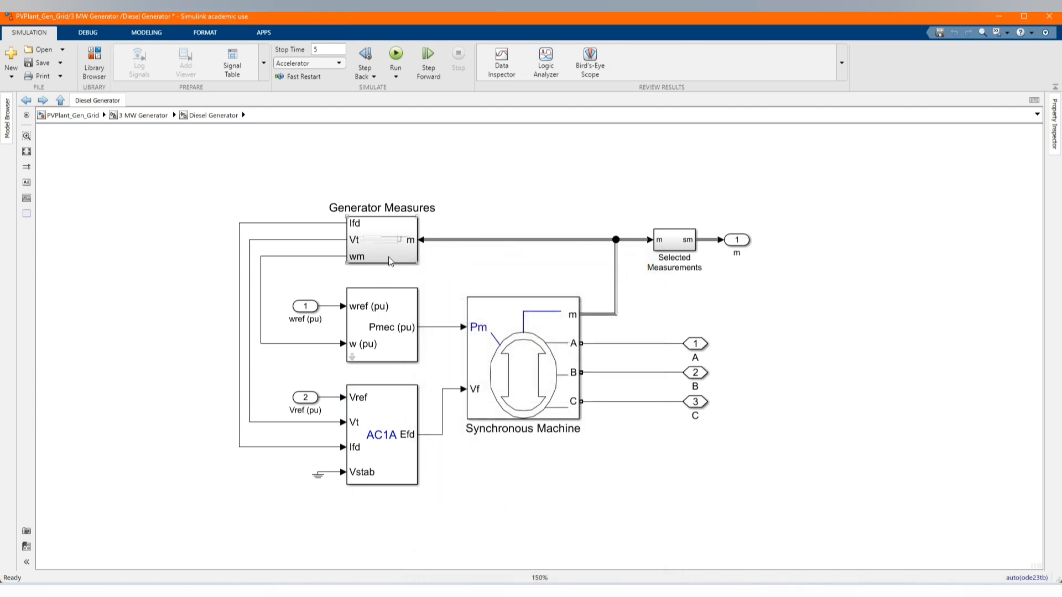
{"action": "left_click", "coordinate": [60, 100]}
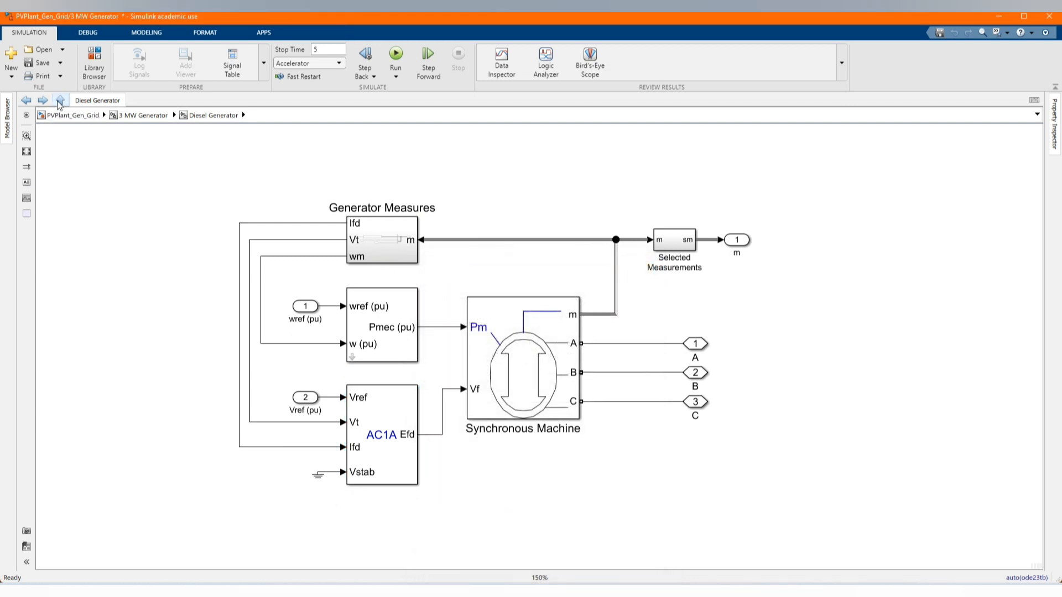
{"action": "left_click", "coordinate": [59, 100]}
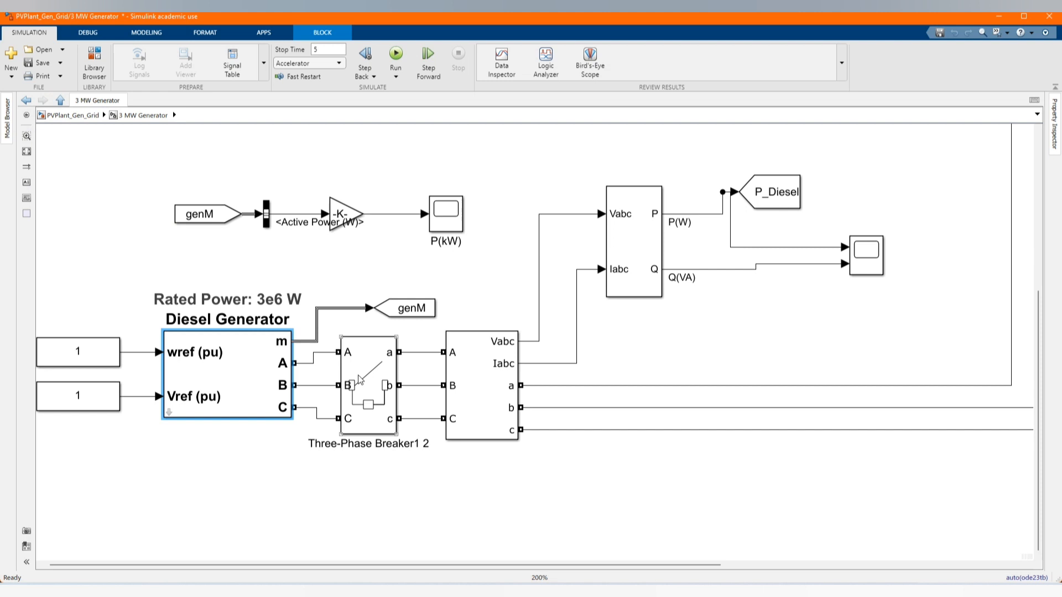
Review the Three-Phase Breaker's switching times and snubber resistance unchanged, then return to PVPlant_Gen_Grid.
{"action": "double_click", "coordinate": [368, 385]}
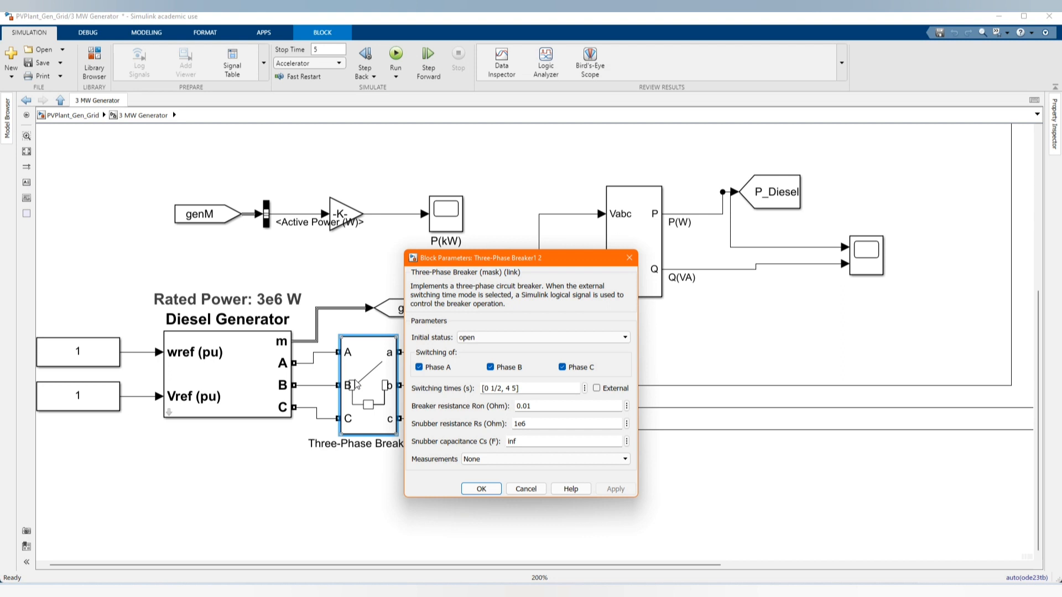
{"action": "mouse_move", "coordinate": [106, 431]}
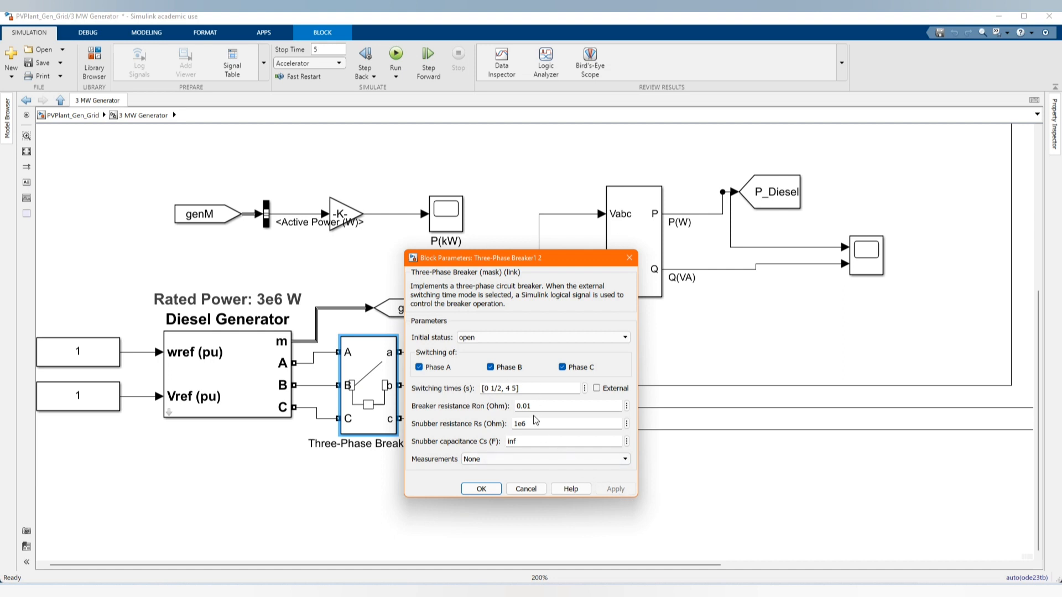
{"action": "triple_click", "coordinate": [530, 389]}
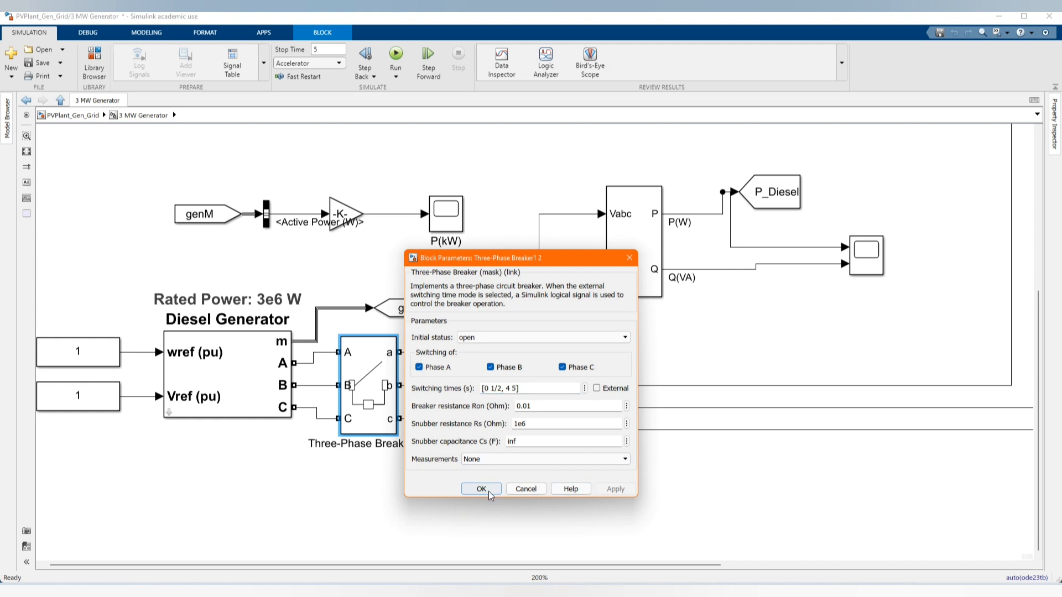
{"action": "left_click", "coordinate": [481, 488]}
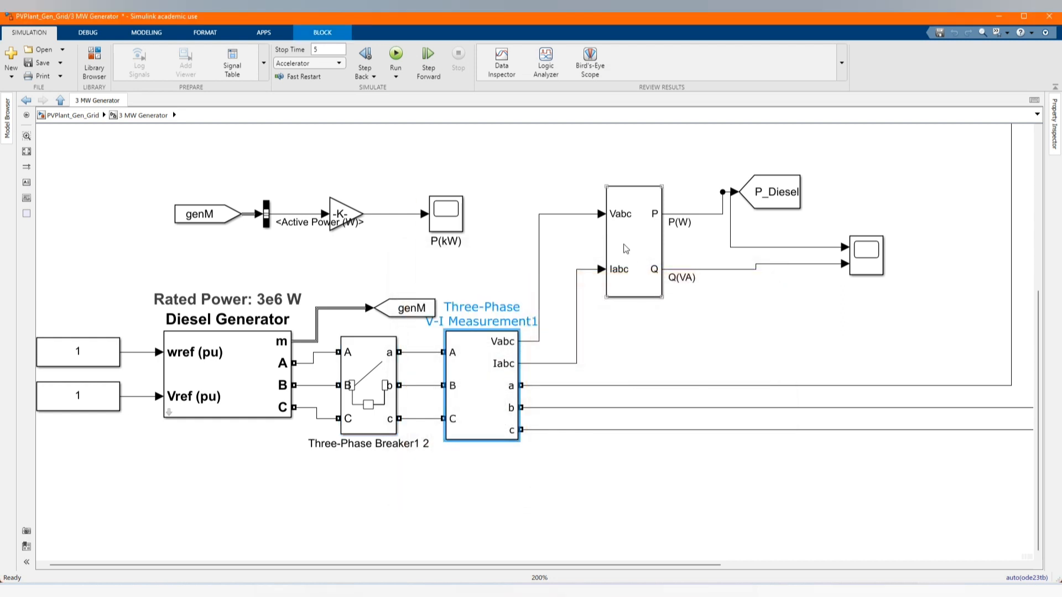
{"action": "left_click", "coordinate": [631, 239]}
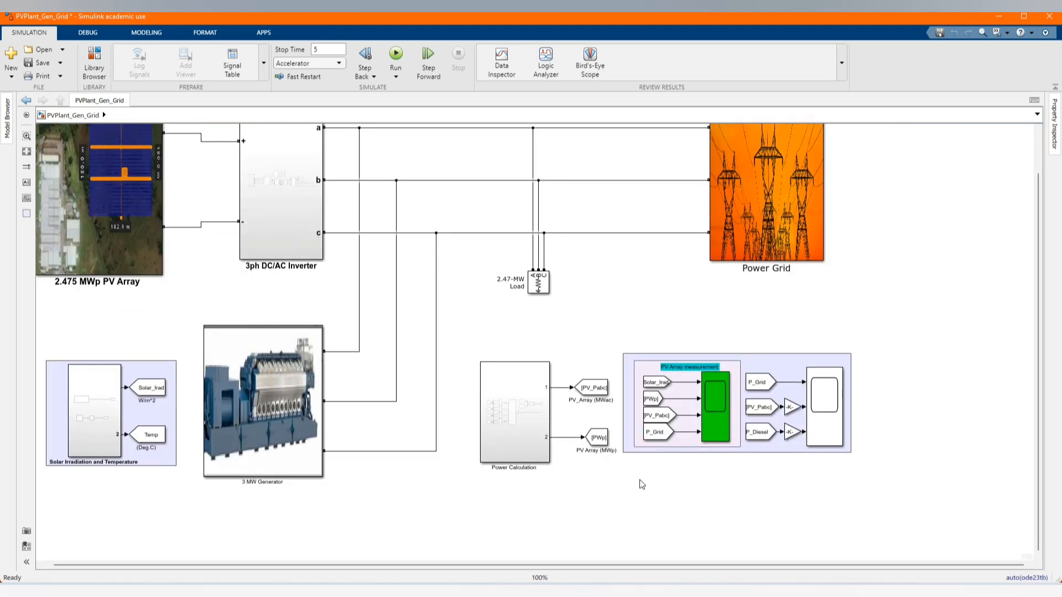
Inside Power Calculation, rename output port 2 to MWp and output port 1 to MWac.
{"action": "double_click", "coordinate": [514, 411]}
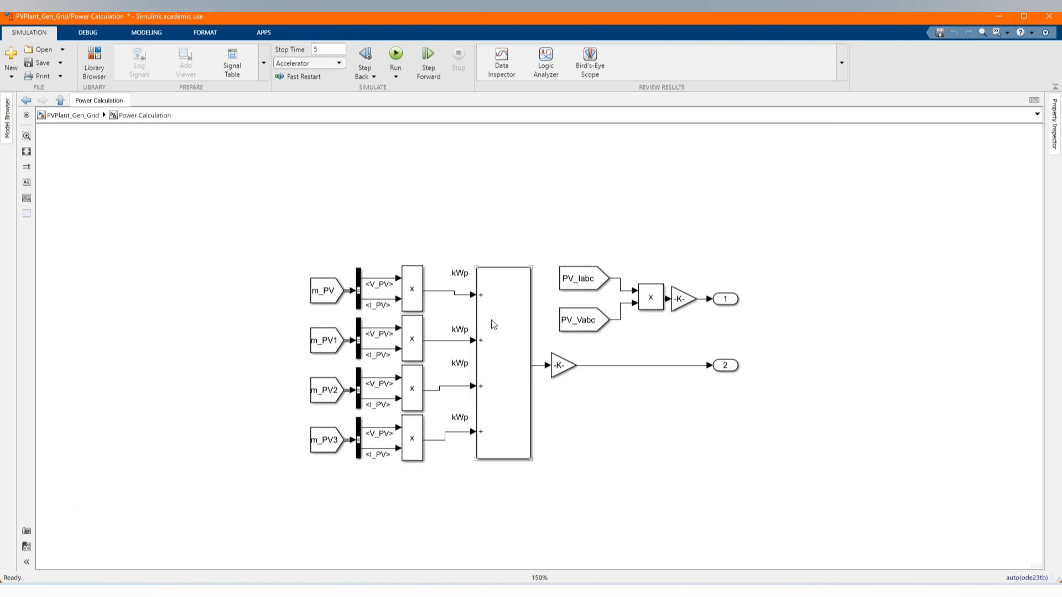
{"action": "left_click", "coordinate": [725, 365]}
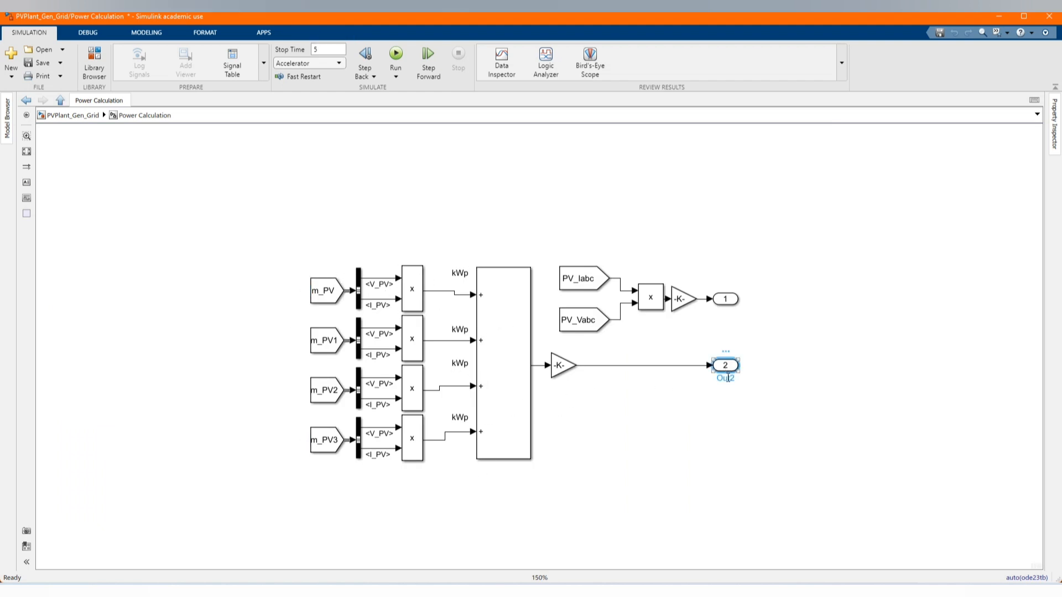
{"action": "left_click", "coordinate": [723, 365]}
{"action": "type", "text": "MWp"}
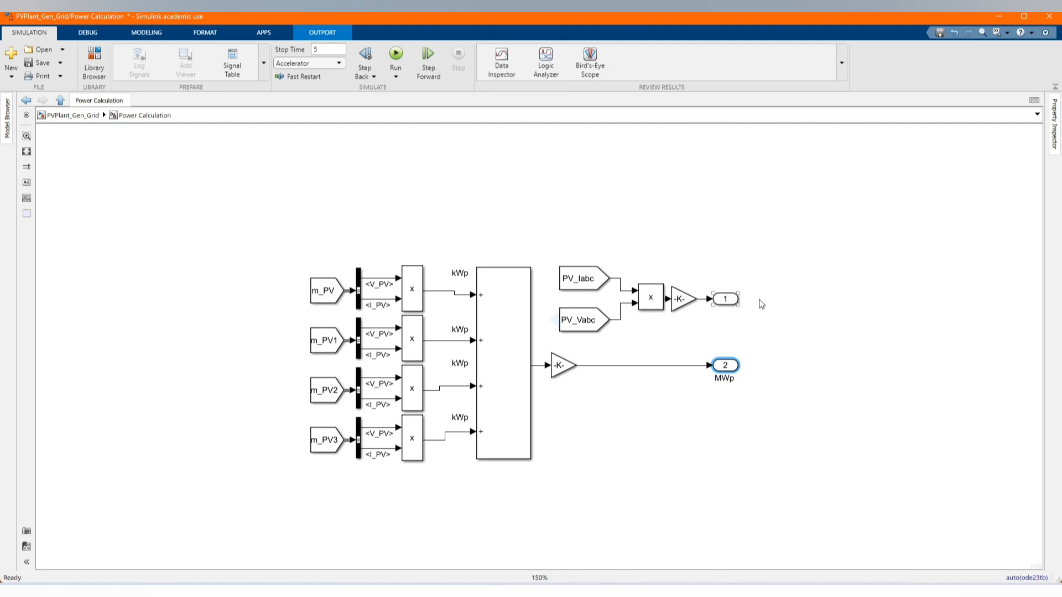
{"action": "left_click", "coordinate": [723, 299]}
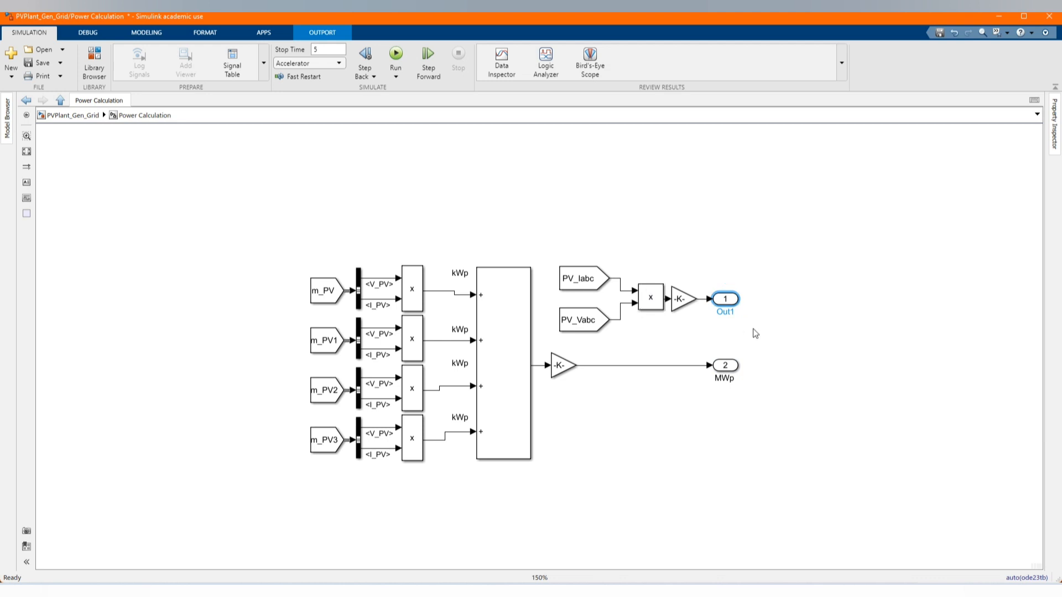
{"action": "mouse_move", "coordinate": [738, 328]}
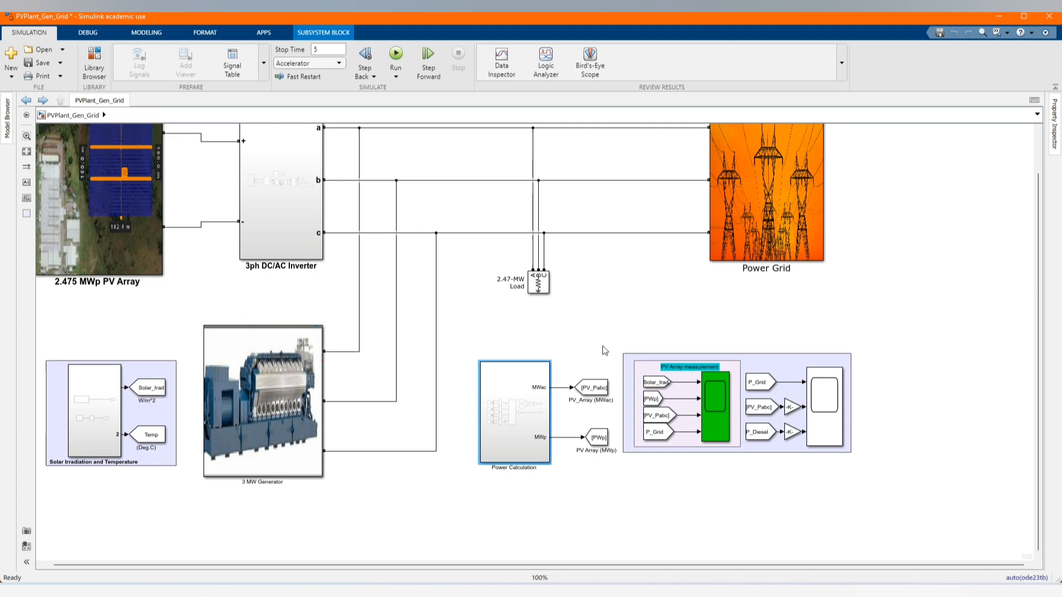
{"action": "left_click", "coordinate": [668, 491]}
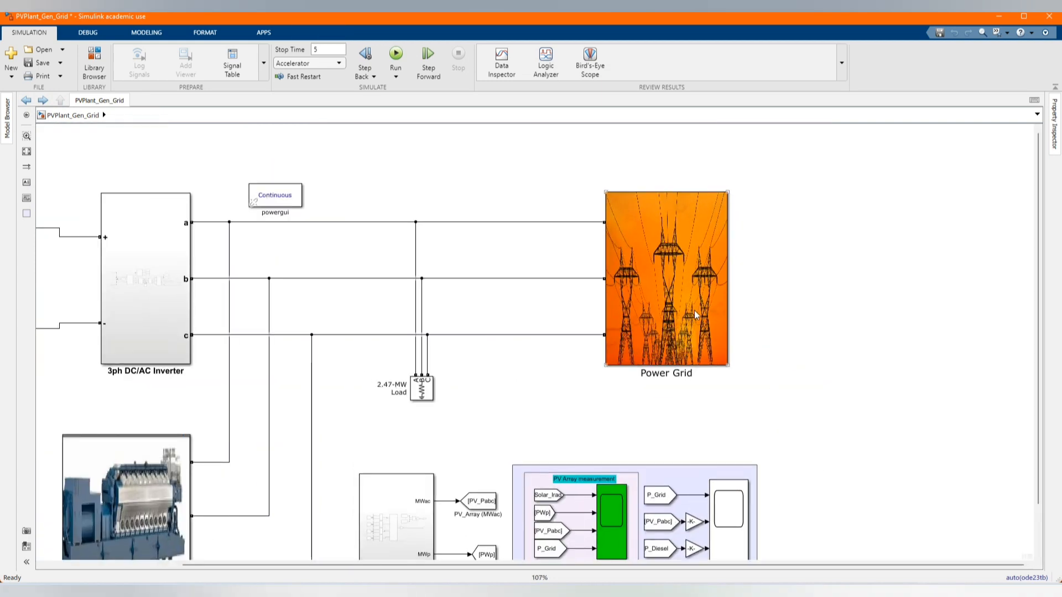
Inside Power Grid, check the 440V - 17MVA source's load-flow generator type is swing, then move on to the breaker settings.
{"action": "double_click", "coordinate": [664, 280]}
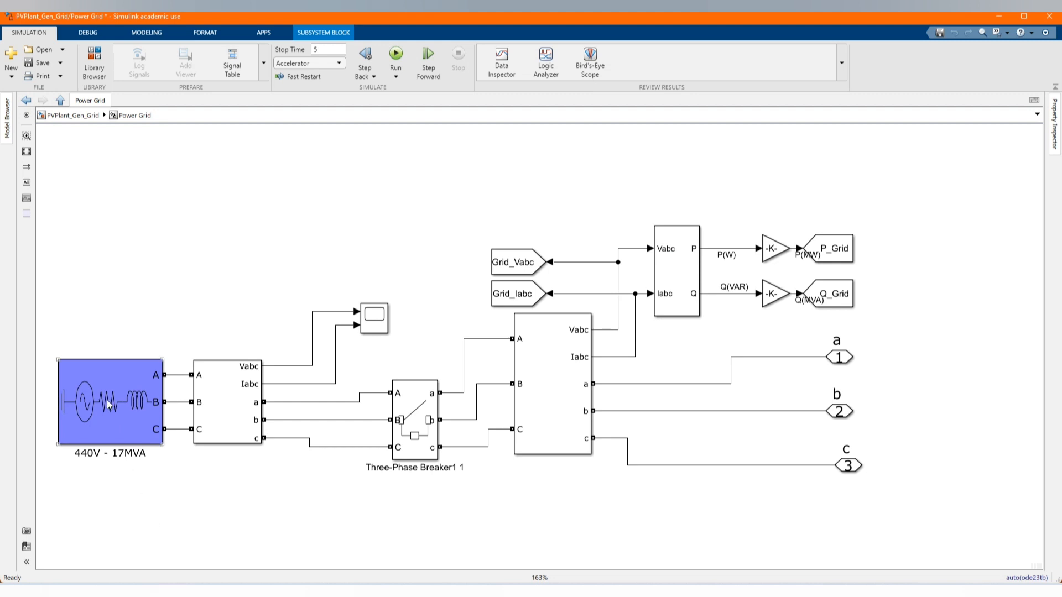
{"action": "double_click", "coordinate": [108, 402]}
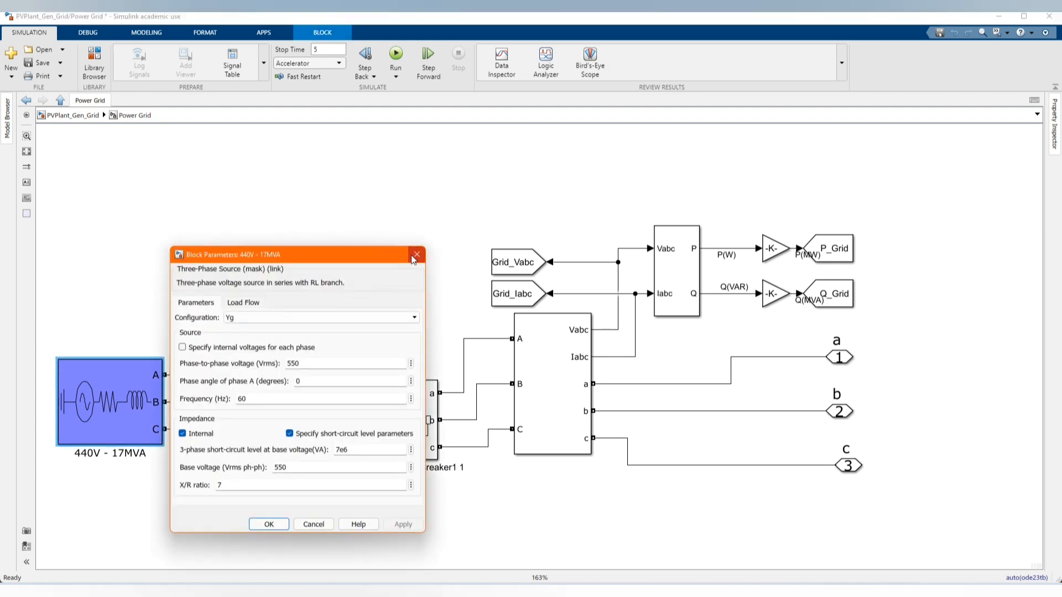
{"action": "left_click", "coordinate": [242, 303]}
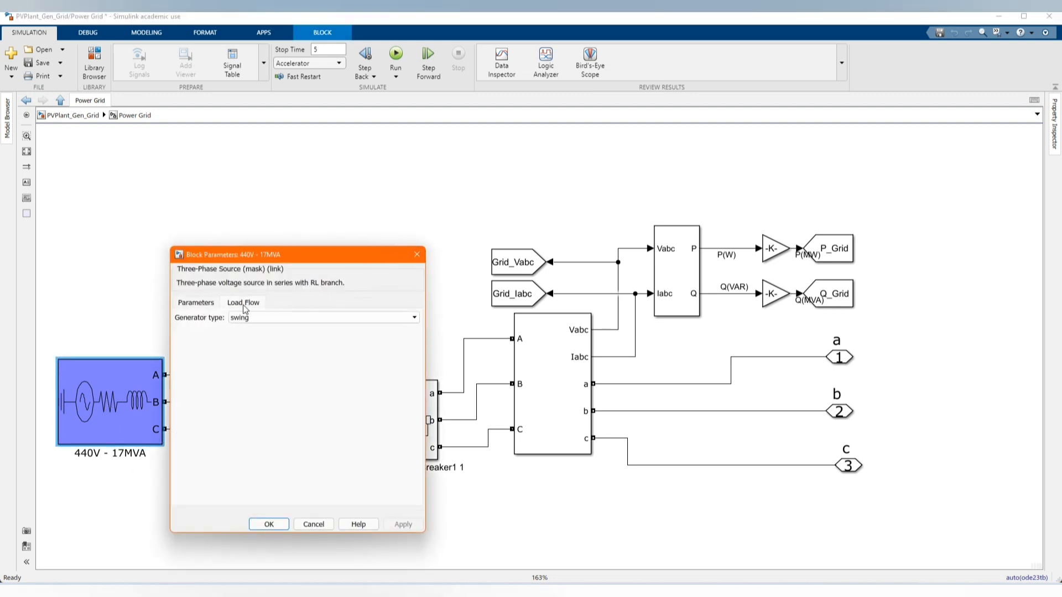
{"action": "left_click", "coordinate": [196, 302]}
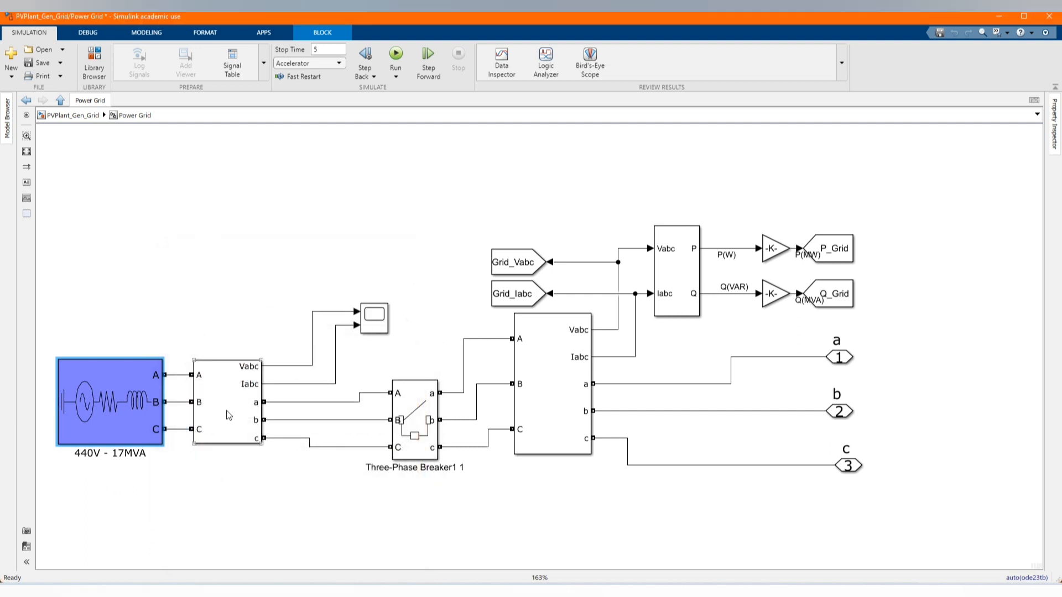
{"action": "double_click", "coordinate": [227, 401]}
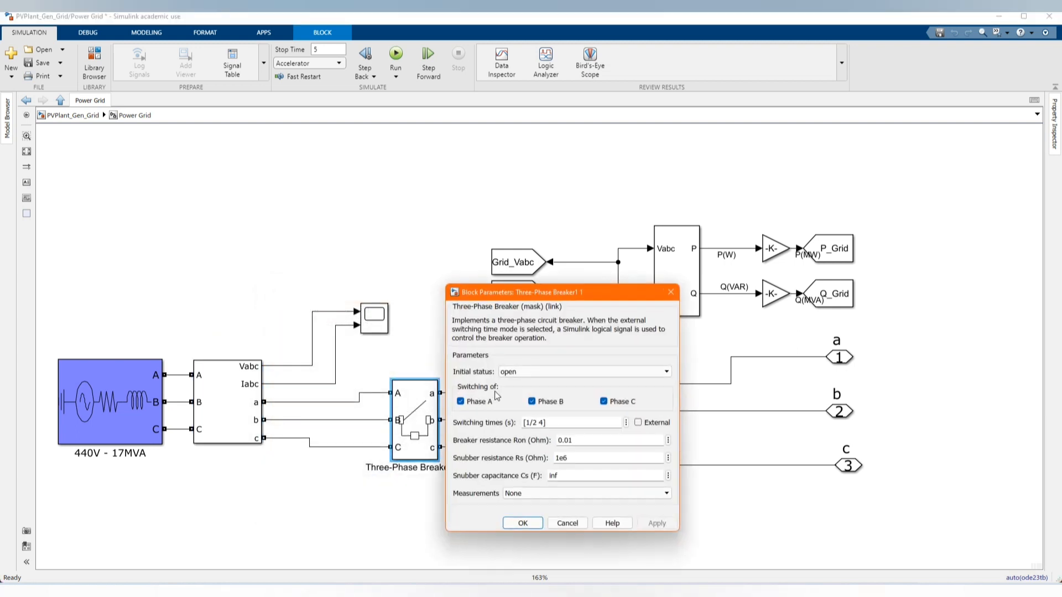
{"action": "mouse_move", "coordinate": [478, 427]}
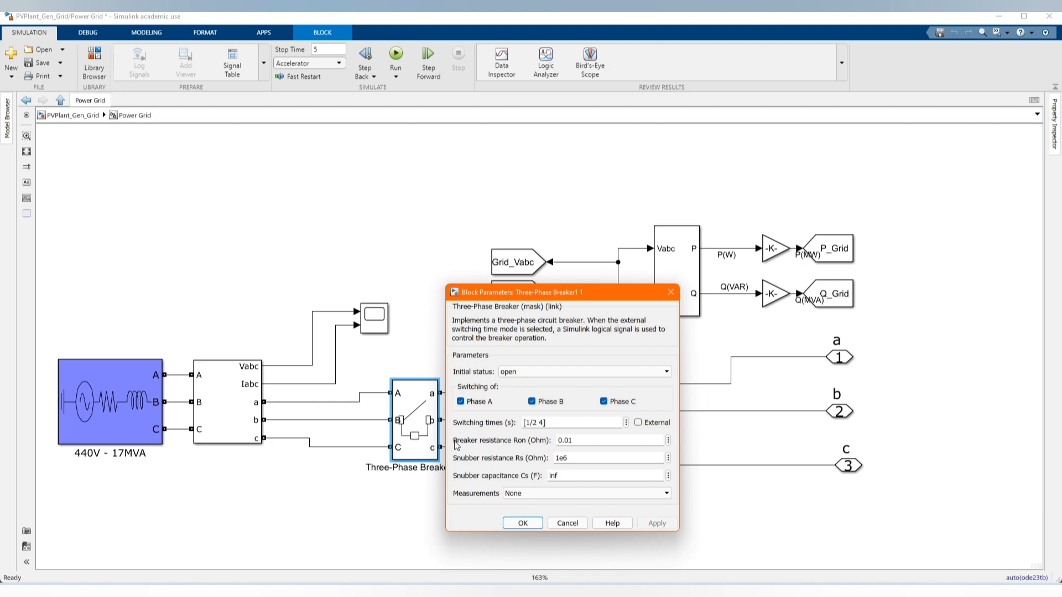
{"action": "mouse_move", "coordinate": [531, 533]}
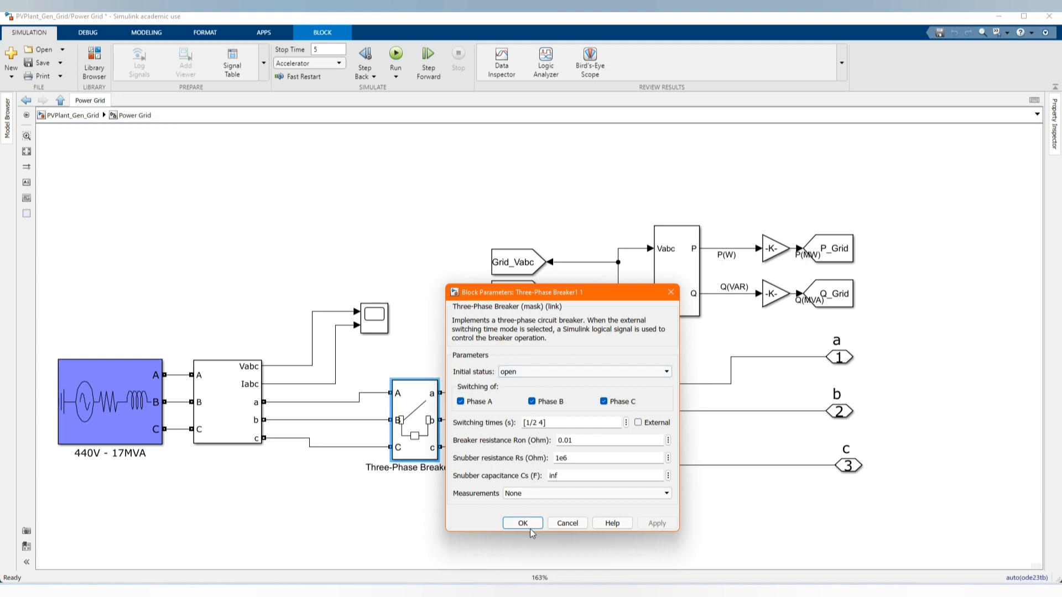
{"action": "left_click", "coordinate": [521, 523]}
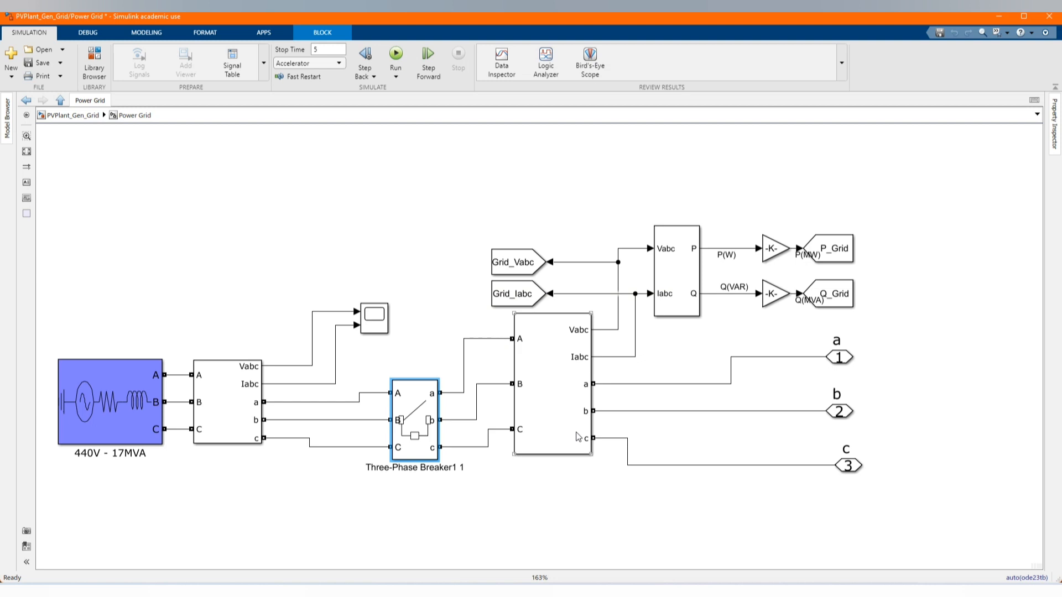
{"action": "left_click", "coordinate": [551, 383]}
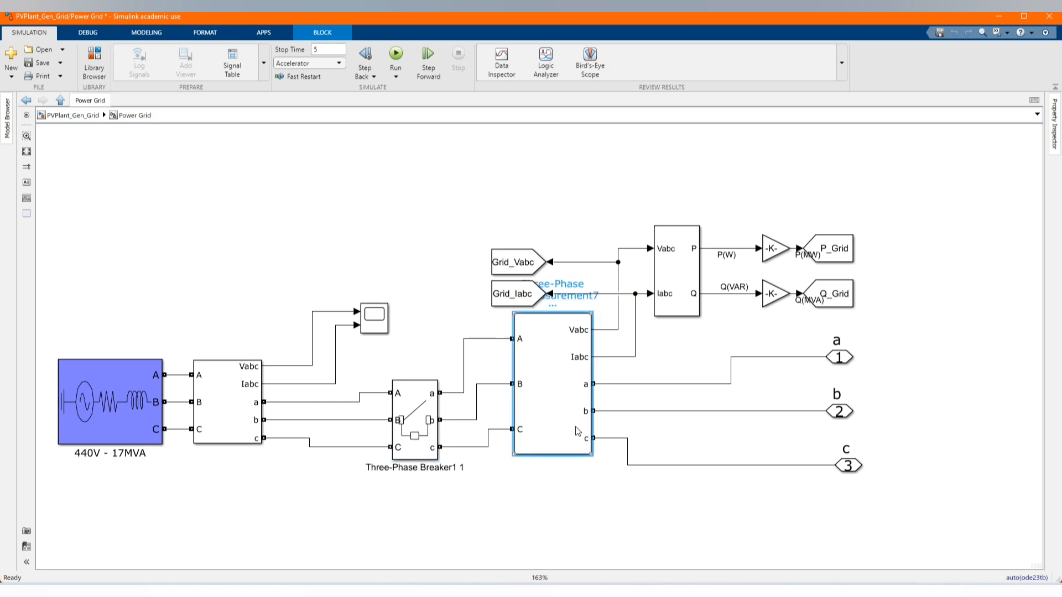
{"action": "double_click", "coordinate": [551, 392]}
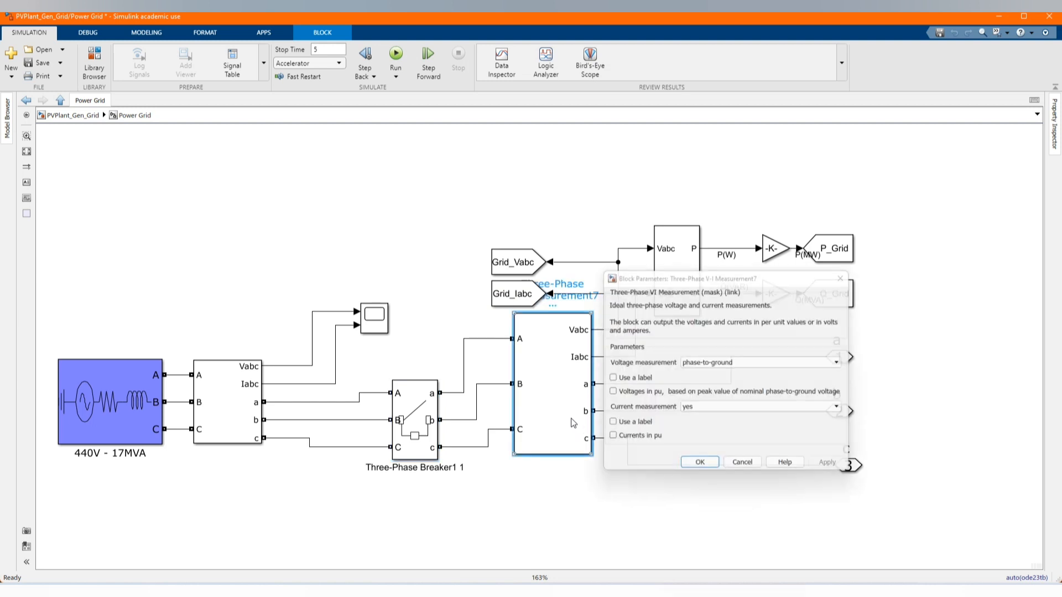
{"action": "left_click", "coordinate": [699, 462]}
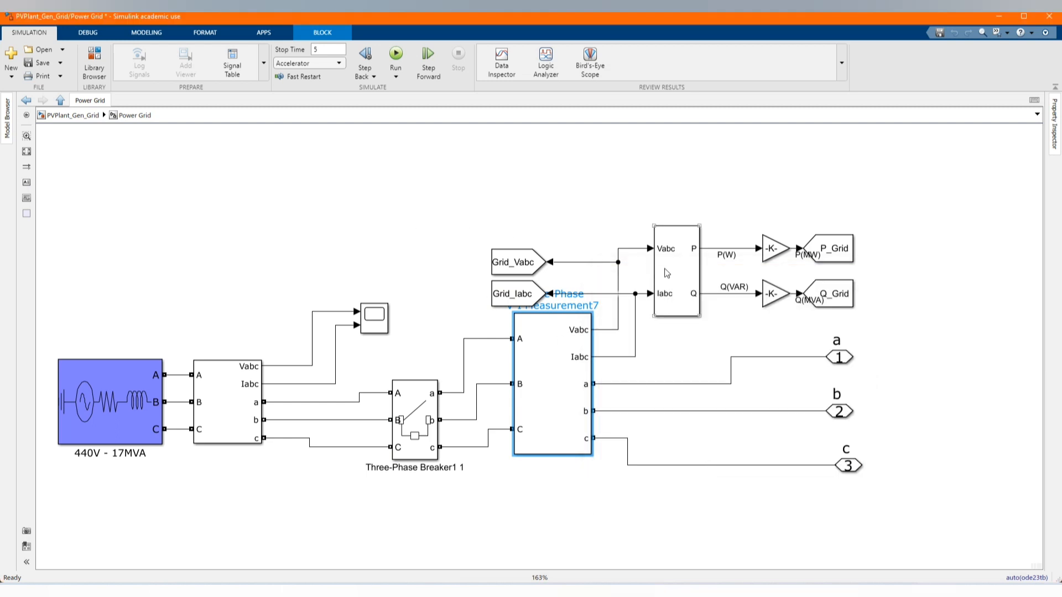
{"action": "left_click", "coordinate": [518, 262]}
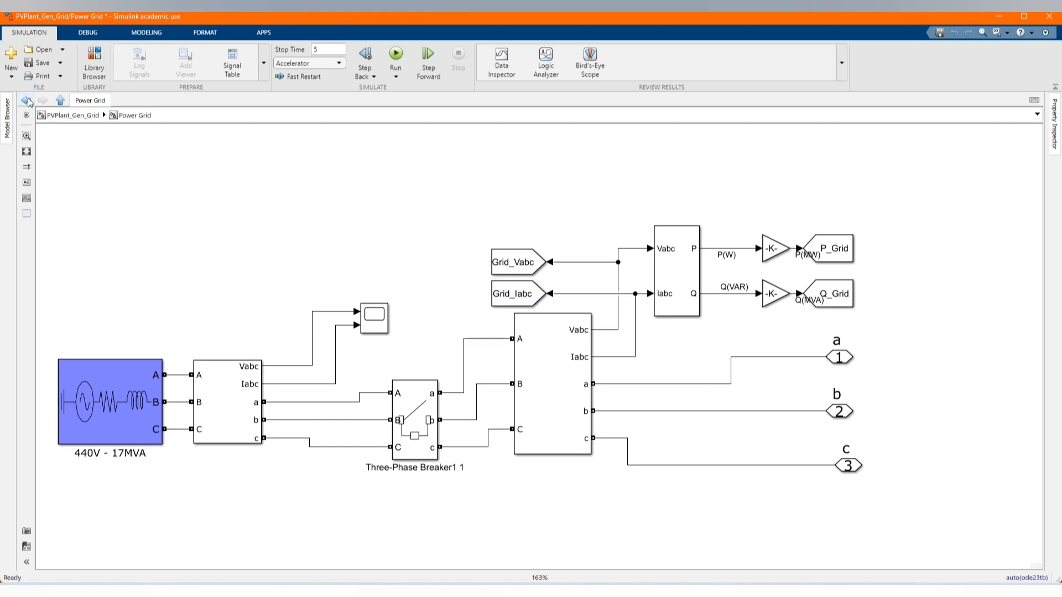
{"action": "left_click", "coordinate": [27, 101]}
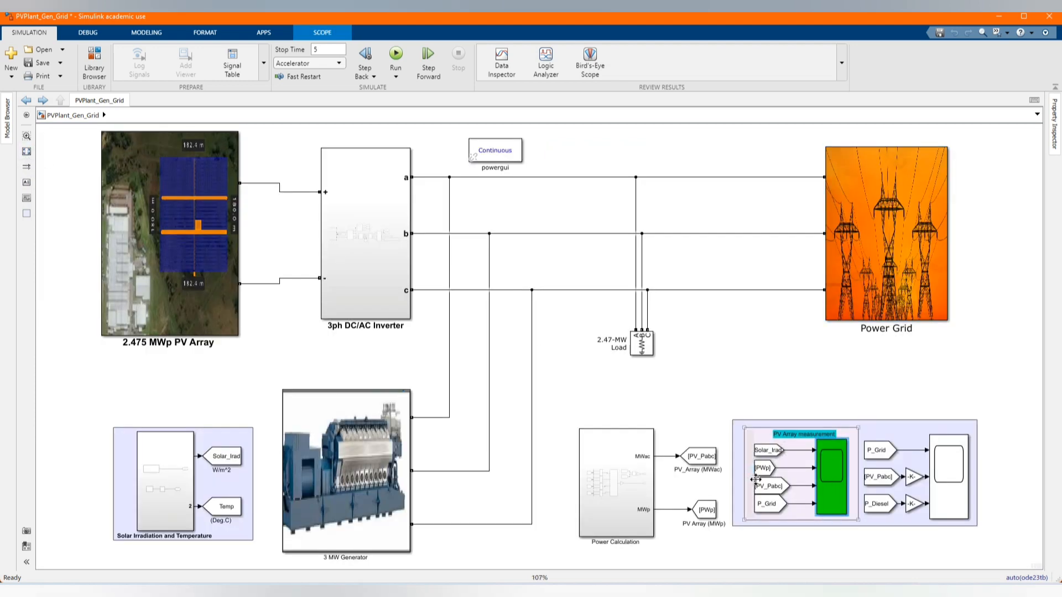
Start a quick-insert search for 'PV' on the top-level canvas and cancel it without adding a block.
{"action": "left_click", "coordinate": [950, 475]}
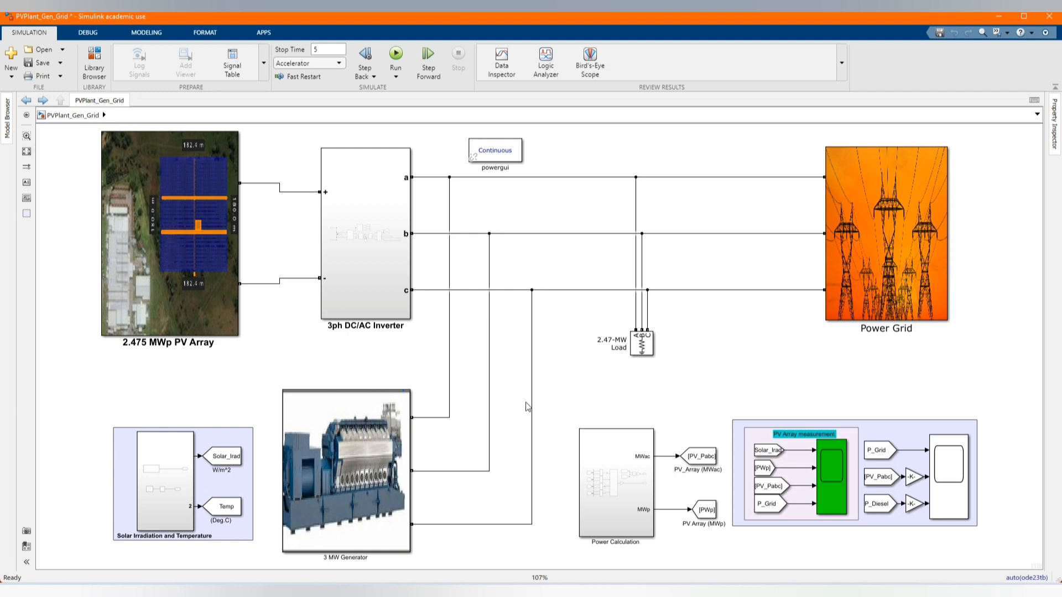
{"action": "mouse_move", "coordinate": [660, 386]}
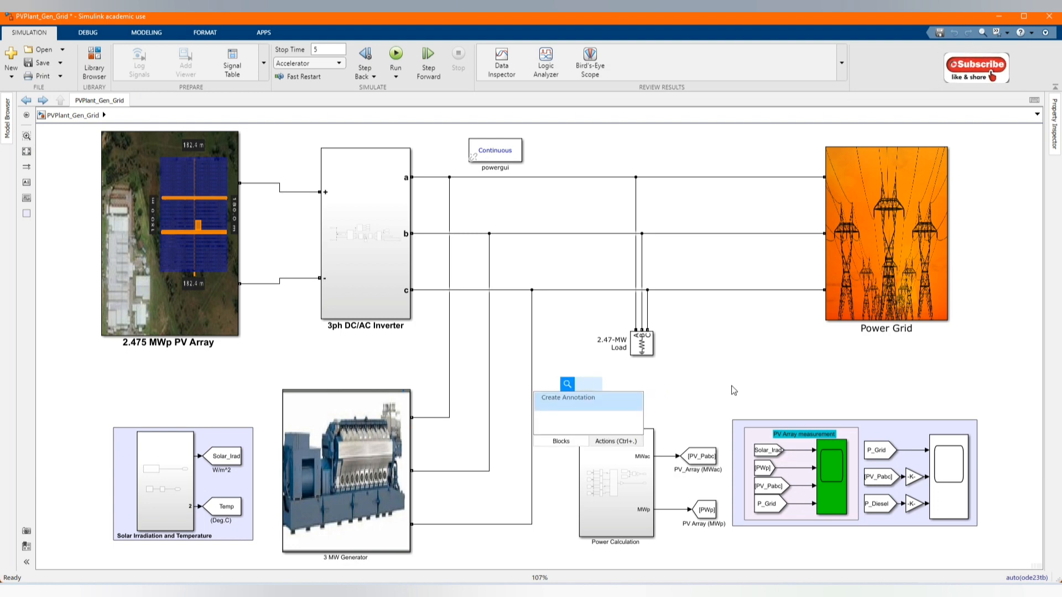
{"action": "type", "text": "PV"}
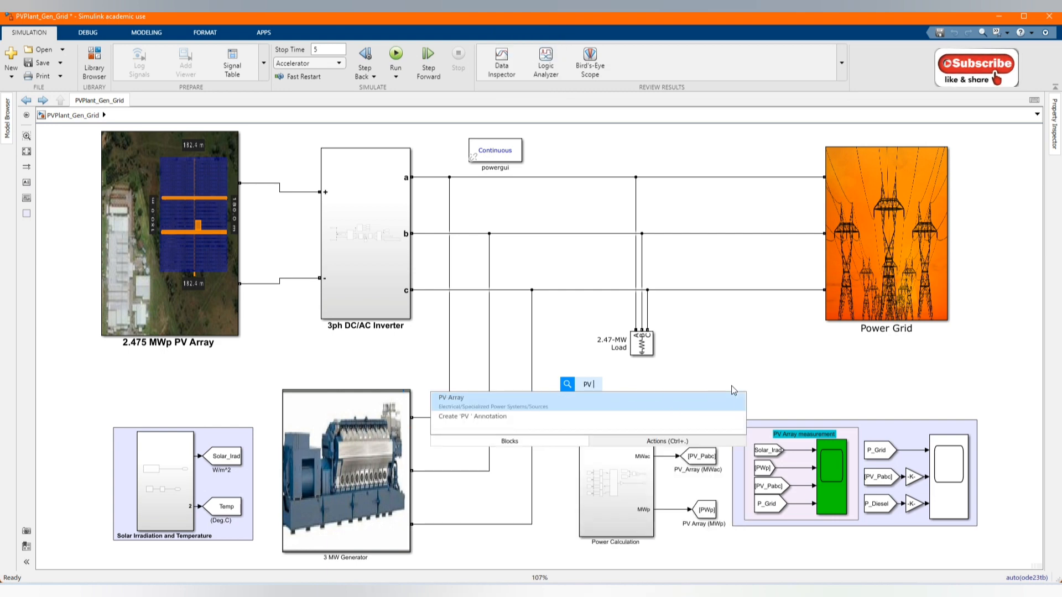
{"action": "key", "text": "Backspace"}
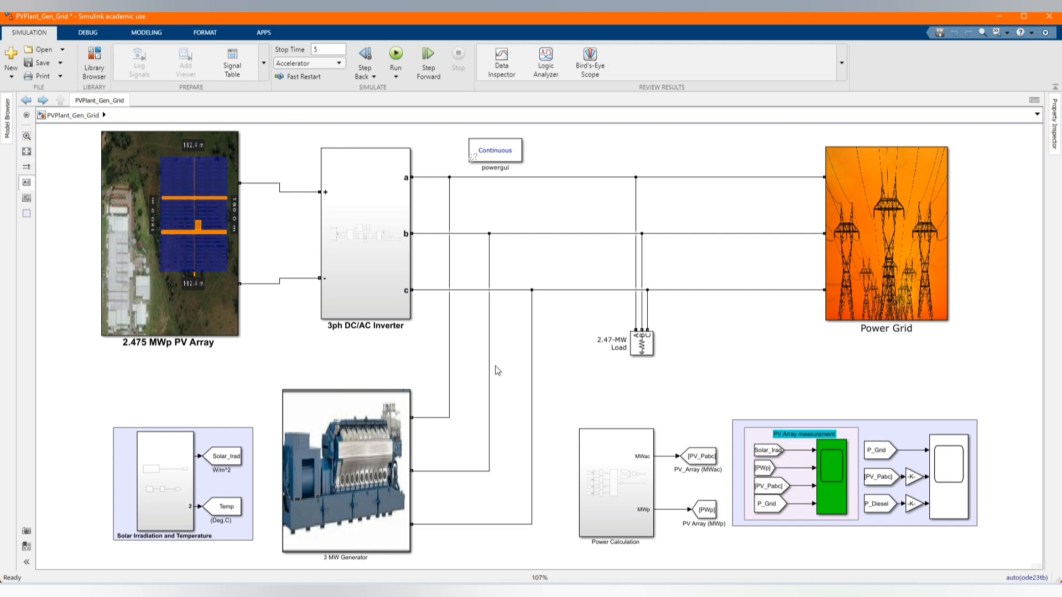
{"action": "mouse_move", "coordinate": [671, 372]}
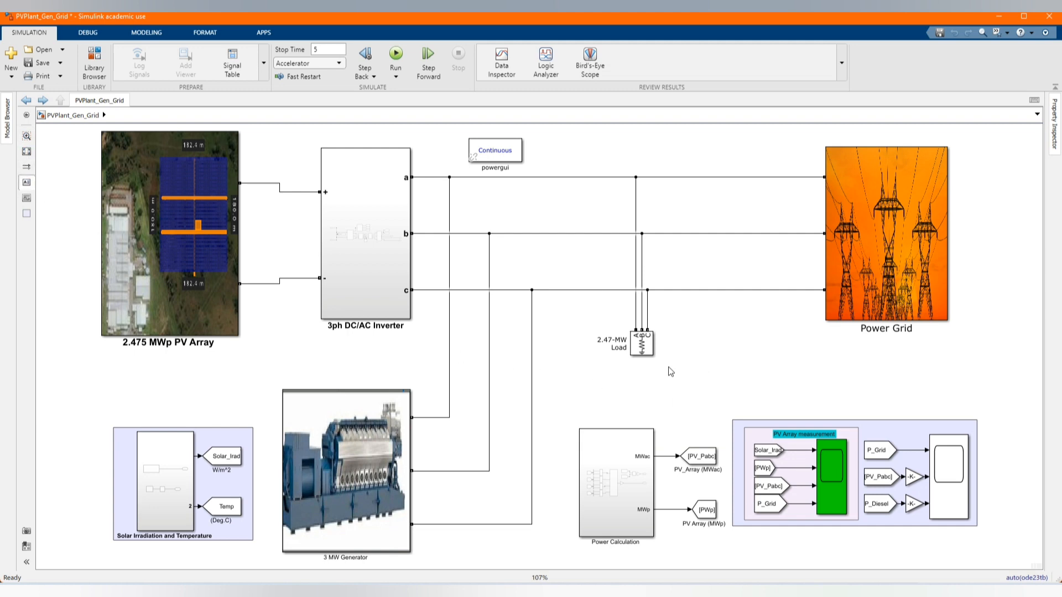
{"action": "mouse_move", "coordinate": [440, 275]}
{"action": "type", "text": "PV = 1"}
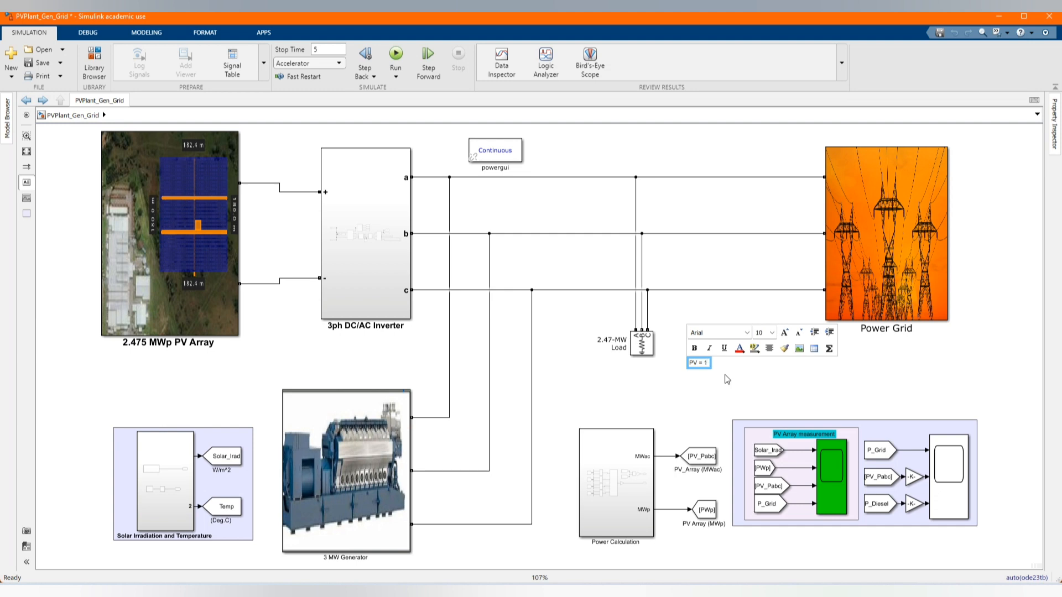
Type the note's first line 'PV = 1 - 4 seconds'.
{"action": "type", "text": "-"}
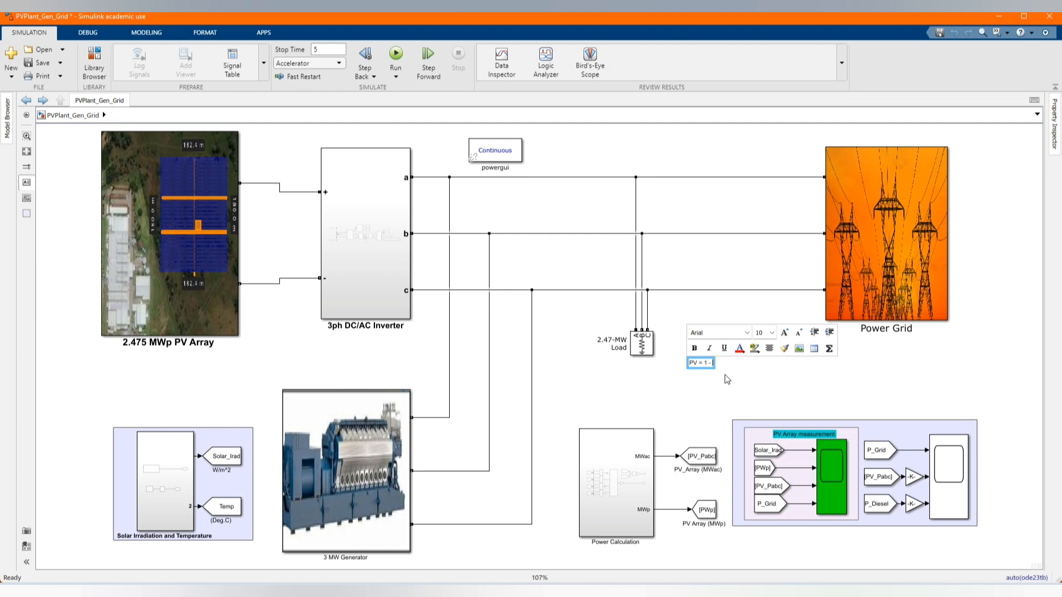
{"action": "type", "text": "4"}
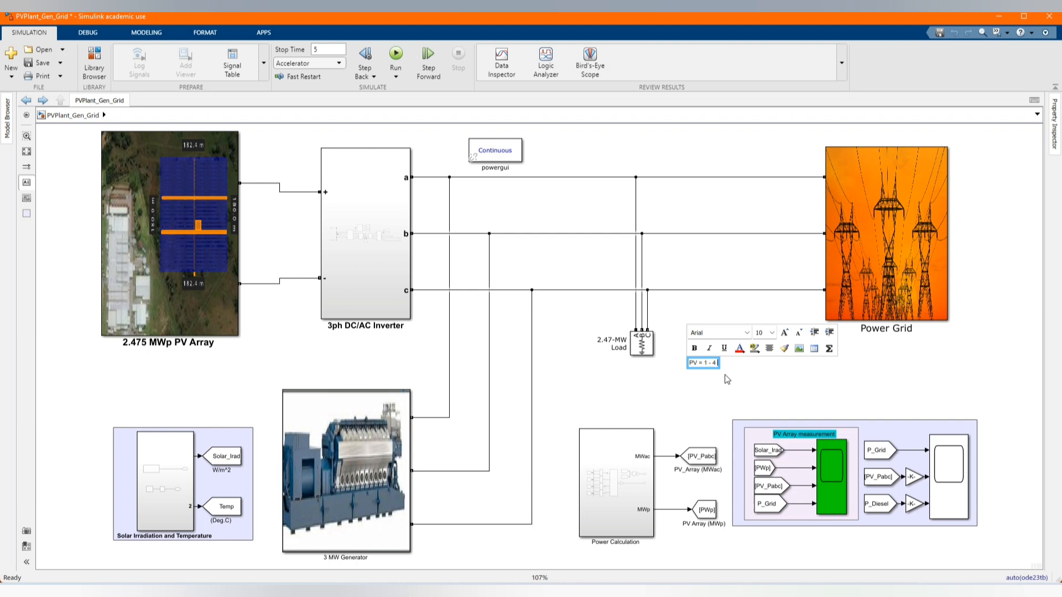
{"action": "type", "text": "Sl"}
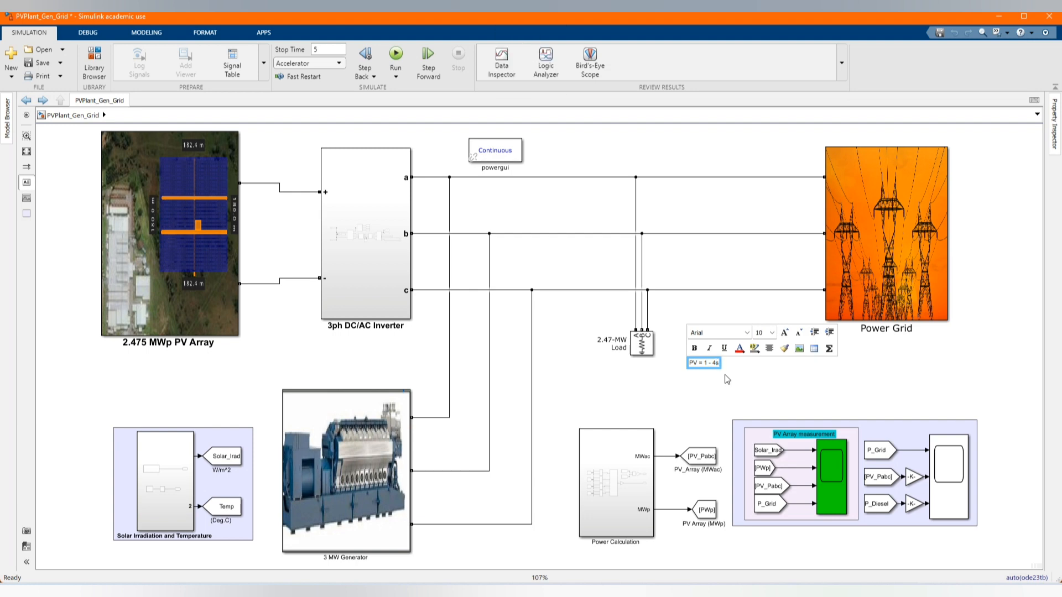
{"action": "type", "text": "econds"}
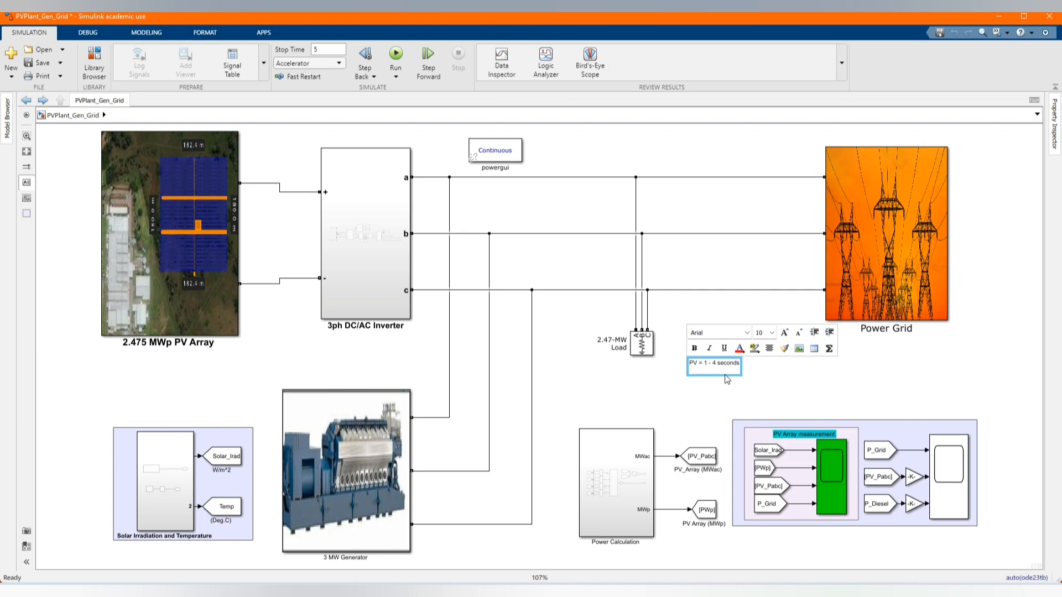
Add the lines 'G = [0-1/2; 4-5]' and 'Grid = 1/2 - 4' to the note.
{"action": "type", "text": "G ="}
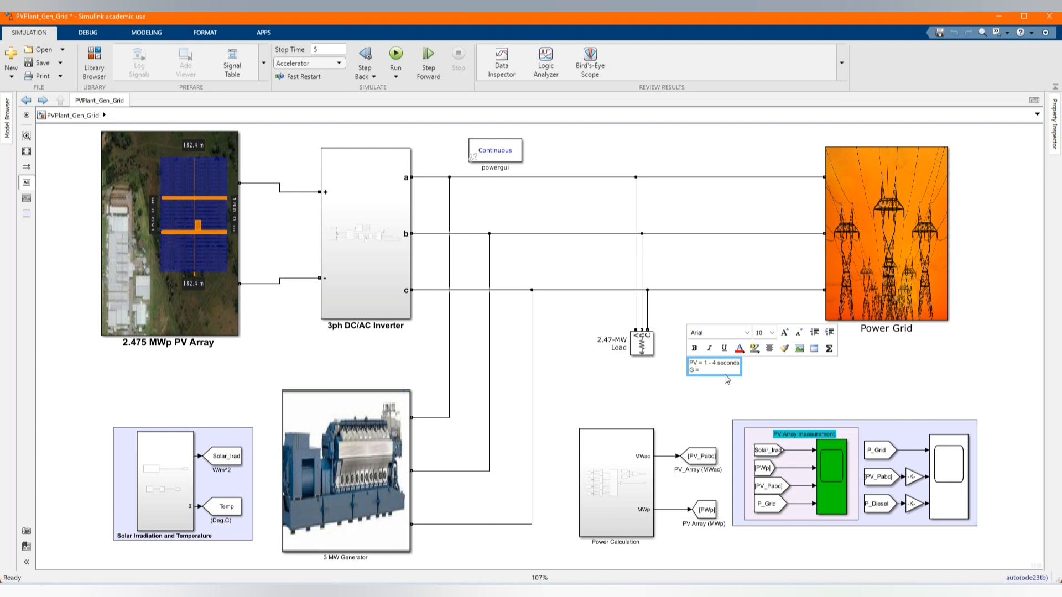
{"action": "type", "text": "["}
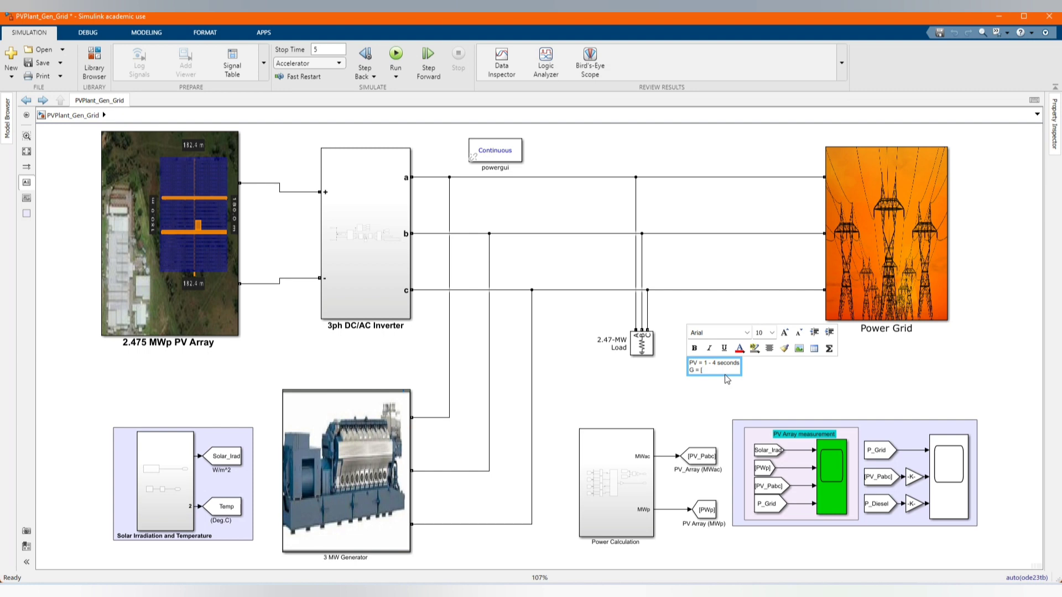
{"action": "type", "text": "0"}
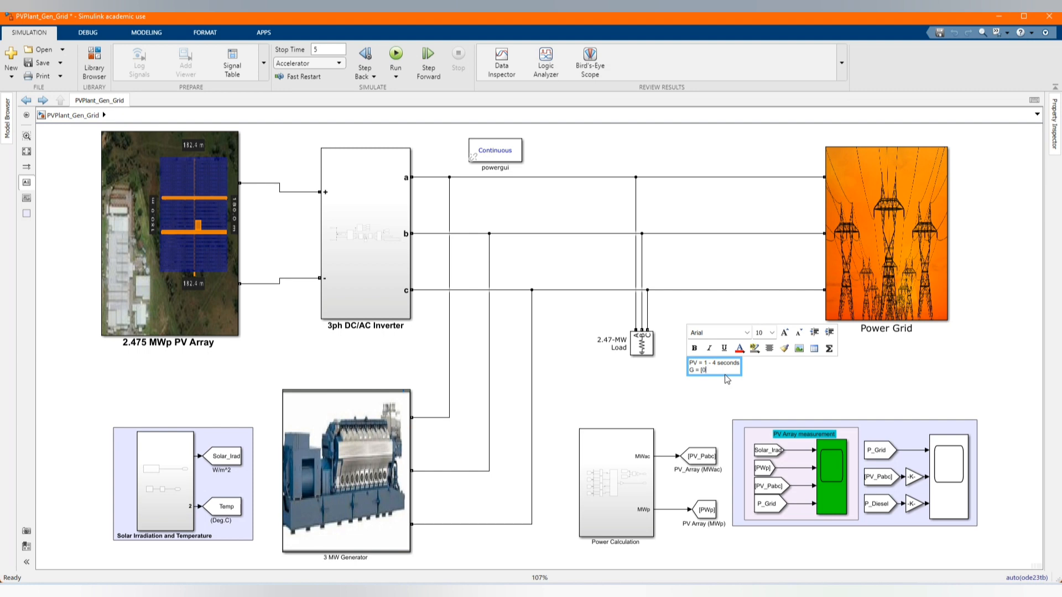
{"action": "type", "text": "-1/2;"}
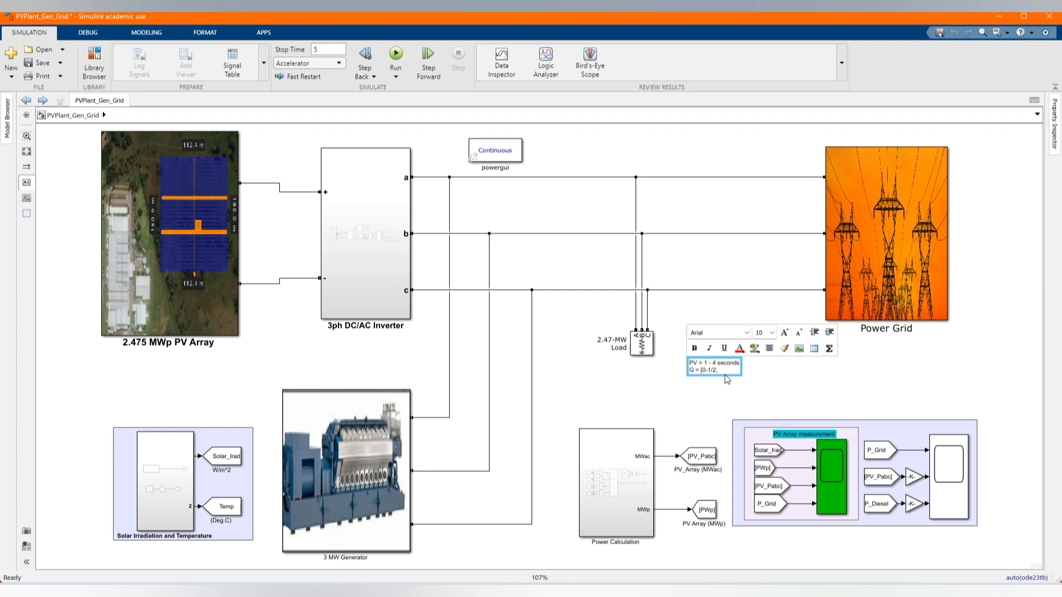
{"action": "type", "text": "4-5"}
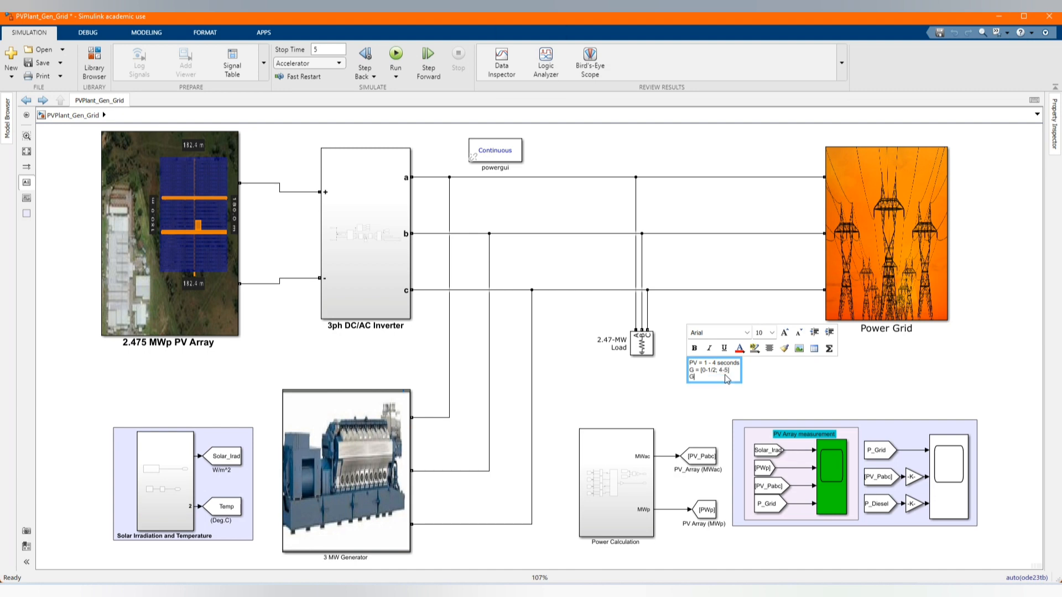
{"action": "type", "text": "rid ="}
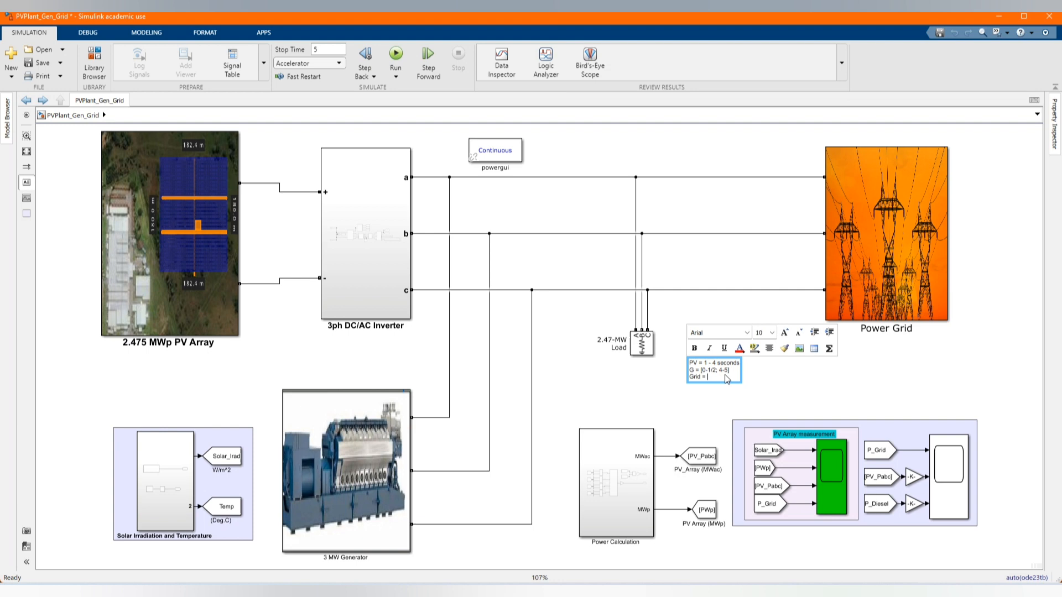
{"action": "type", "text": "1/2 - 4"}
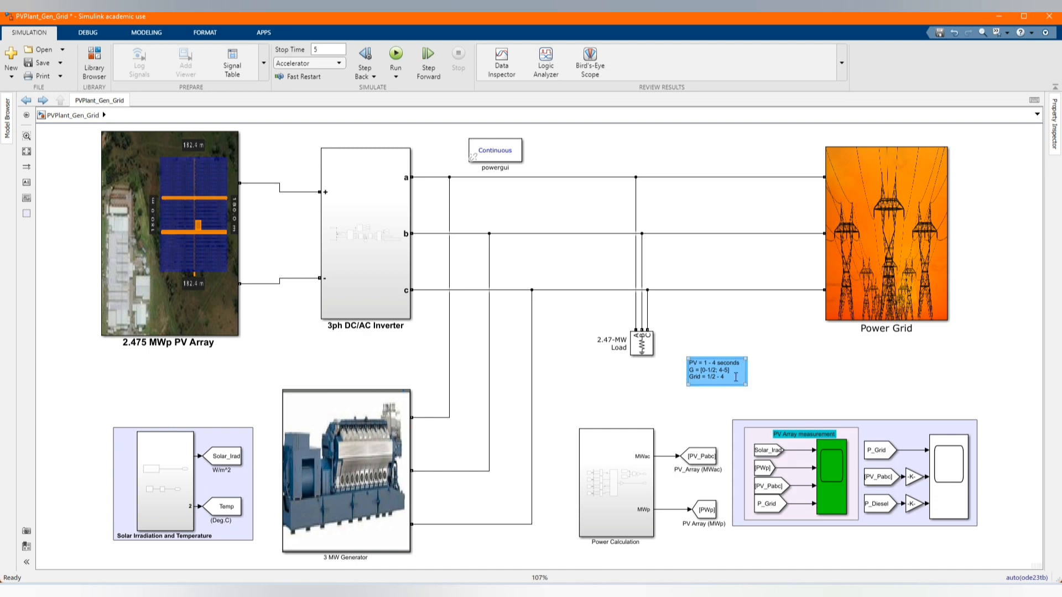
Enlarge the timing note's text and set its background colour to Yellow.
{"action": "double_click", "coordinate": [717, 371]}
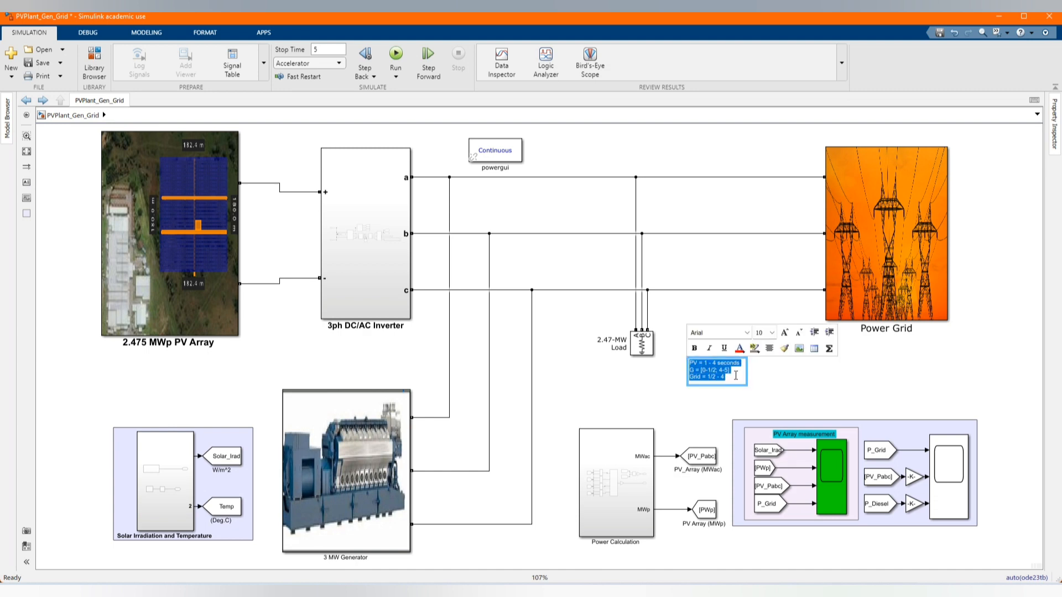
{"action": "left_click", "coordinate": [771, 333]}
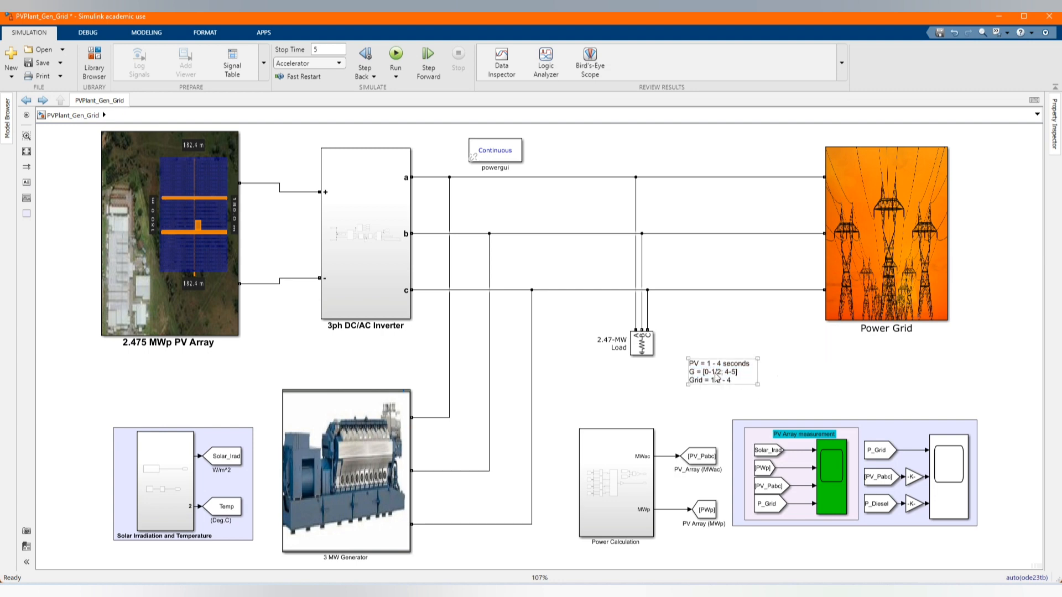
{"action": "right_click", "coordinate": [720, 372]}
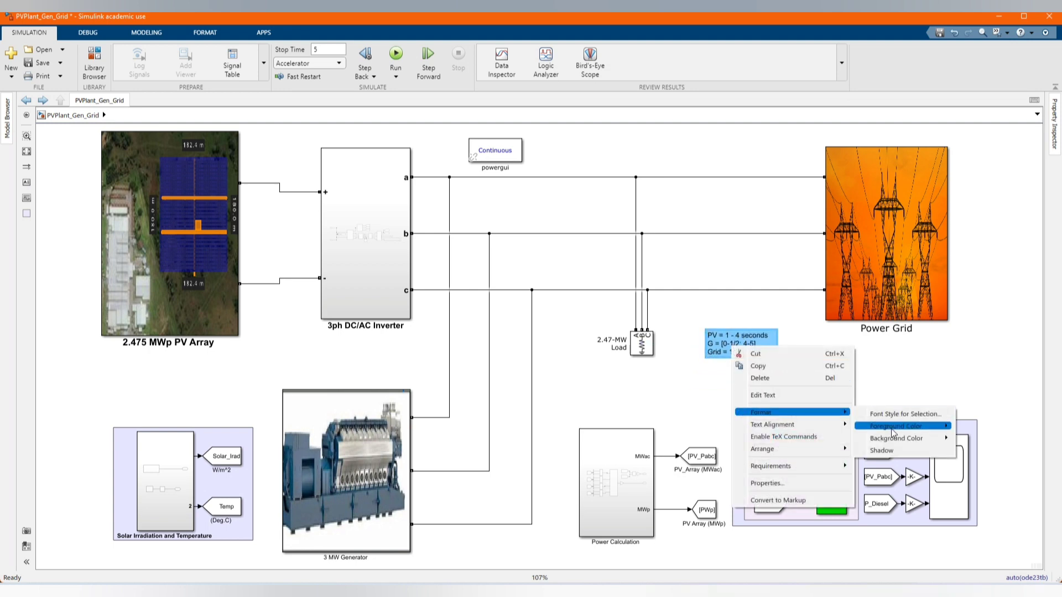
{"action": "left_click", "coordinate": [901, 425]}
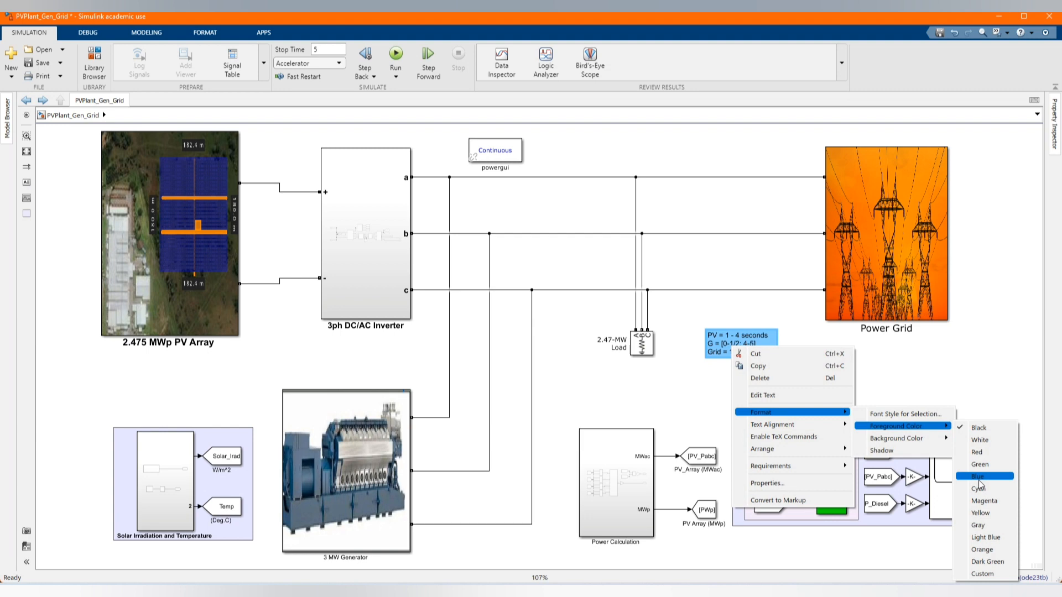
{"action": "left_click", "coordinate": [978, 476]}
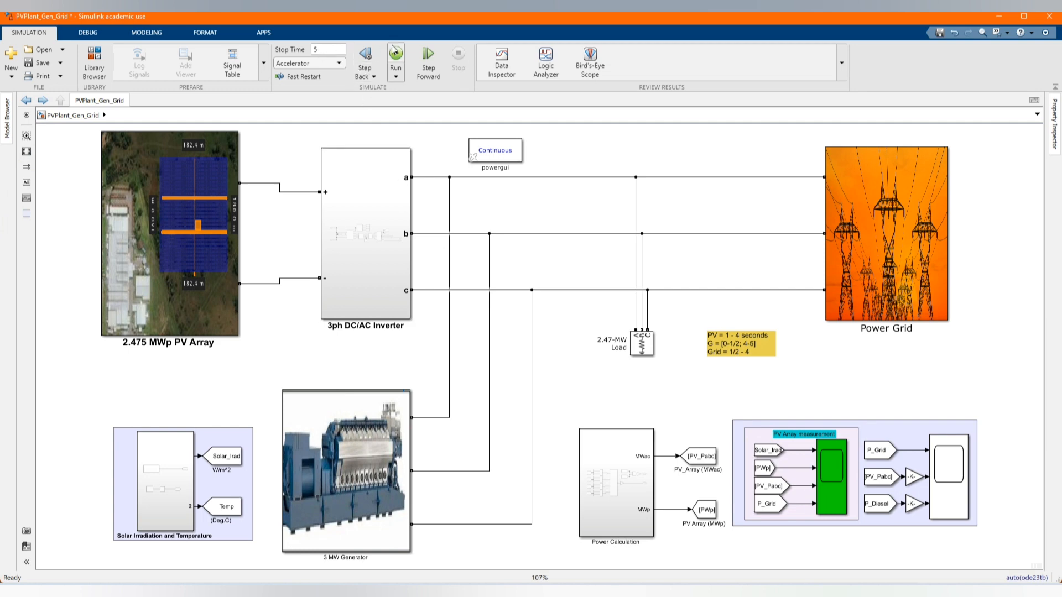
{"action": "mouse_move", "coordinate": [395, 60]}
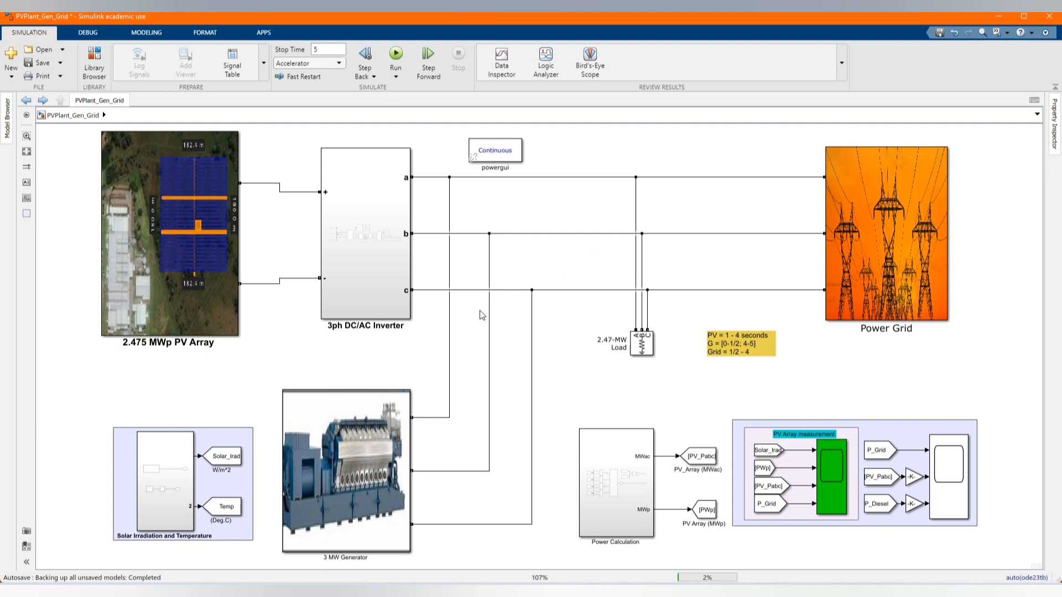
Run the PVPlant_Gen_Grid simulation to its 5-second stop time, completing with 13 warnings.
{"action": "left_click", "coordinate": [396, 54]}
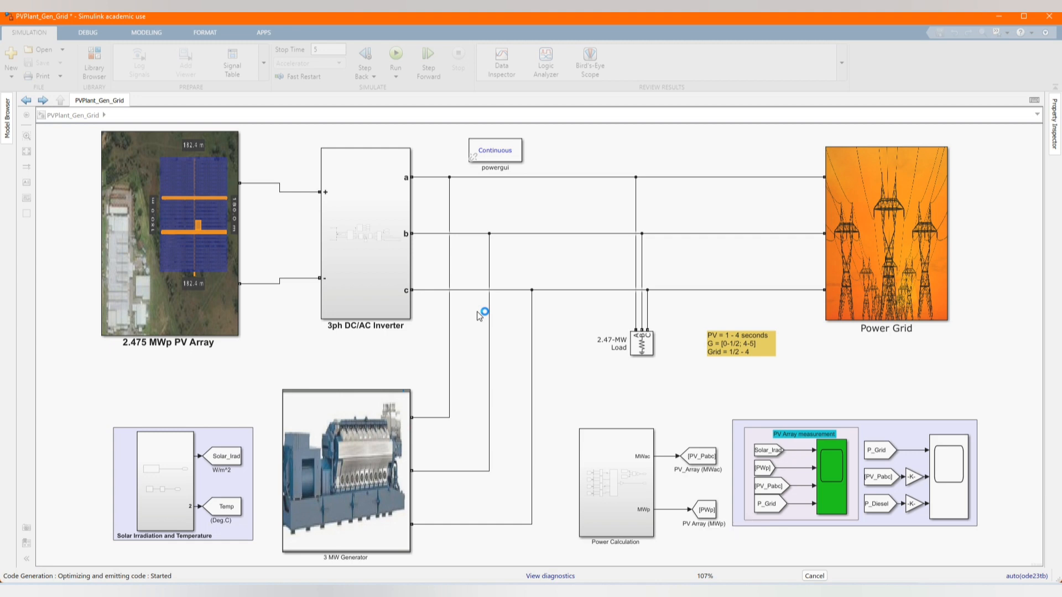
{"action": "left_click", "coordinate": [396, 58]}
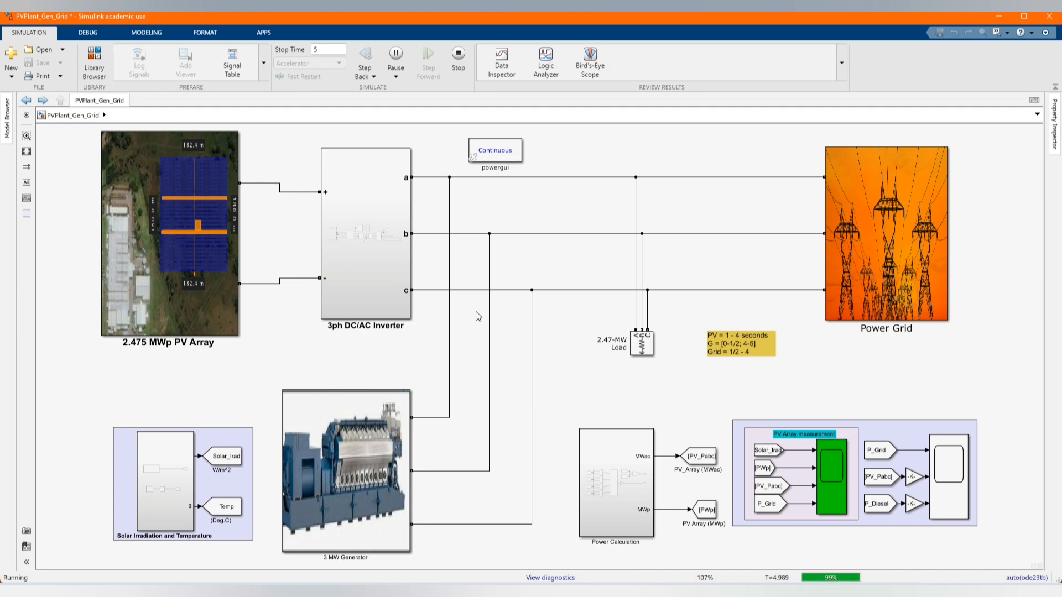
{"action": "left_click", "coordinate": [458, 57]}
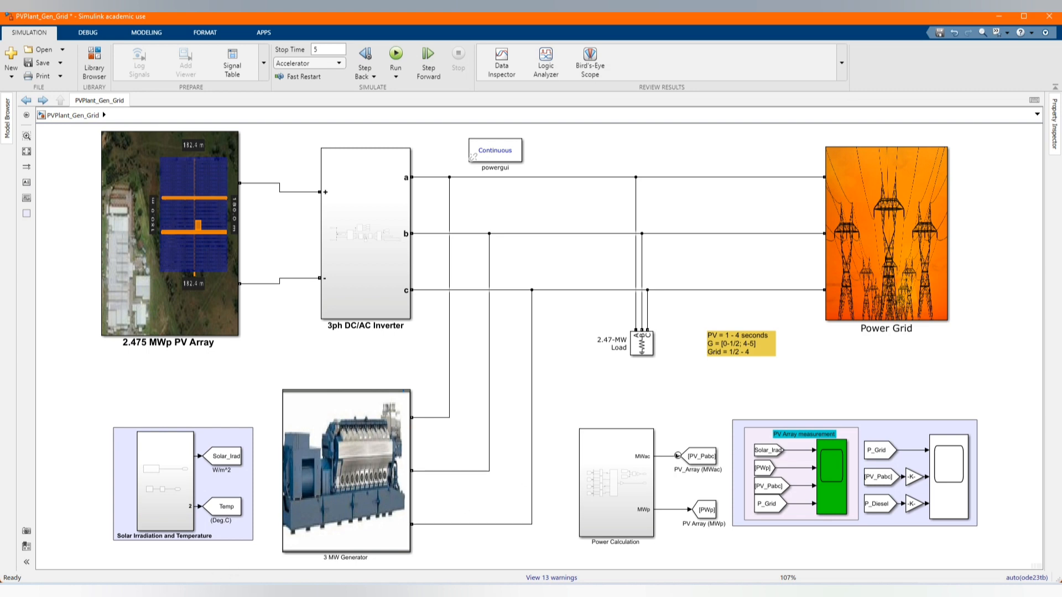
{"action": "left_click", "coordinate": [948, 471]}
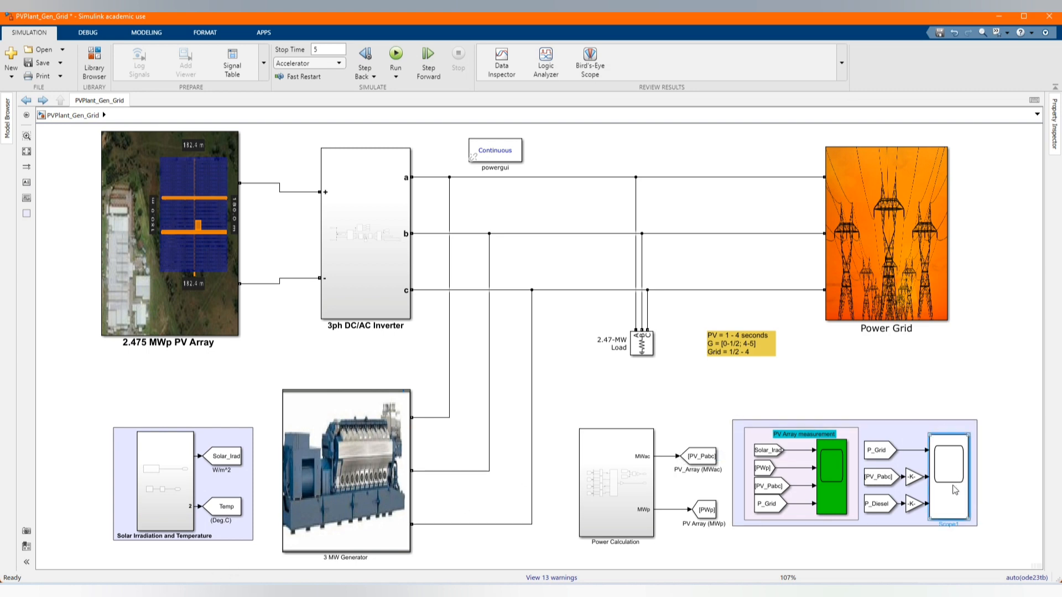
{"action": "left_click", "coordinate": [948, 465]}
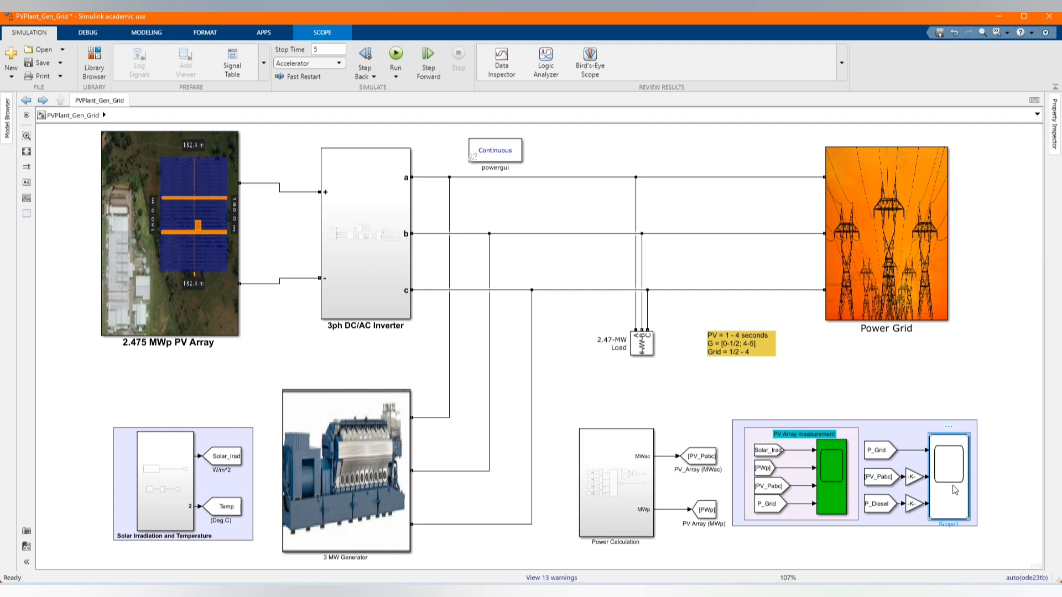
{"action": "double_click", "coordinate": [948, 476]}
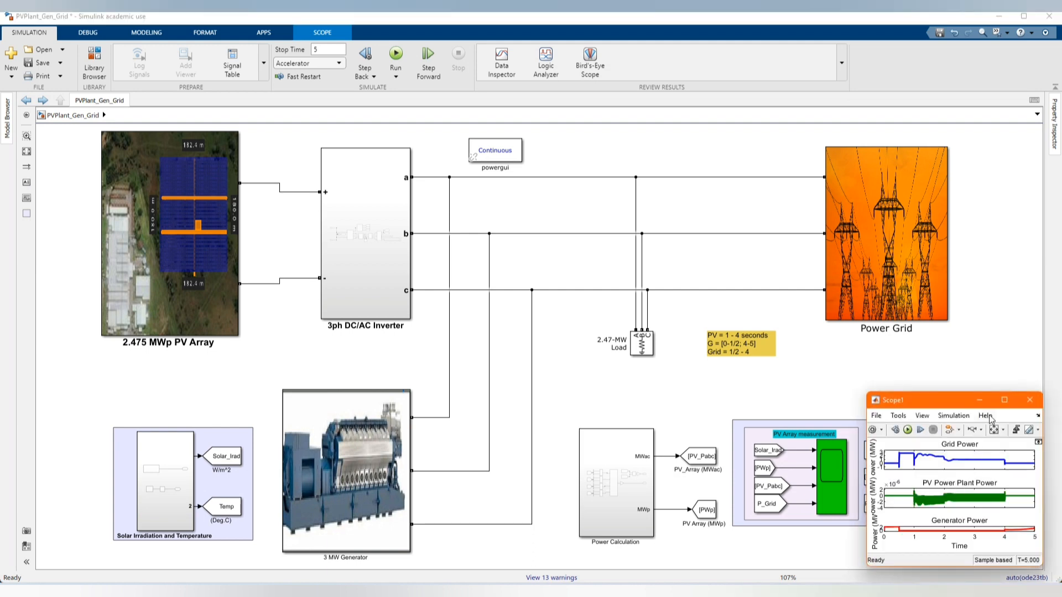
{"action": "left_click", "coordinate": [1006, 400]}
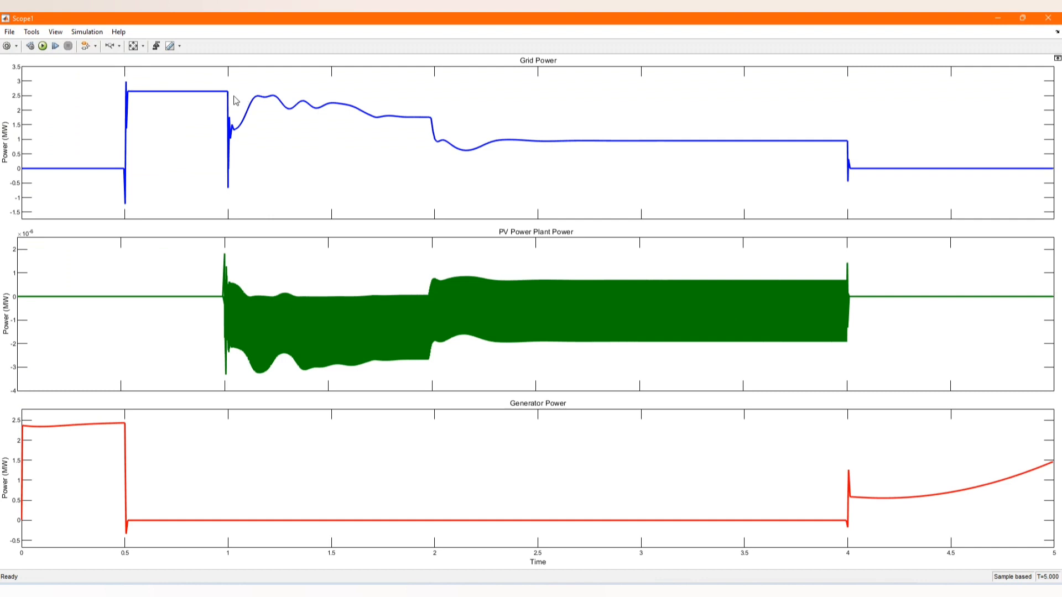
{"action": "mouse_move", "coordinate": [437, 83]}
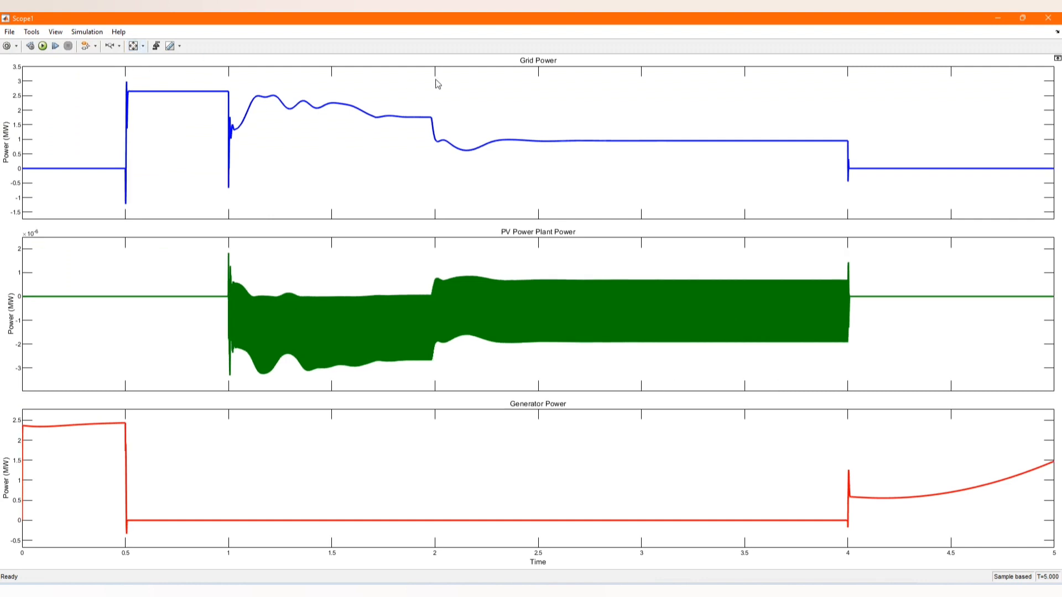
{"action": "mouse_move", "coordinate": [48, 175]}
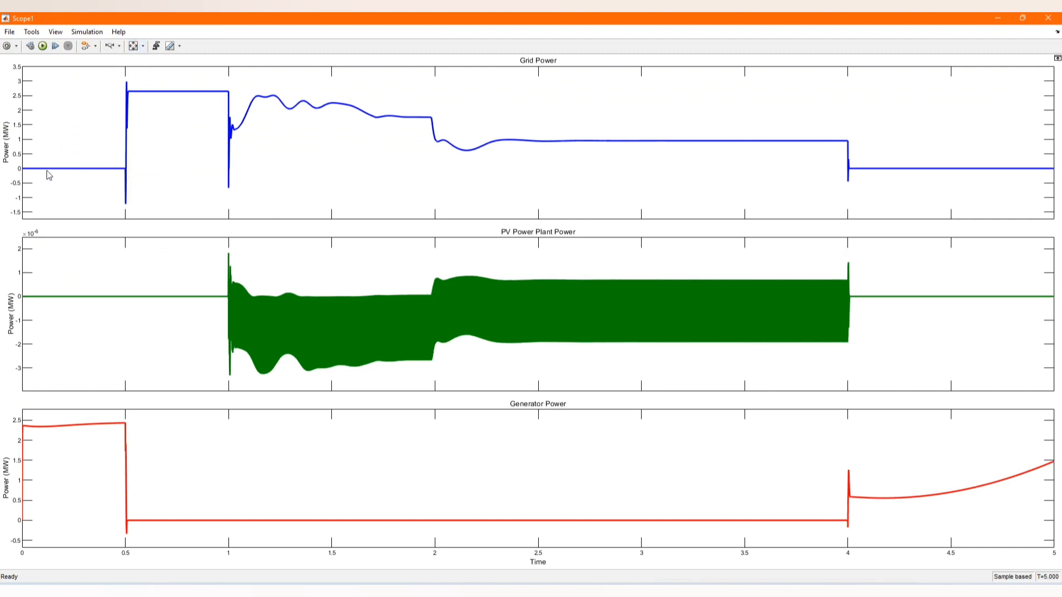
{"action": "mouse_move", "coordinate": [83, 431]}
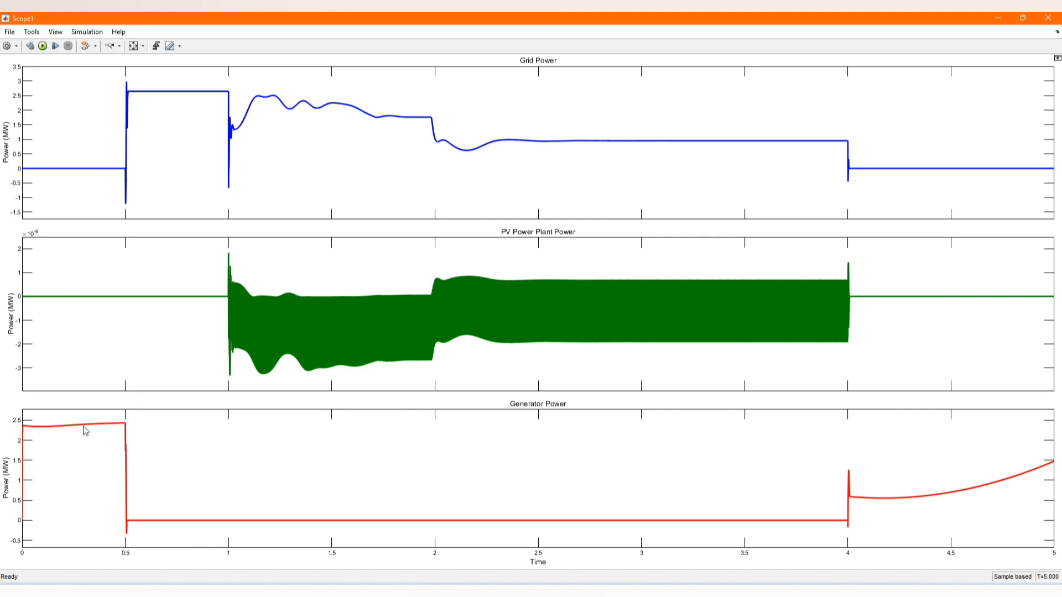
{"action": "mouse_move", "coordinate": [127, 504]}
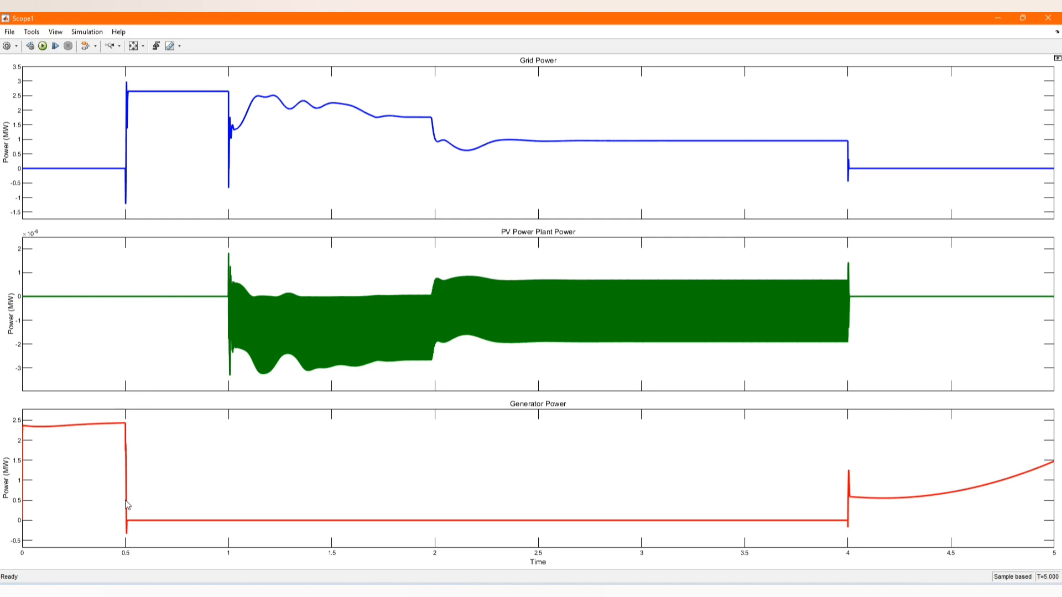
{"action": "mouse_move", "coordinate": [852, 496]}
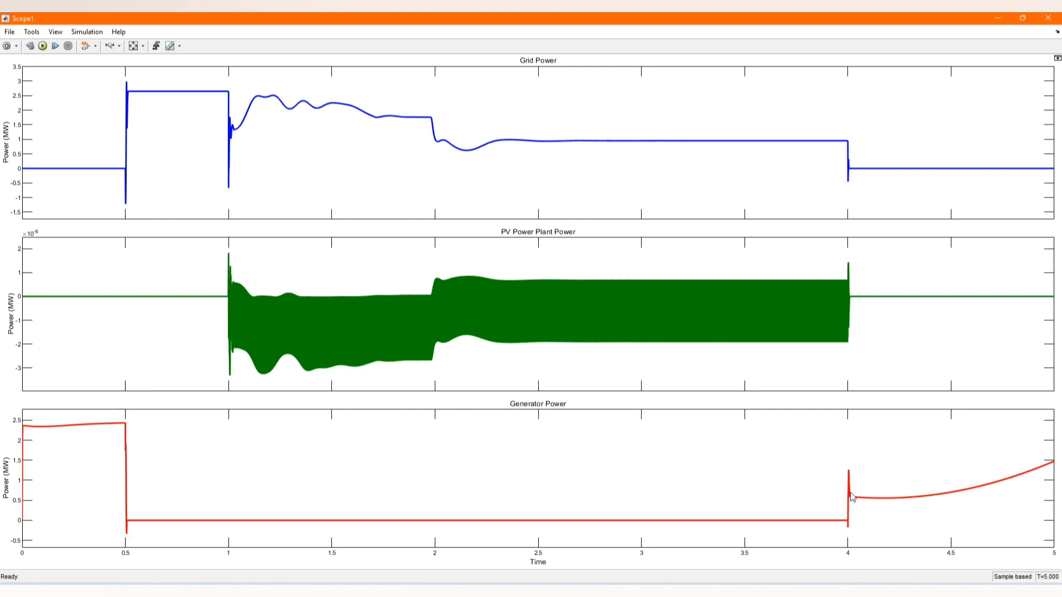
{"action": "mouse_move", "coordinate": [98, 159]}
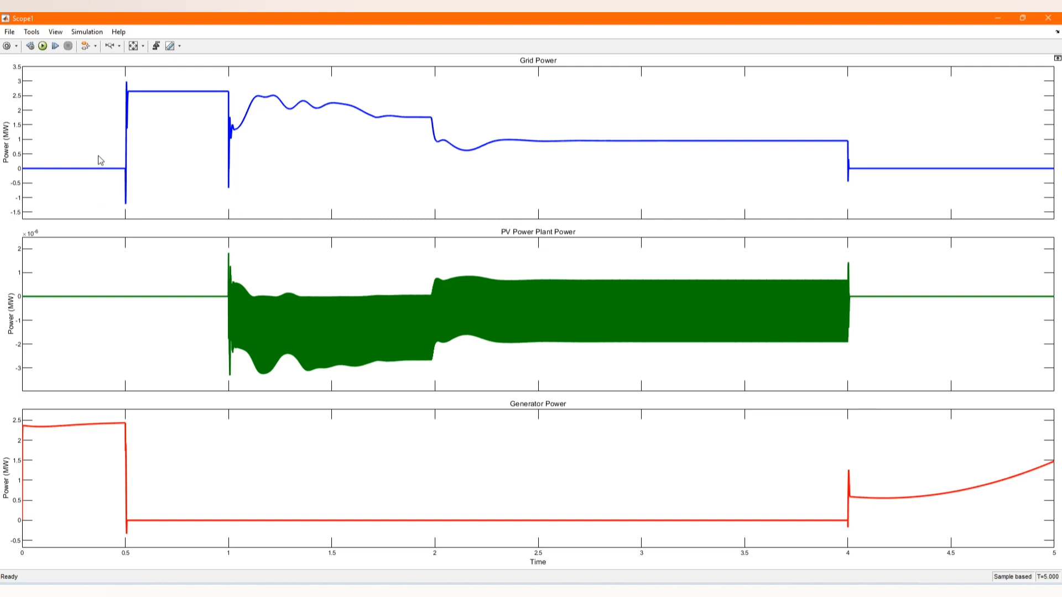
{"action": "mouse_move", "coordinate": [232, 143]}
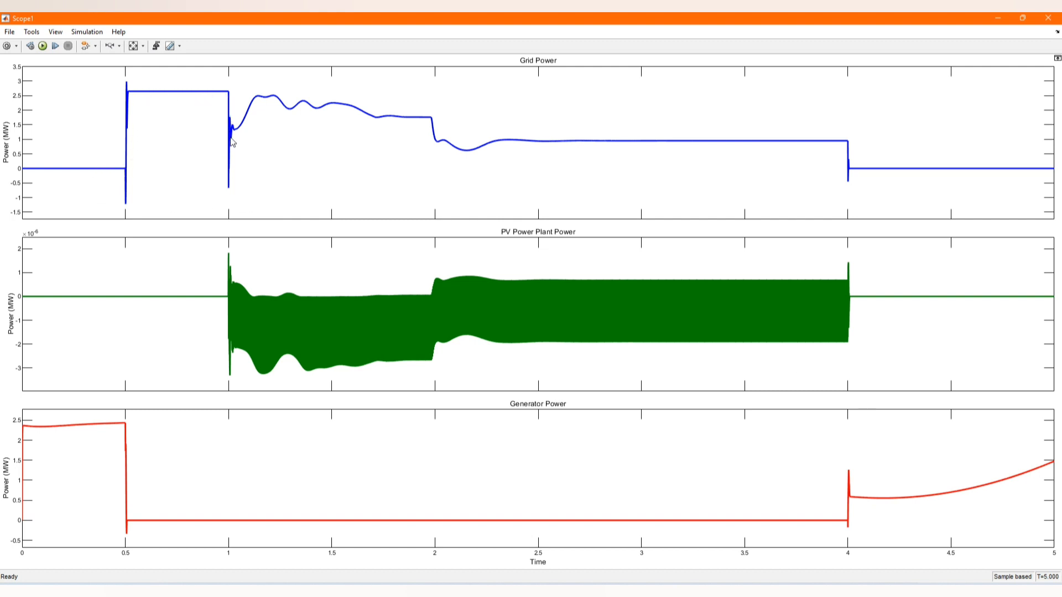
{"action": "mouse_move", "coordinate": [234, 164]}
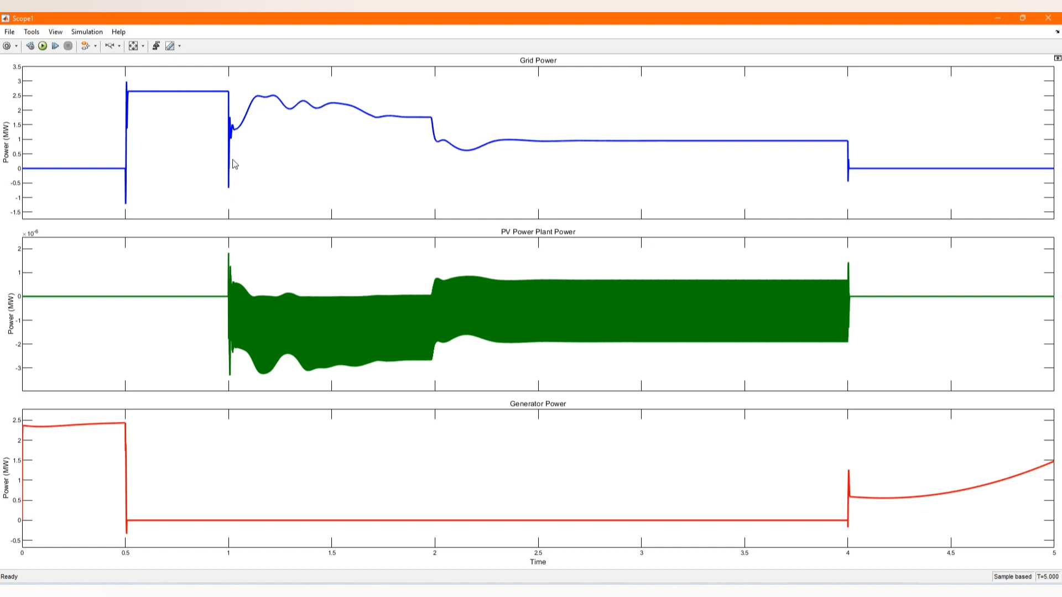
{"action": "mouse_move", "coordinate": [253, 297]}
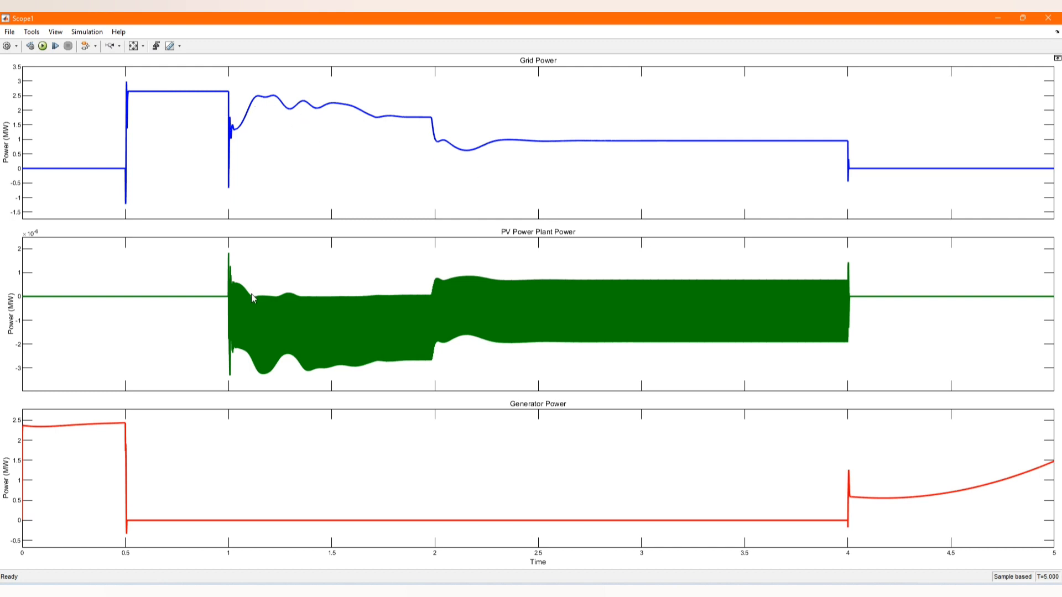
{"action": "mouse_move", "coordinate": [509, 130]}
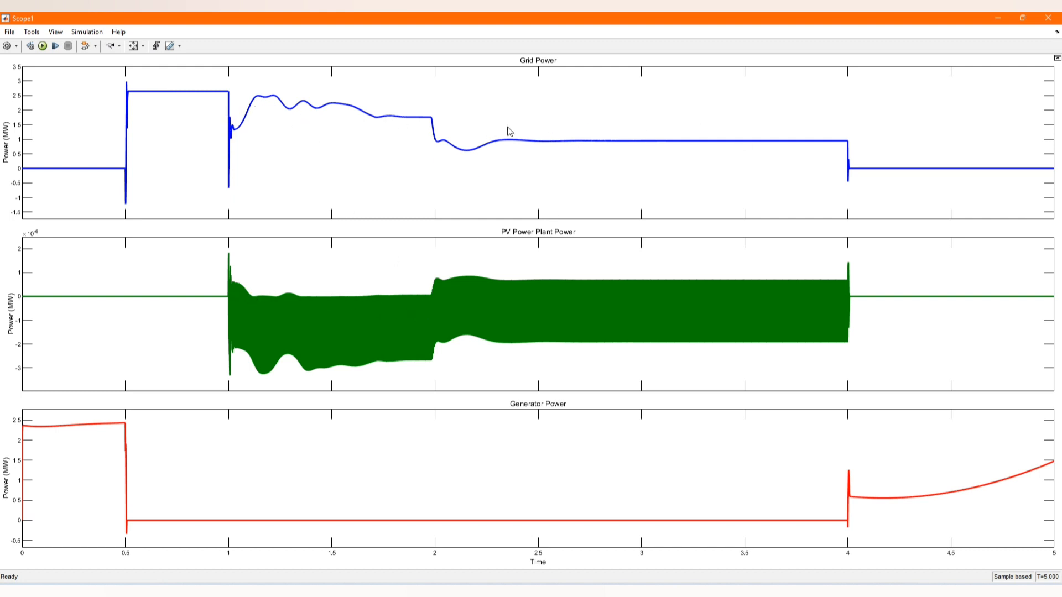
{"action": "mouse_move", "coordinate": [466, 296]}
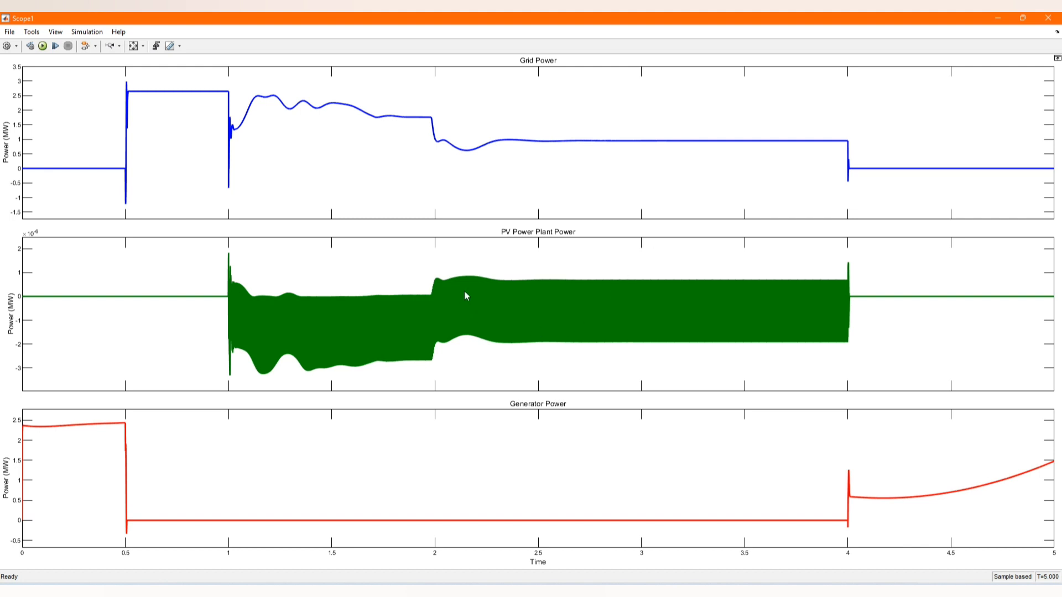
{"action": "mouse_move", "coordinate": [1046, 161]}
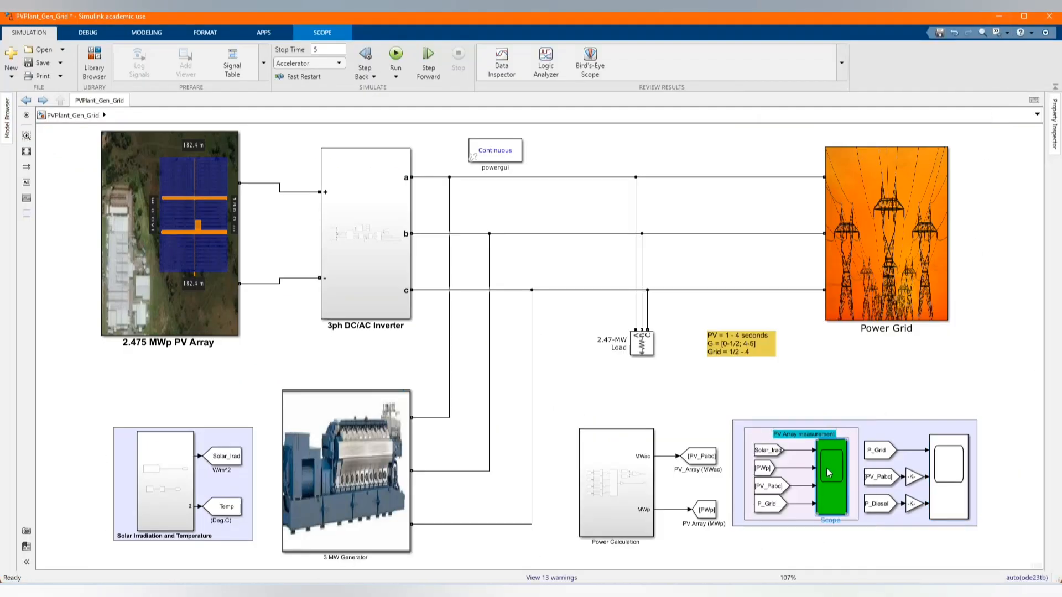
{"action": "double_click", "coordinate": [829, 473]}
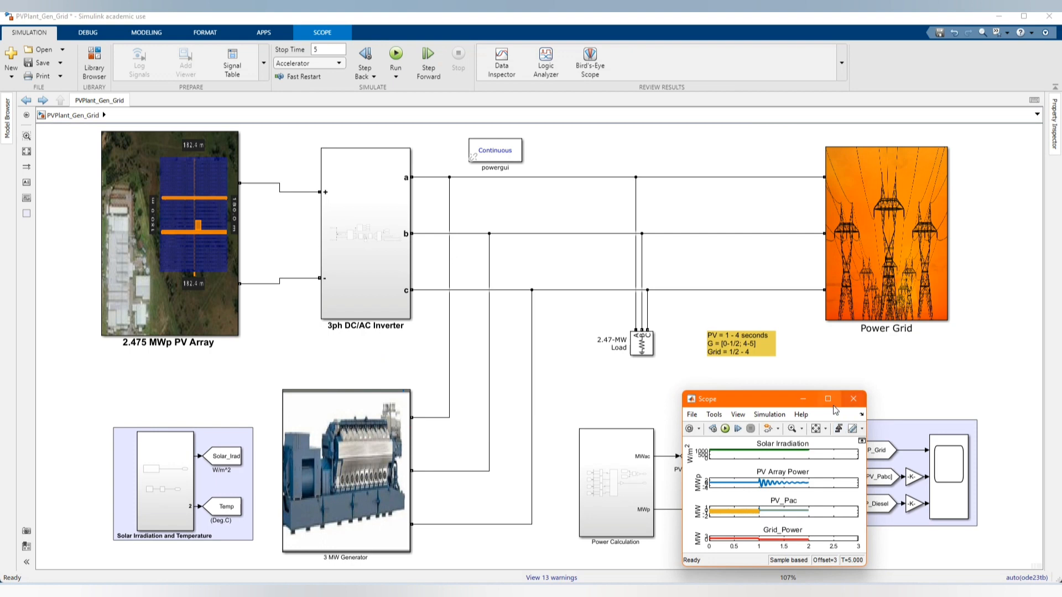
{"action": "left_click", "coordinate": [827, 399]}
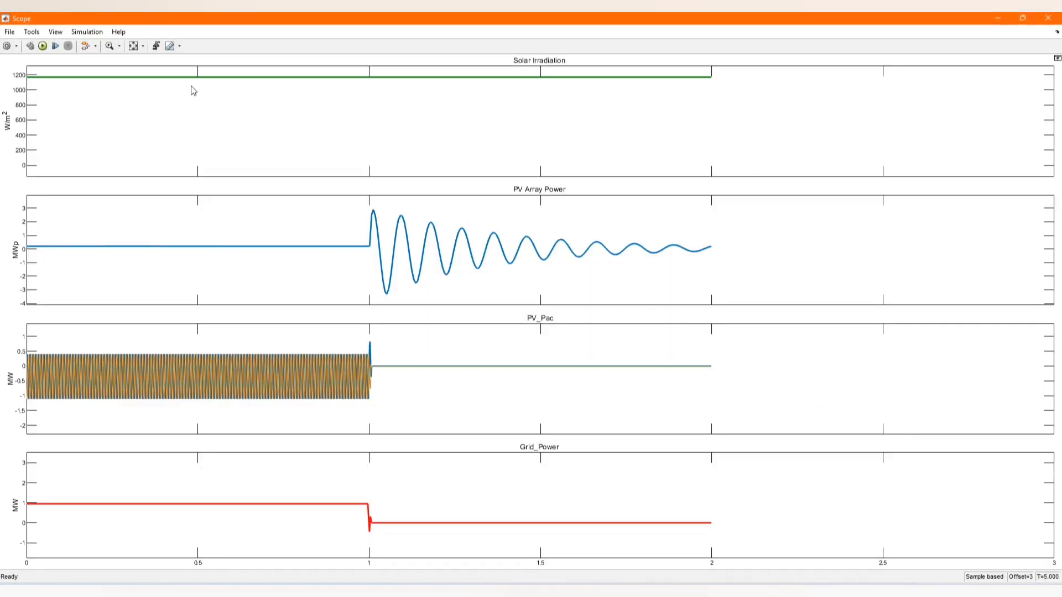
{"action": "left_click", "coordinate": [133, 45]}
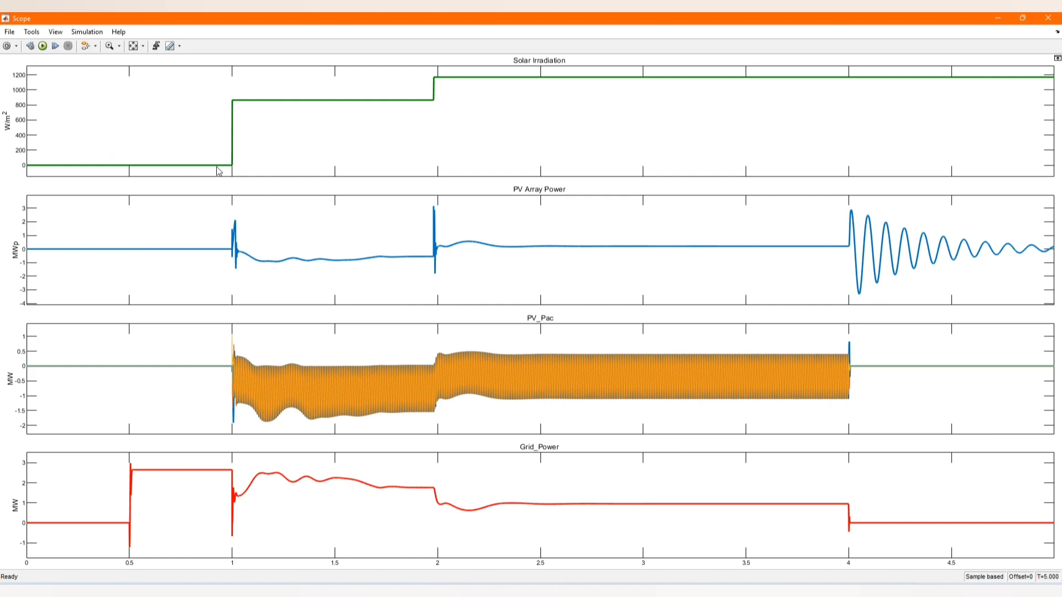
{"action": "mouse_move", "coordinate": [310, 134]}
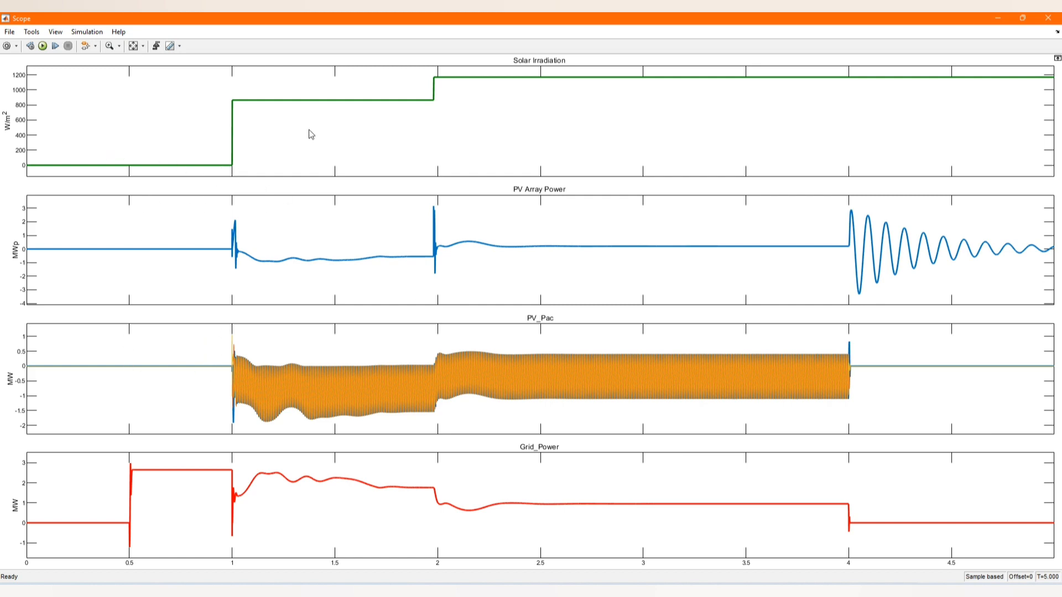
{"action": "mouse_move", "coordinate": [512, 255]}
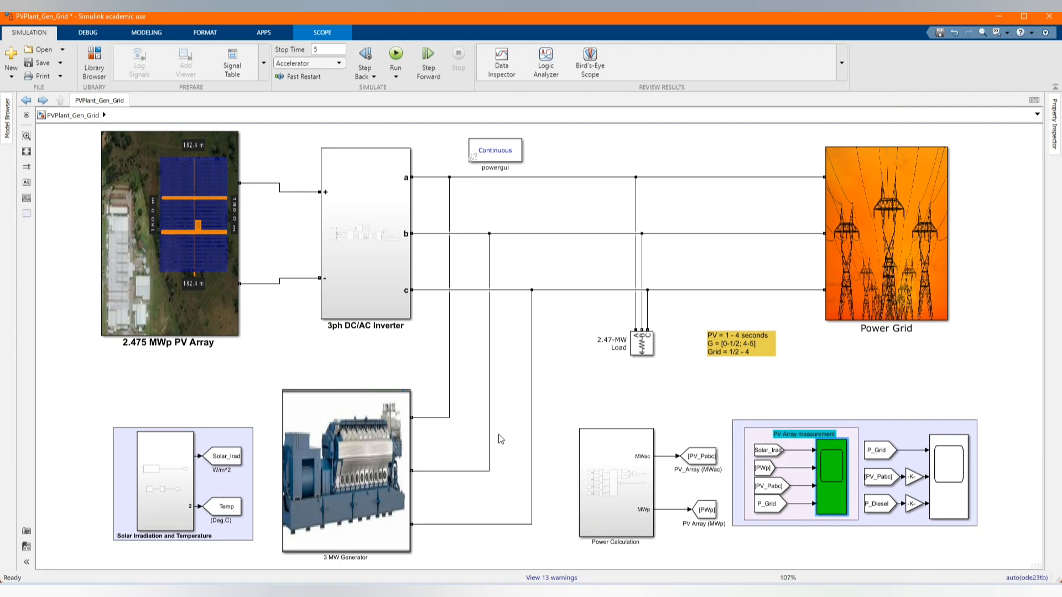
{"action": "mouse_move", "coordinate": [512, 439]}
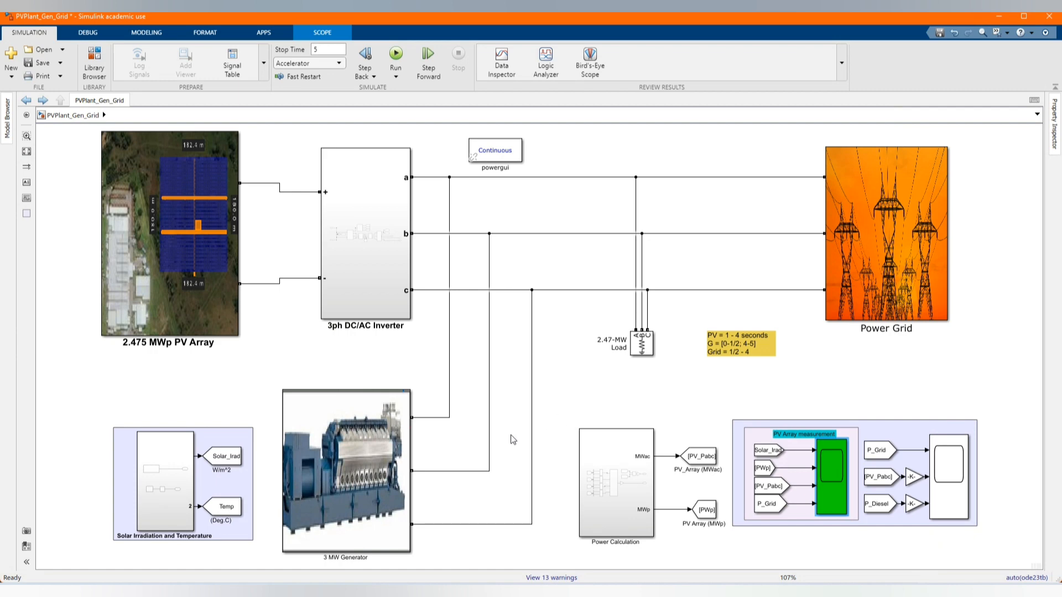